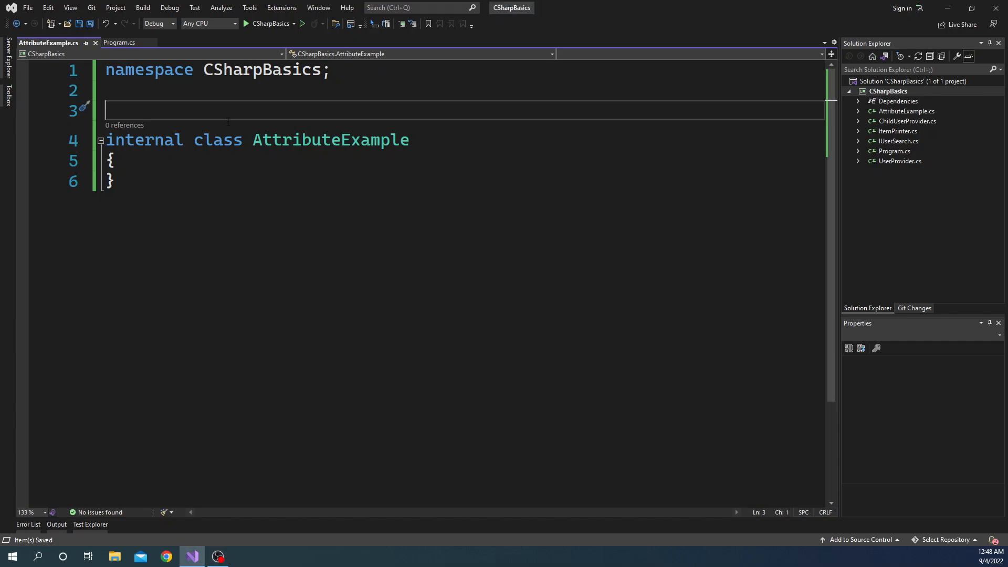
# - Add a [Serializable] attribute above the internal AttributeExample class
pyautogui.write('[]')
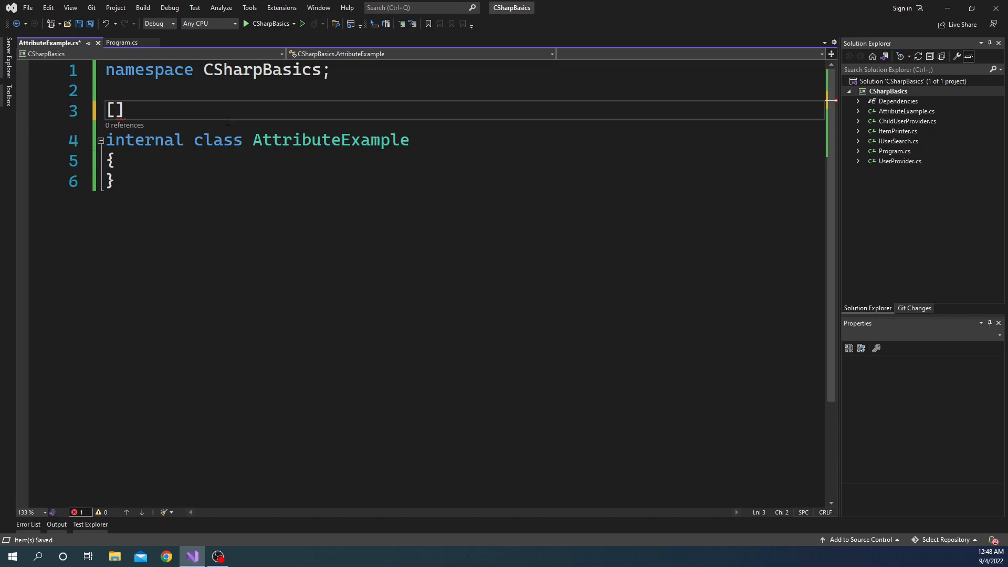
pyautogui.write('Serializable')
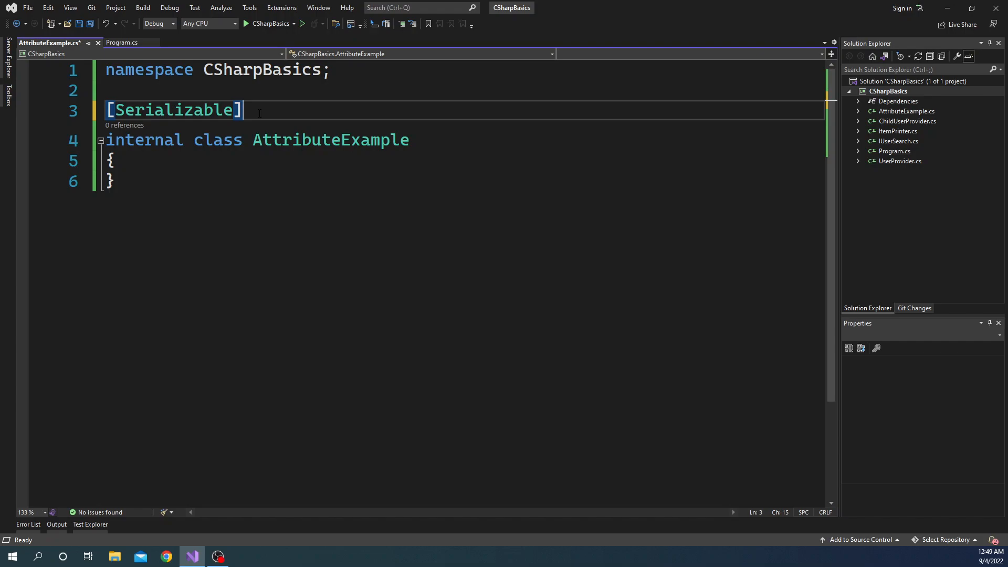
pyautogui.moveTo(219, 202)
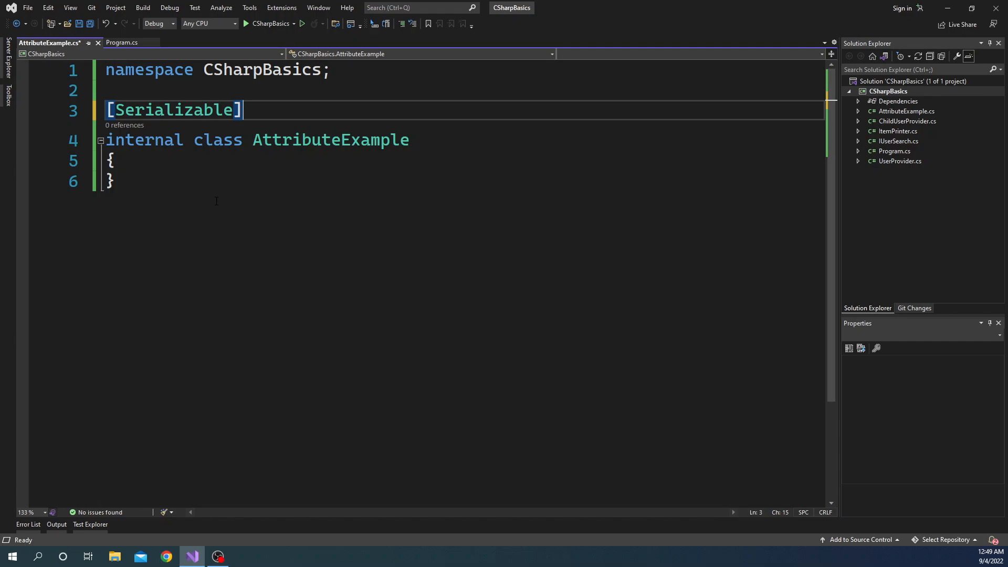
# - Define an empty 'public class TestAttribute : Attribute' below the AttributeExample class
pyautogui.click(116, 180)
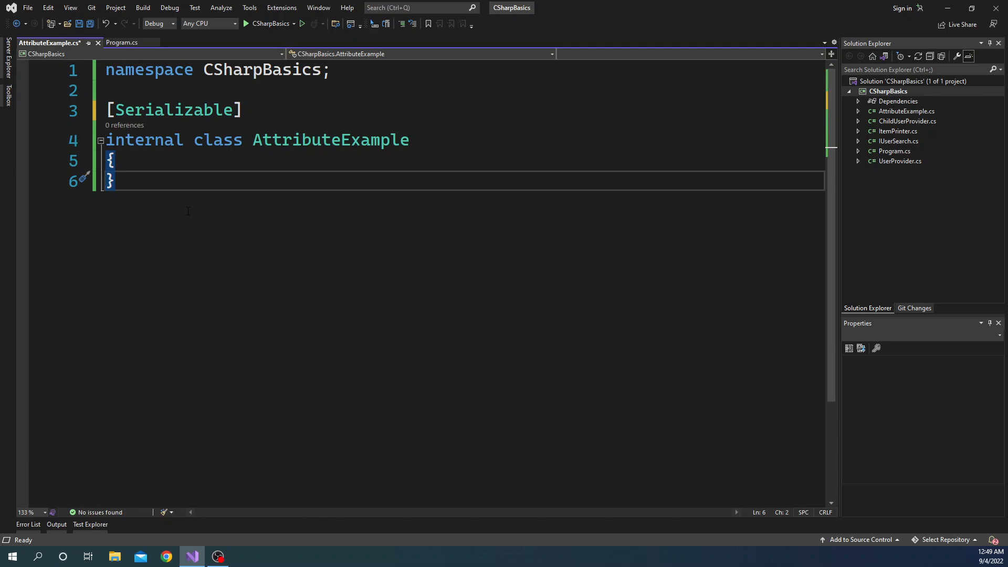
pyautogui.press('Enter')
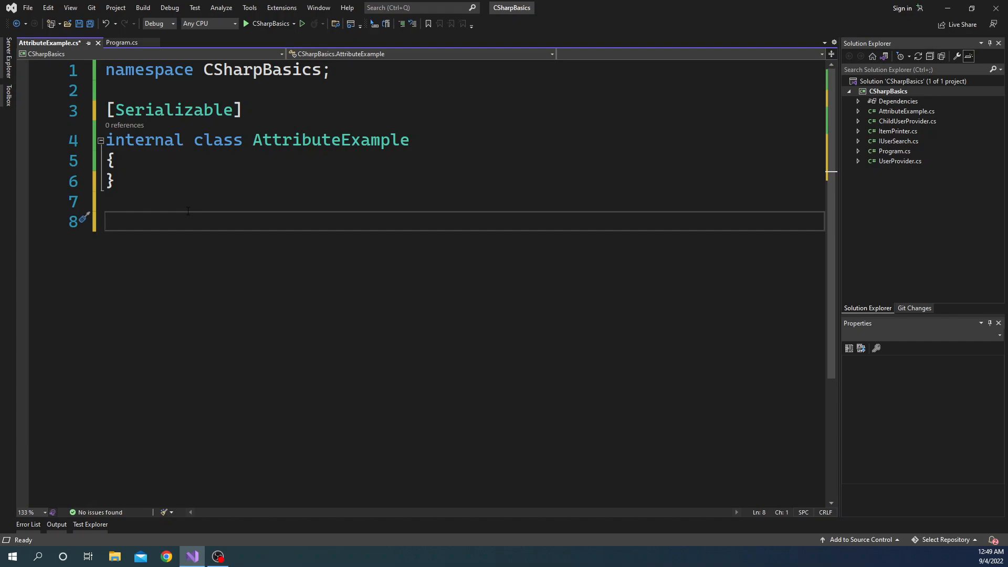
pyautogui.write('public c')
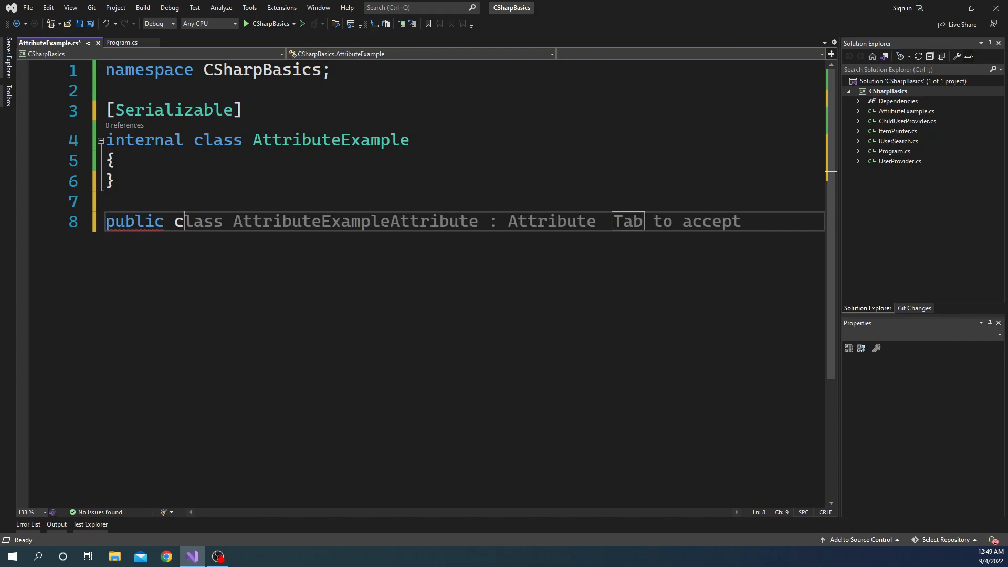
pyautogui.write('lass')
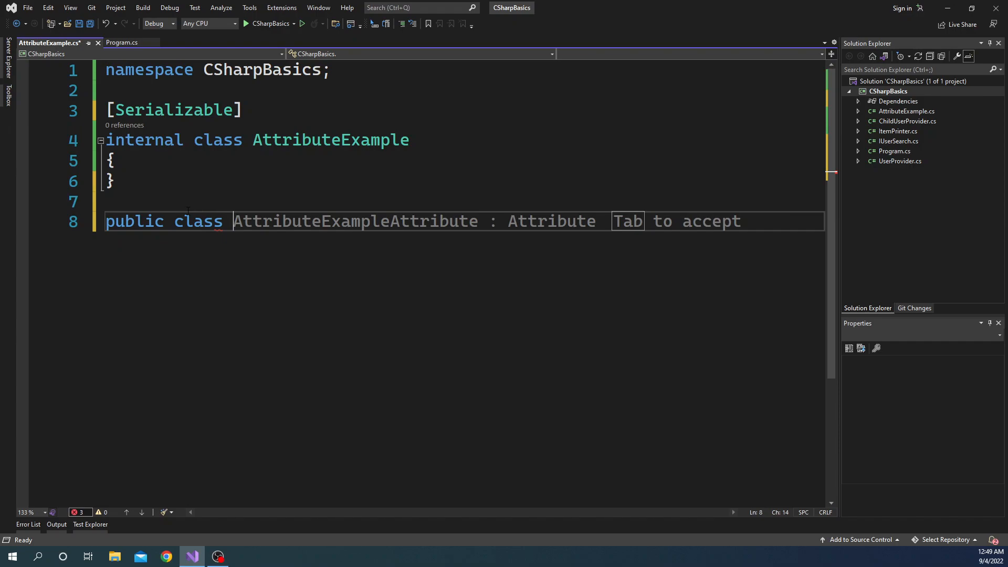
pyautogui.write('Test')
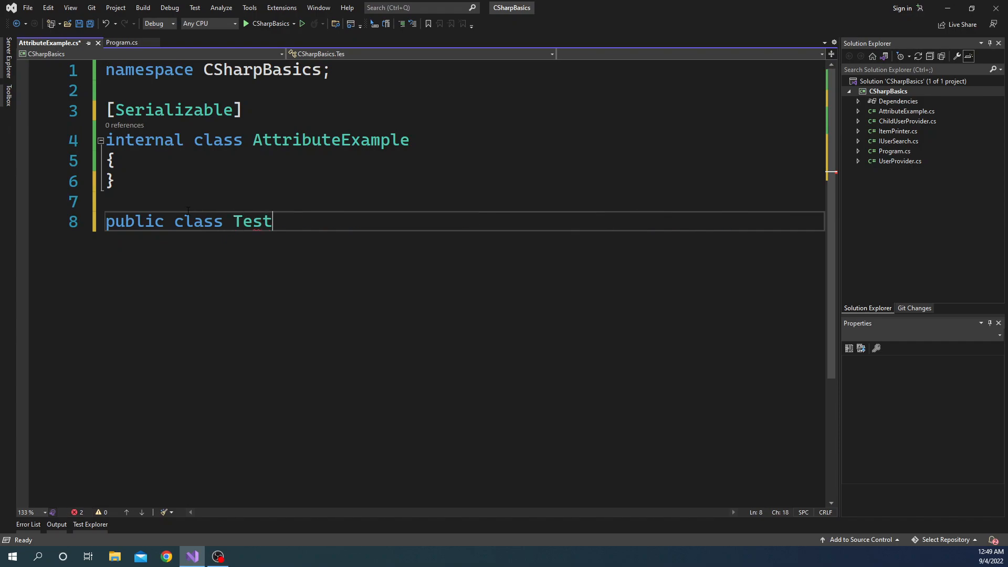
pyautogui.write('Attrib')
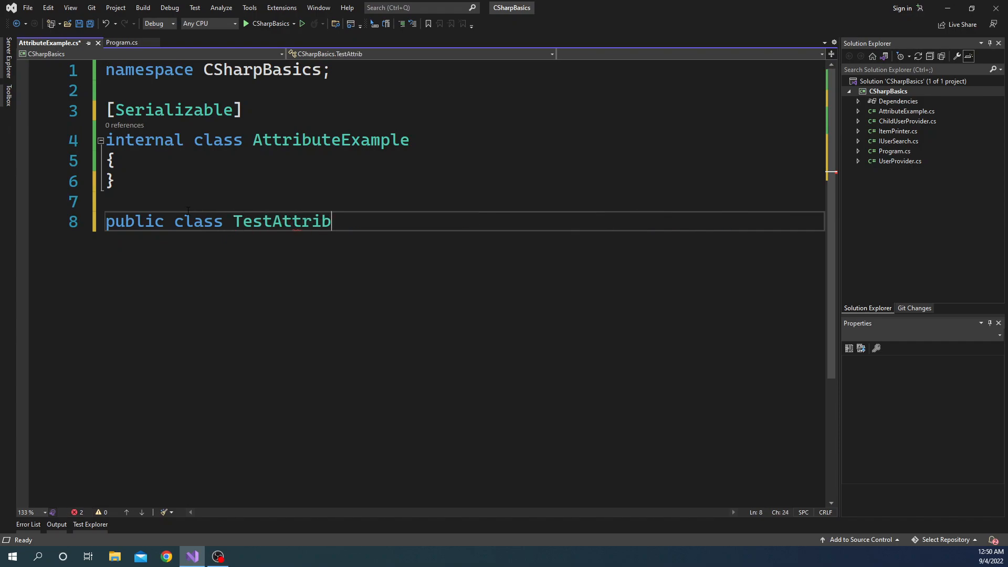
pyautogui.write('ute :')
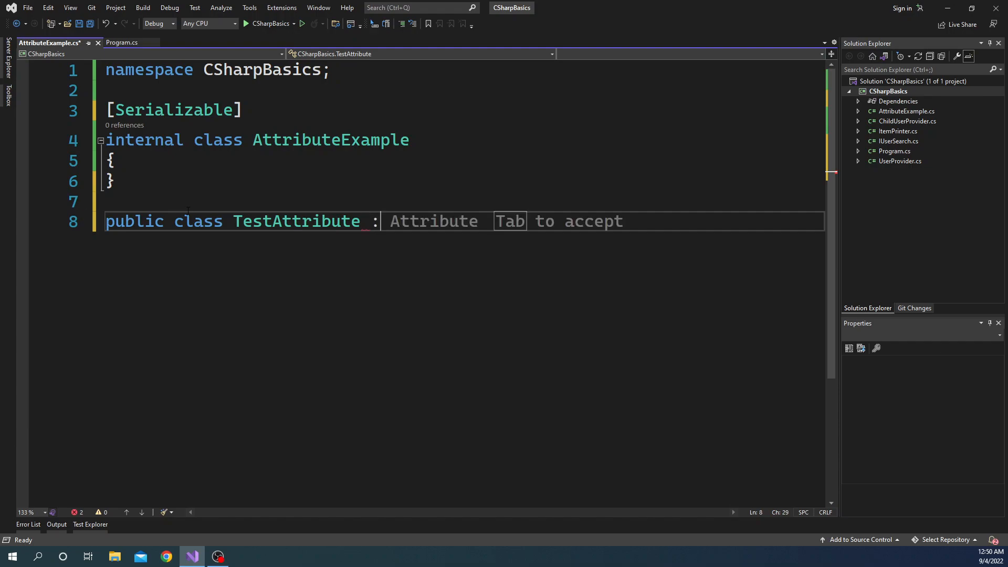
pyautogui.press('Tab')
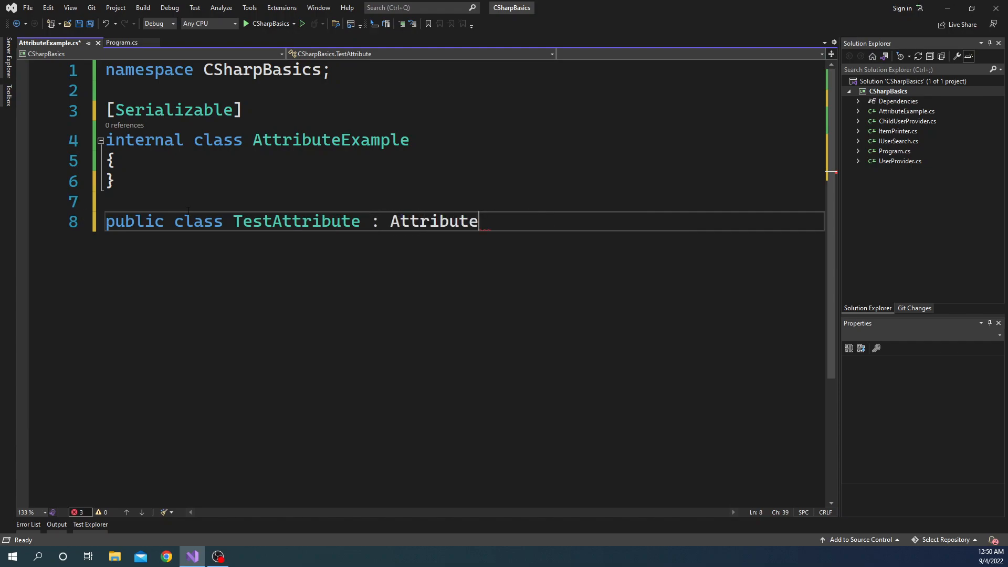
pyautogui.press('enter')
pyautogui.write('{')
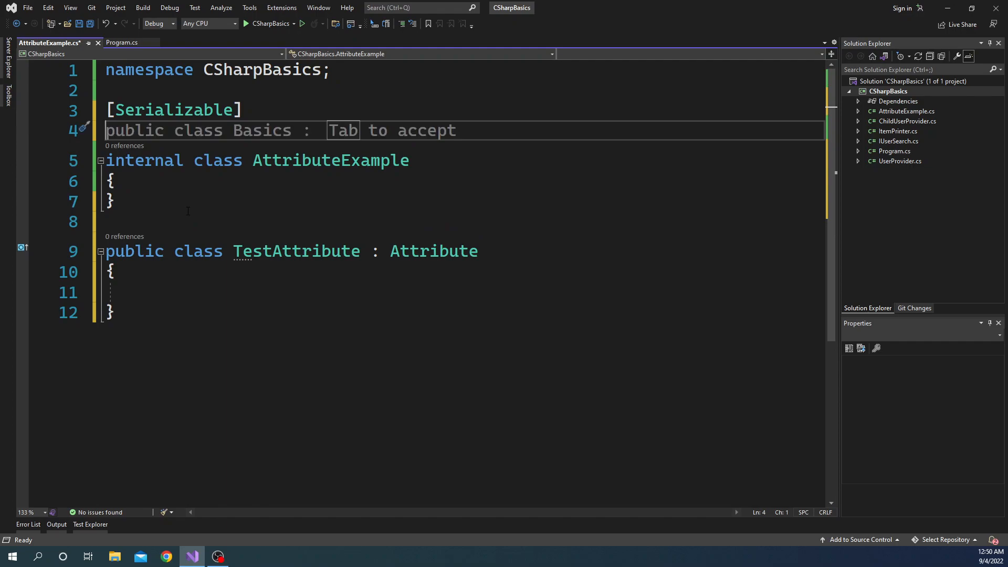
# - Decorate AttributeExample with the new [Test] attribute
pyautogui.write('[T')
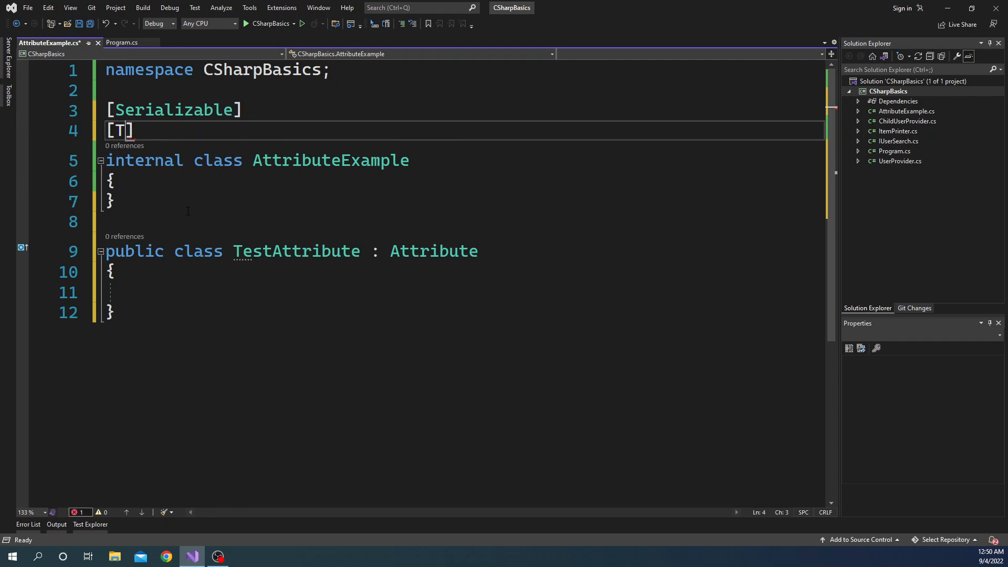
pyautogui.write('est')
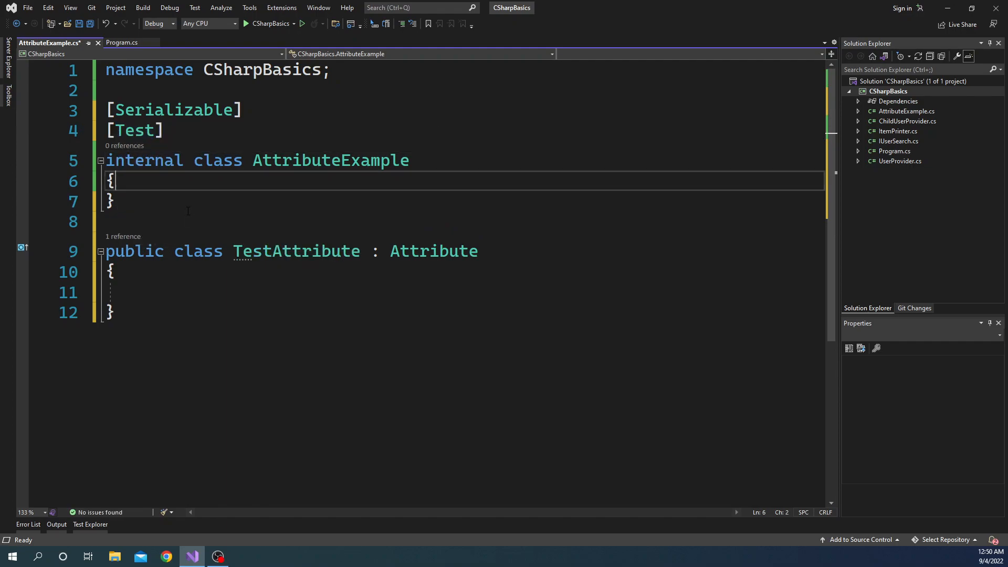
pyautogui.click(144, 292)
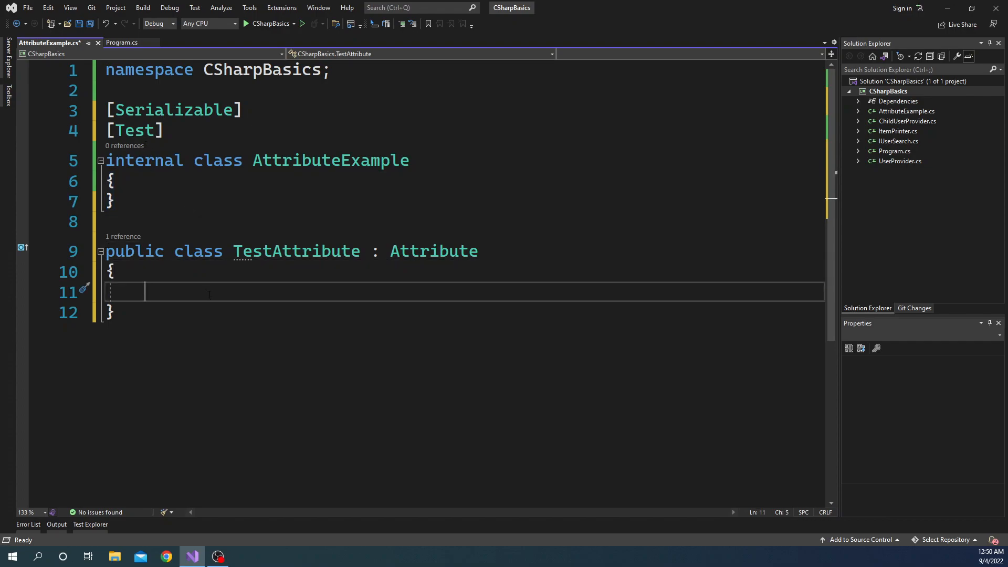
pyautogui.moveTo(230, 301)
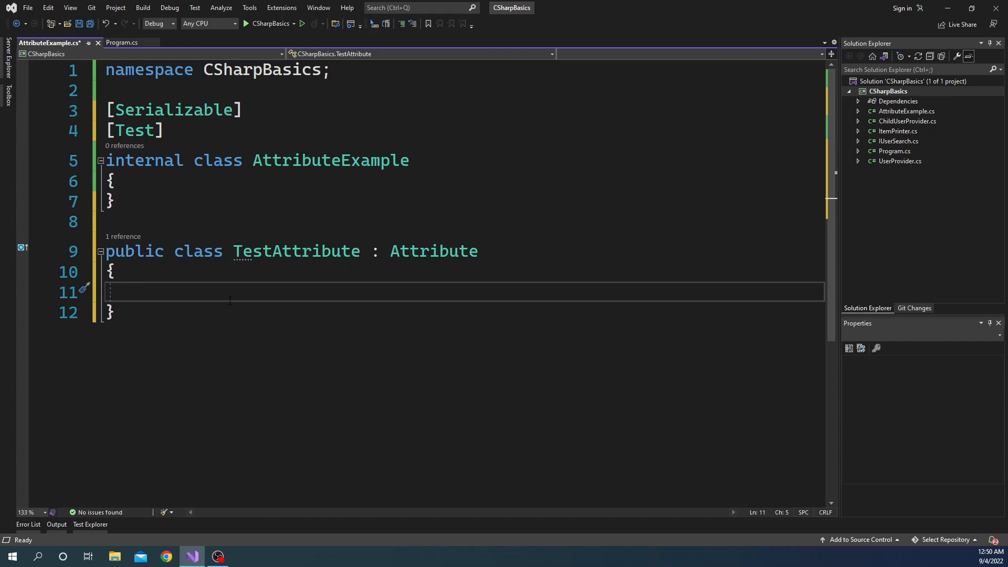
# - Add a TestAttribute(string name) constructor via the ctor snippet storing a readonly name field
pyautogui.write('cto')
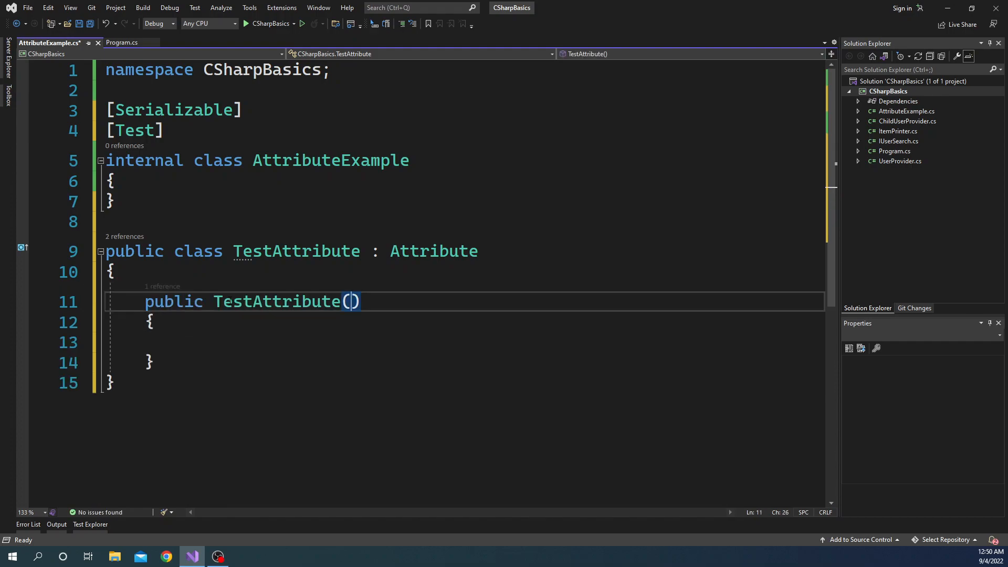
pyautogui.write('string')
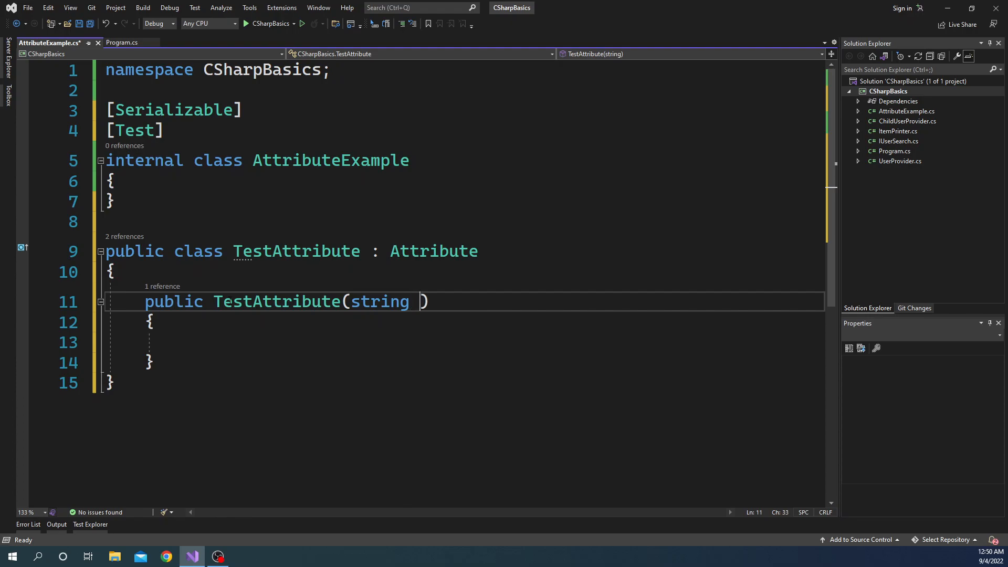
pyautogui.write('N')
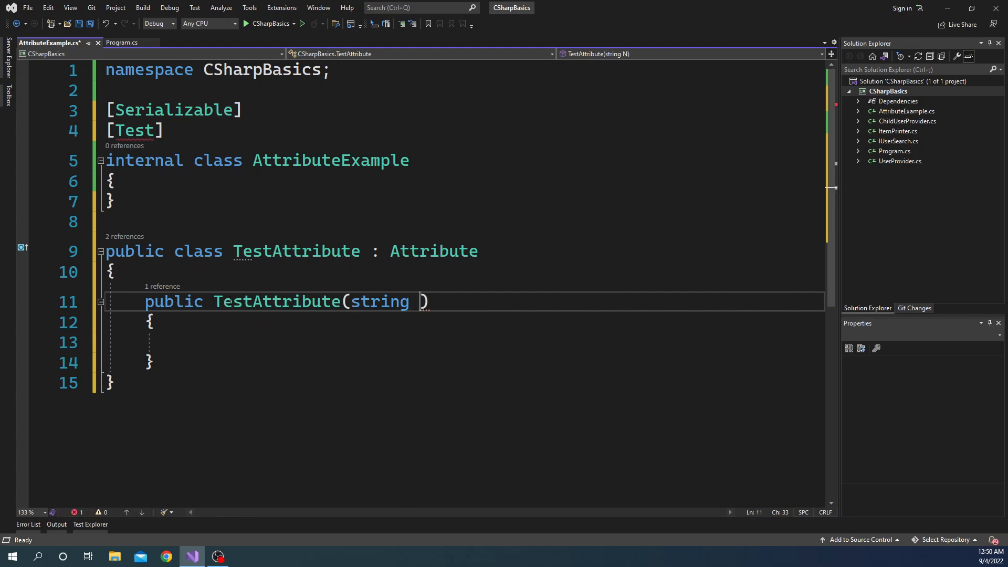
pyautogui.write('name')
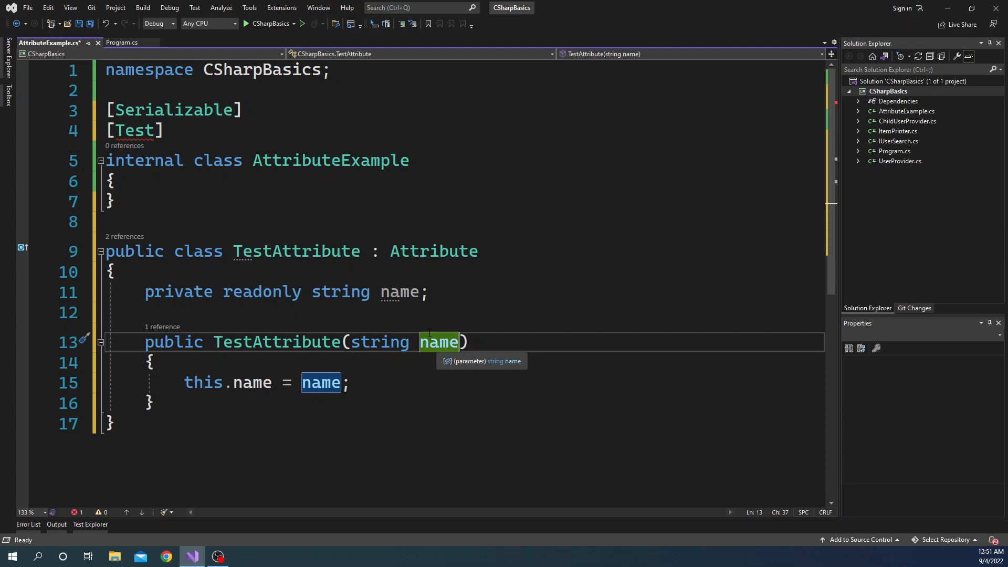
# - Change AttributeExample's attribute to [Test("Attribute Test")]
pyautogui.click(133, 130)
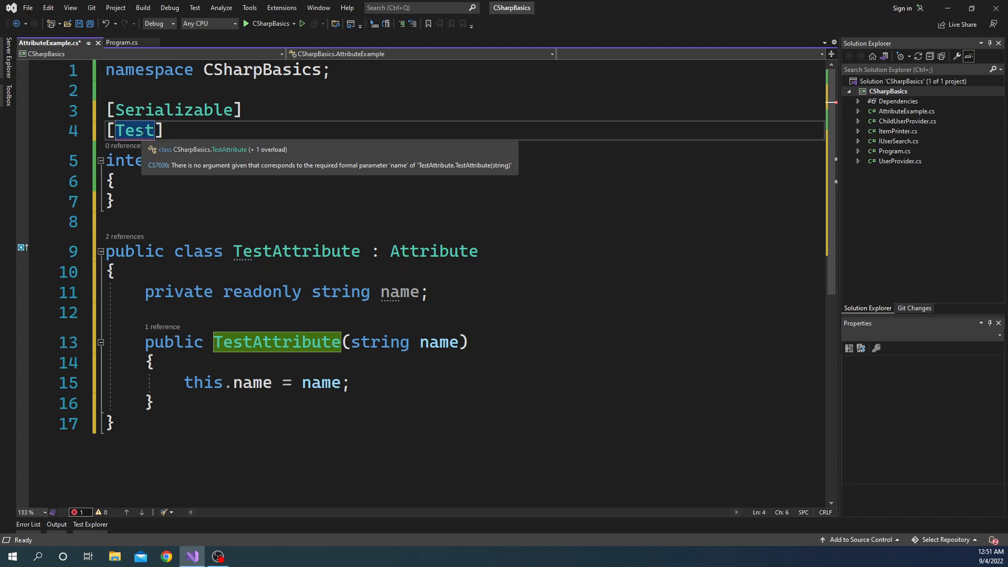
pyautogui.write('()')
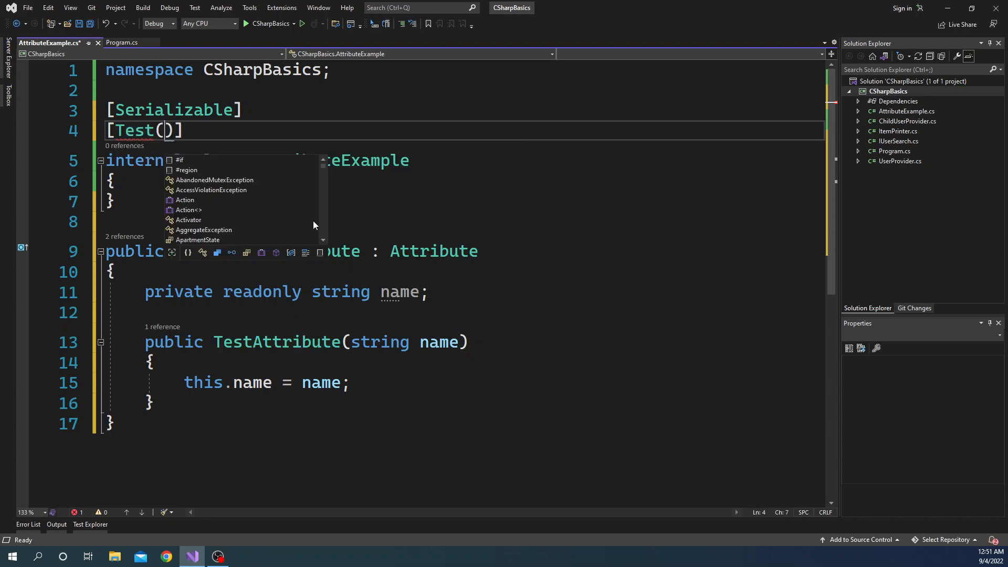
pyautogui.write('"A"')
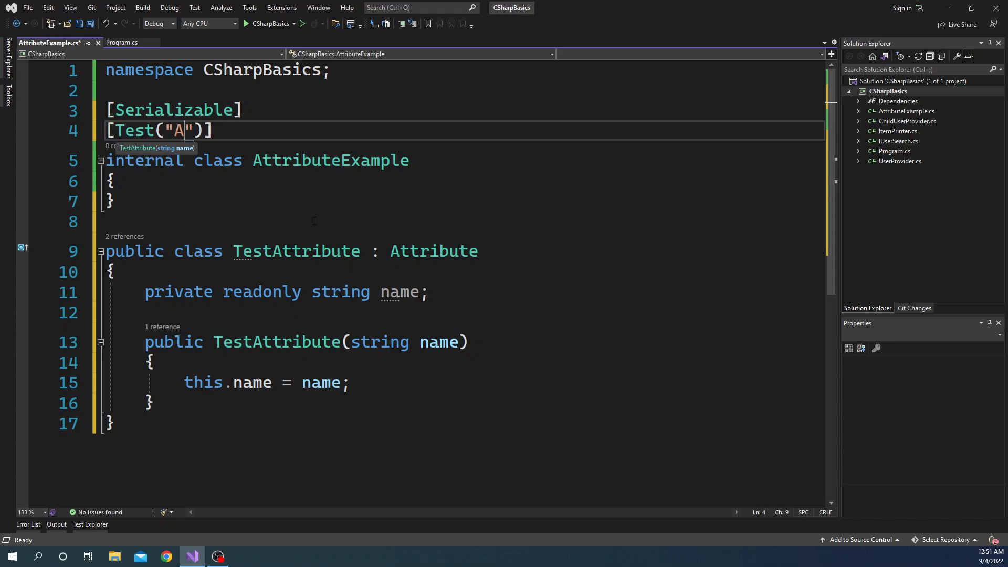
pyautogui.write('ttribute')
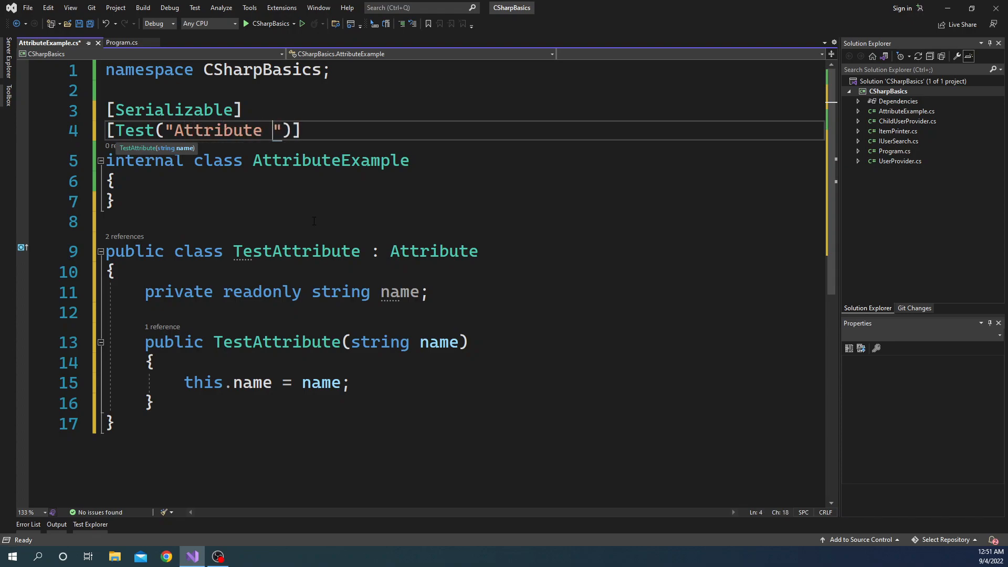
pyautogui.write('Test')
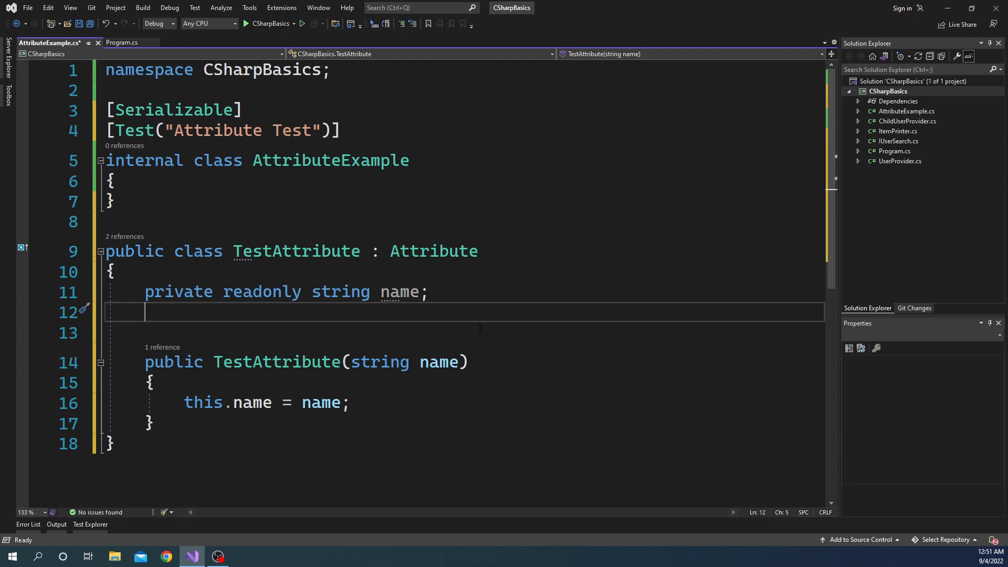
# - Add a public int Quantity field to TestAttribute and set Quantity = 10 in [Test]
pyautogui.write('public')
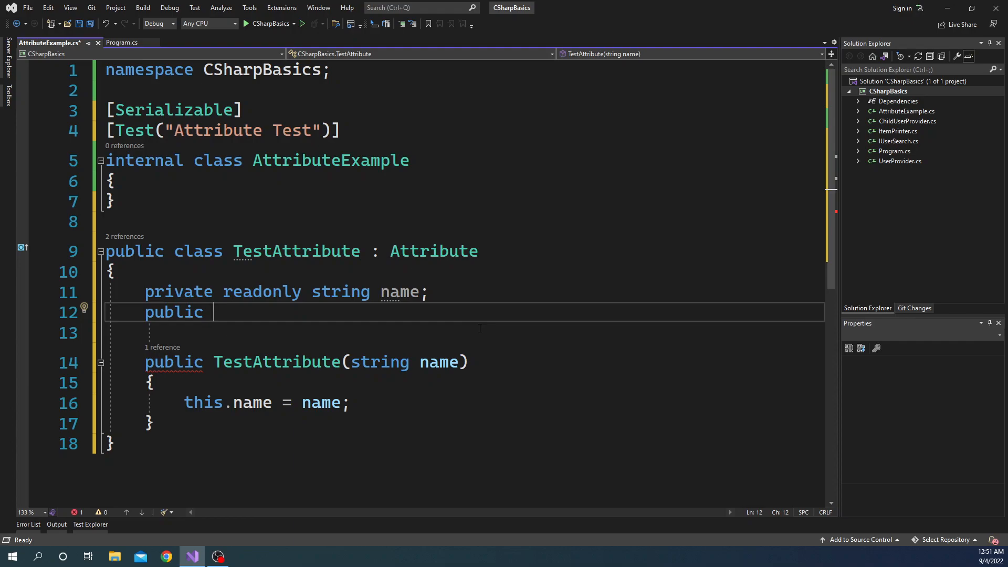
pyautogui.write('int')
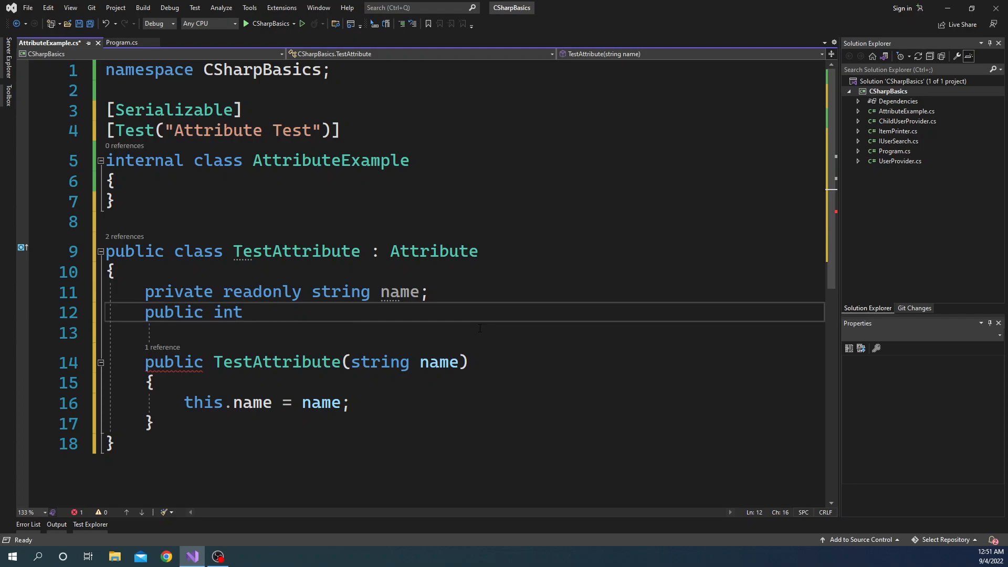
pyautogui.write('Quantity;')
pyautogui.click(463, 132)
pyautogui.write(', ')
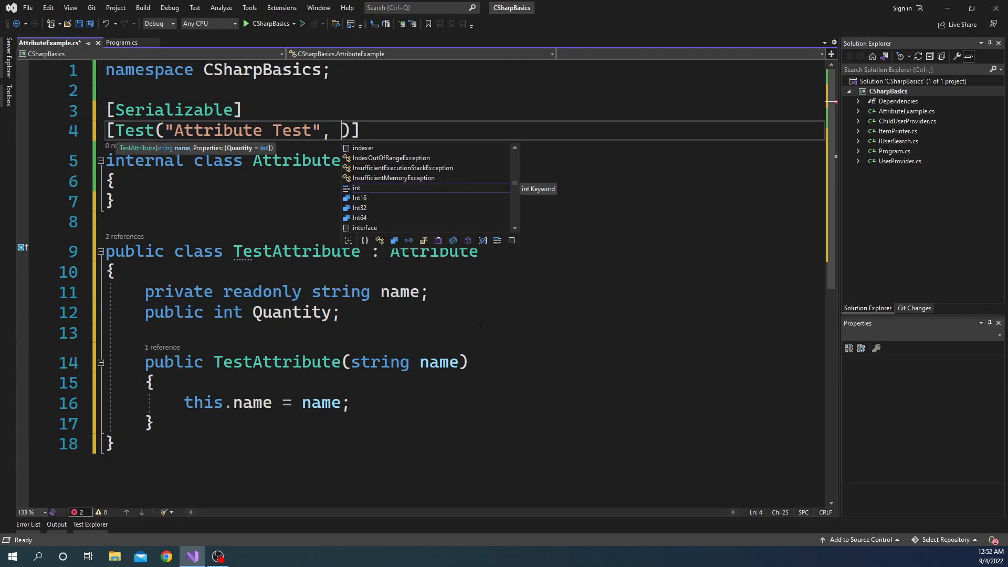
pyautogui.write('Quantity =')
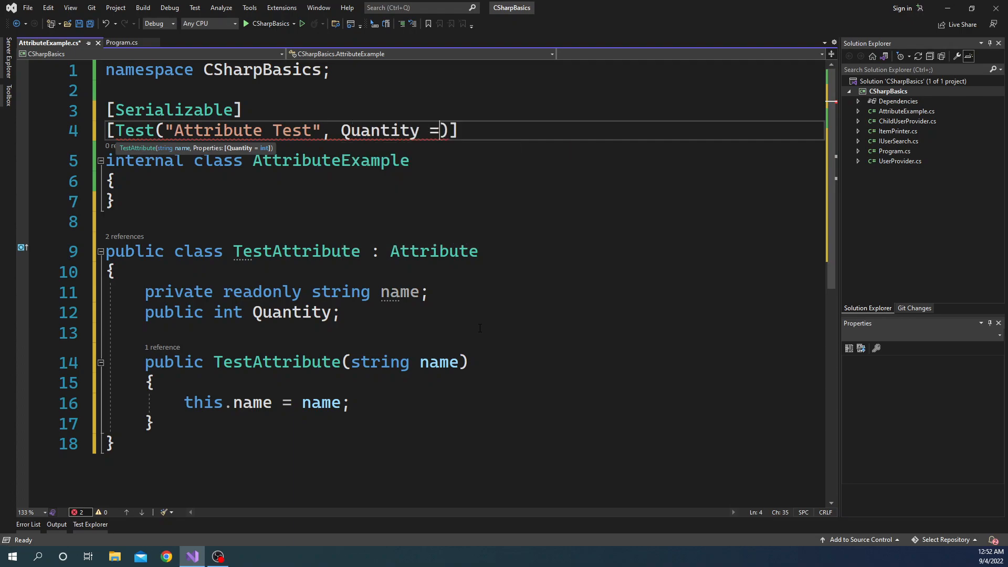
pyautogui.write('10')
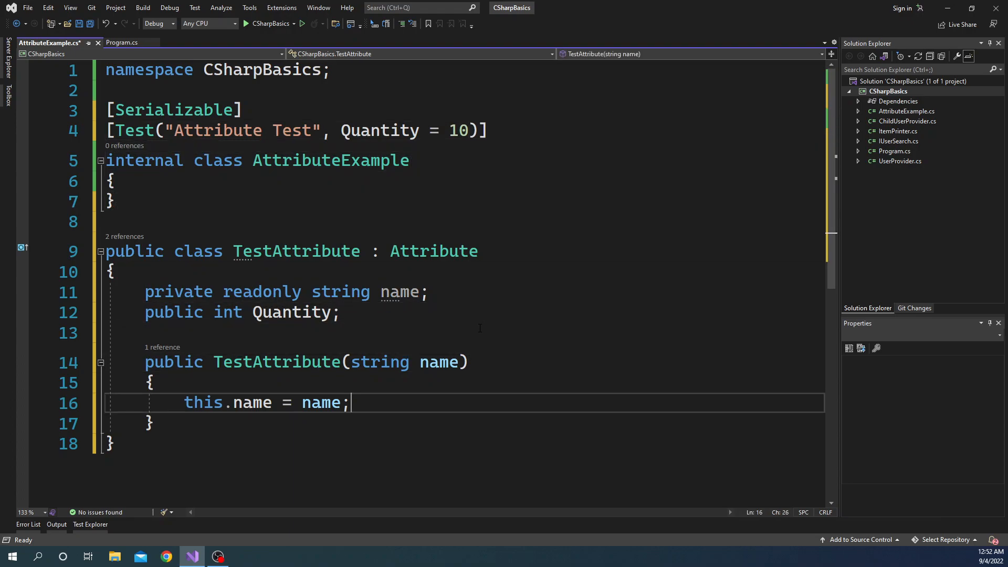
pyautogui.click(110, 443)
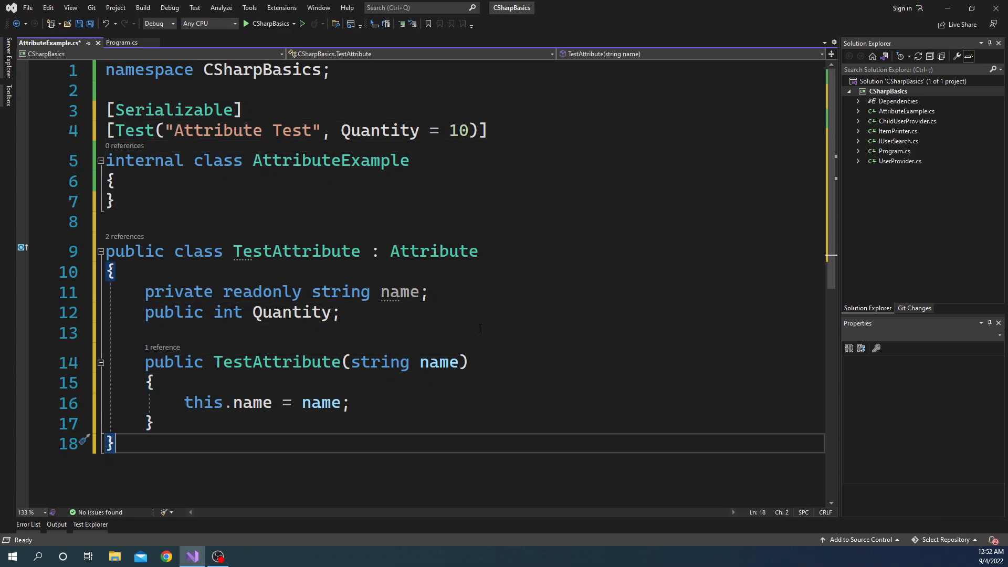
# - Save AttributeExample.cs and highlight the Test and Quantity usages in the attribute line
pyautogui.press('ctrl+s')
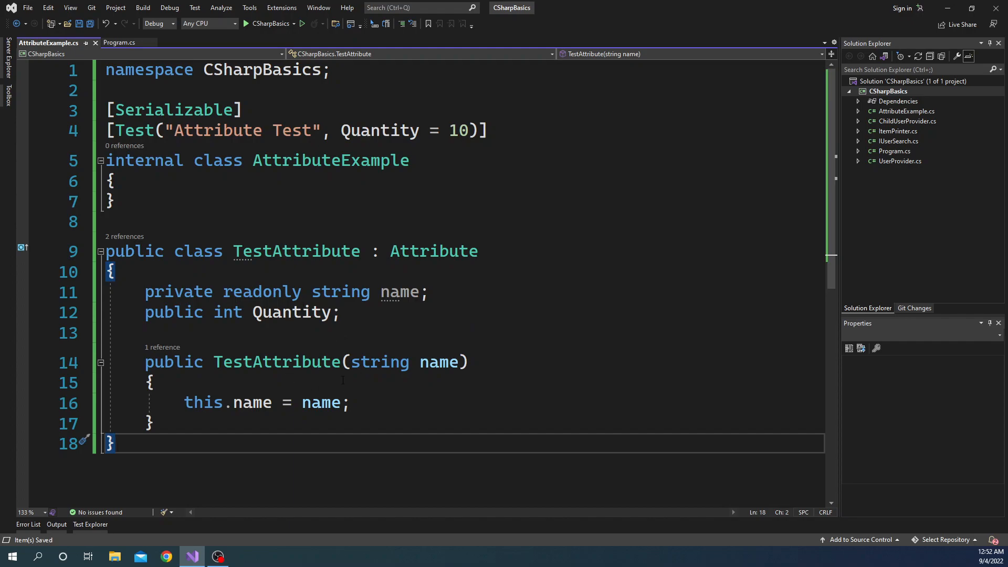
pyautogui.moveTo(134, 130)
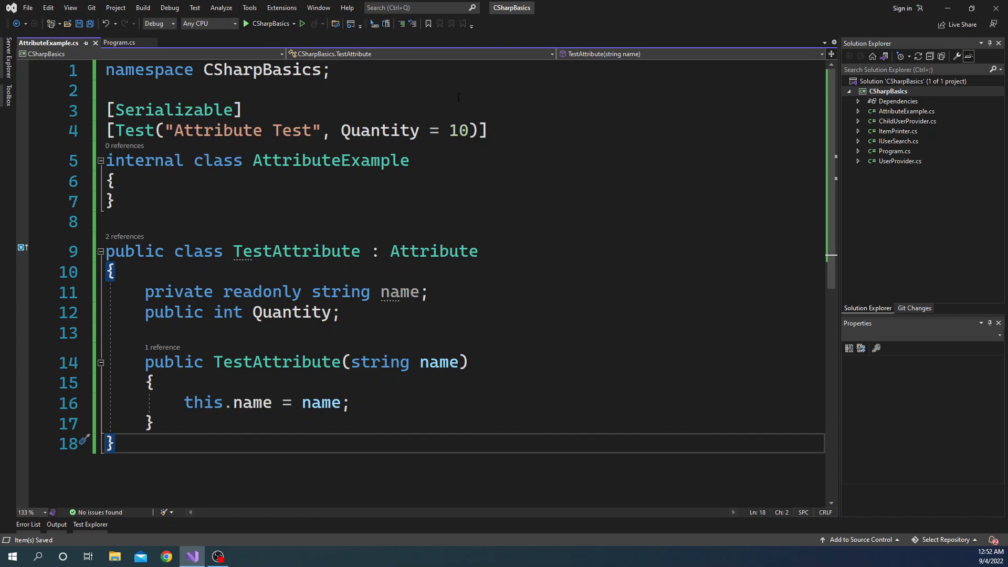
pyautogui.moveTo(433, 251)
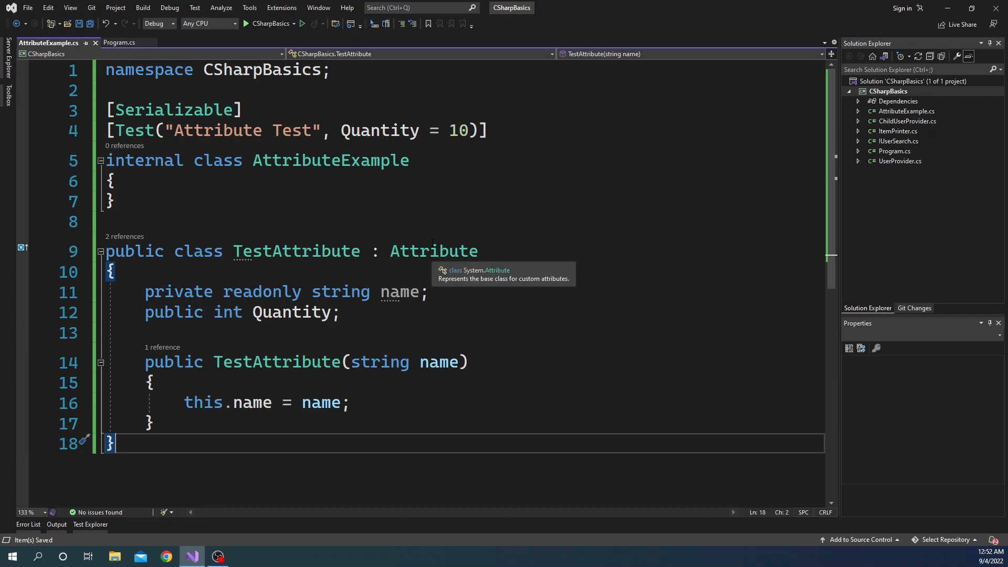
pyautogui.moveTo(322, 270)
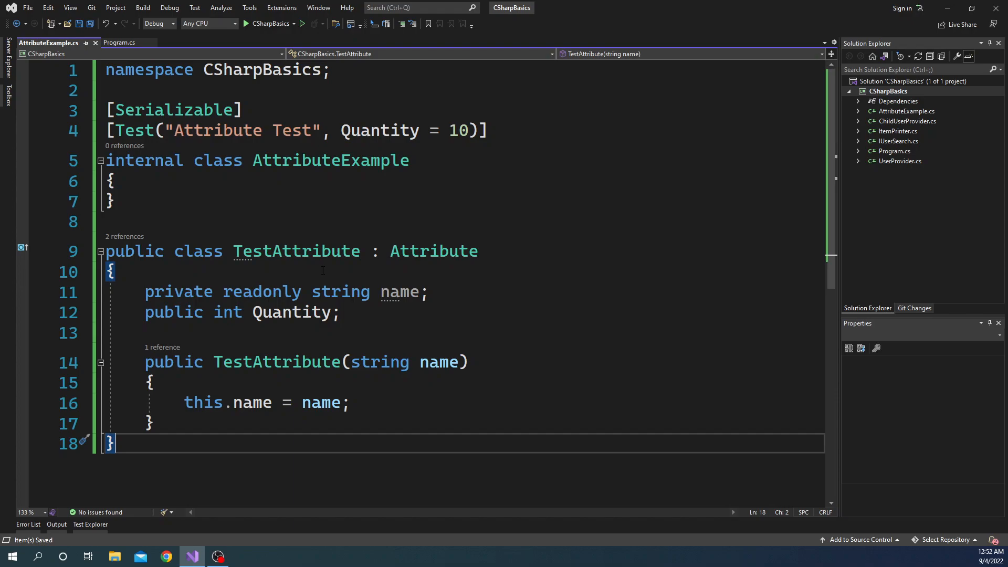
pyautogui.doubleClick(331, 160)
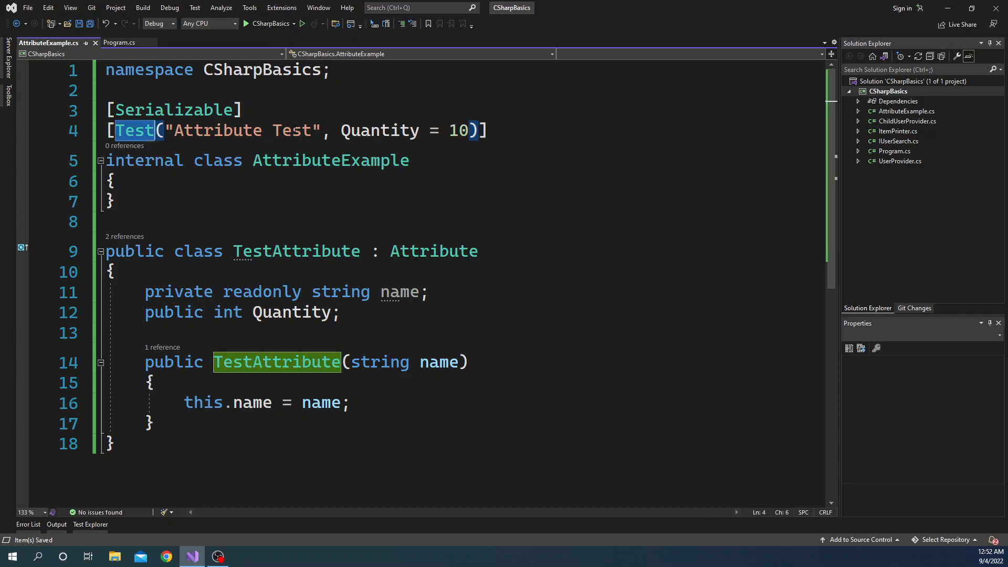
pyautogui.doubleClick(379, 131)
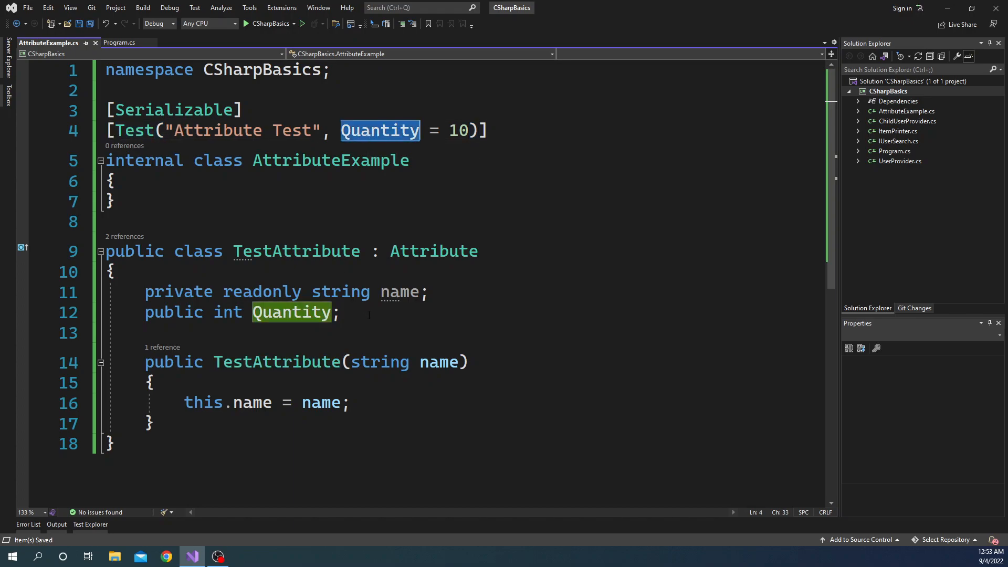
pyautogui.click(151, 423)
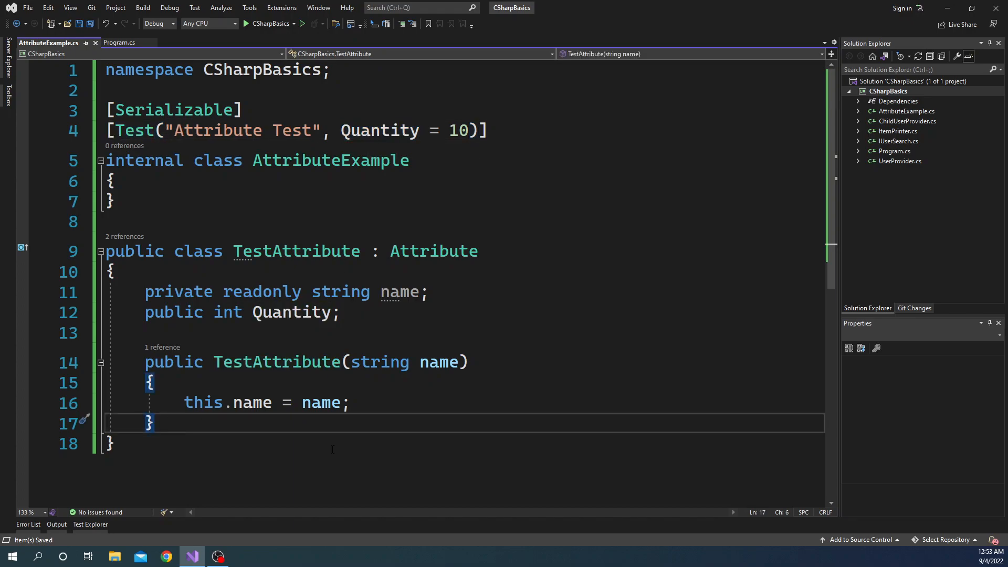
# - Add 'public string Name => name;' to TestAttribute via the IntelliCode suggestion
pyautogui.write('pu')
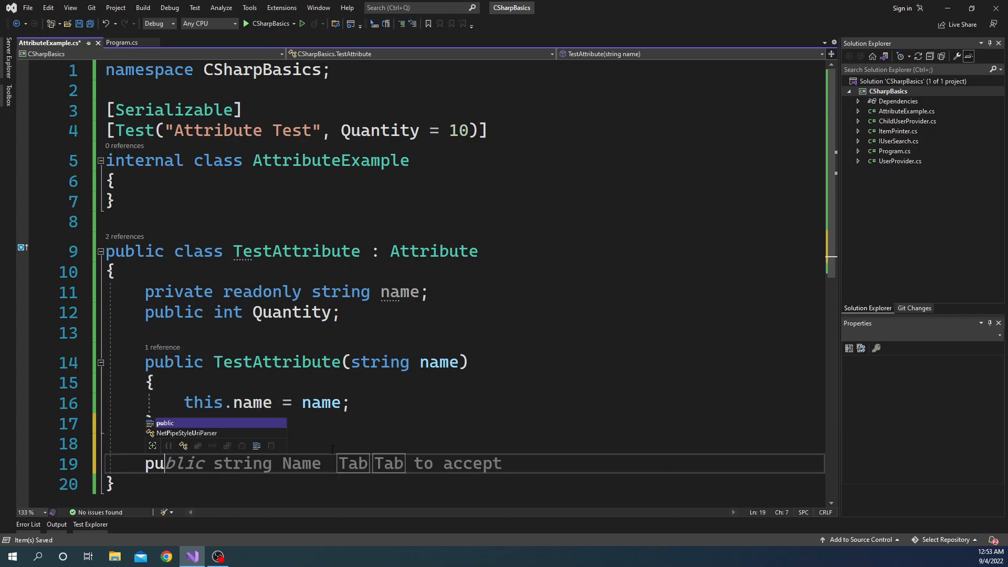
pyautogui.press('Tab')
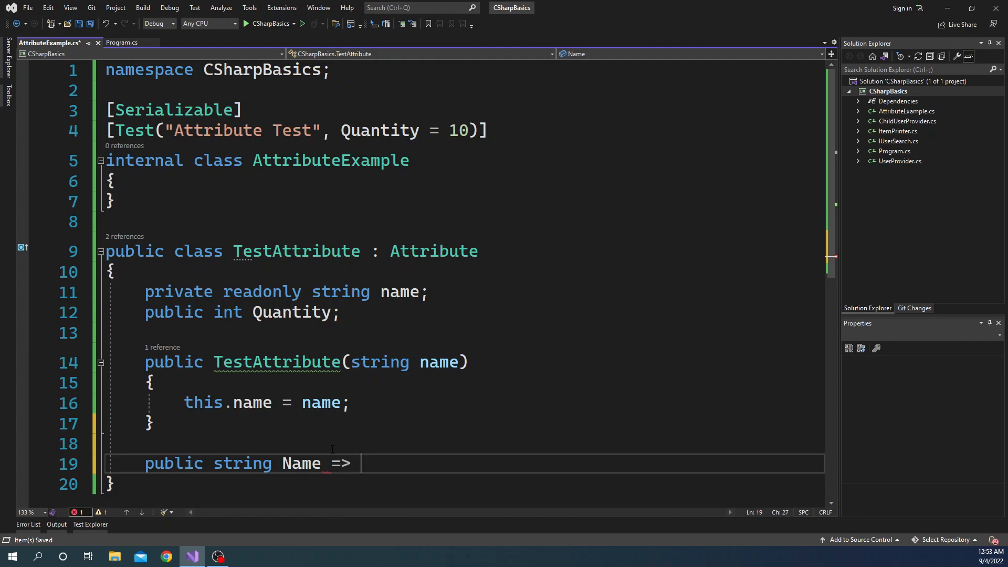
pyautogui.write('name;')
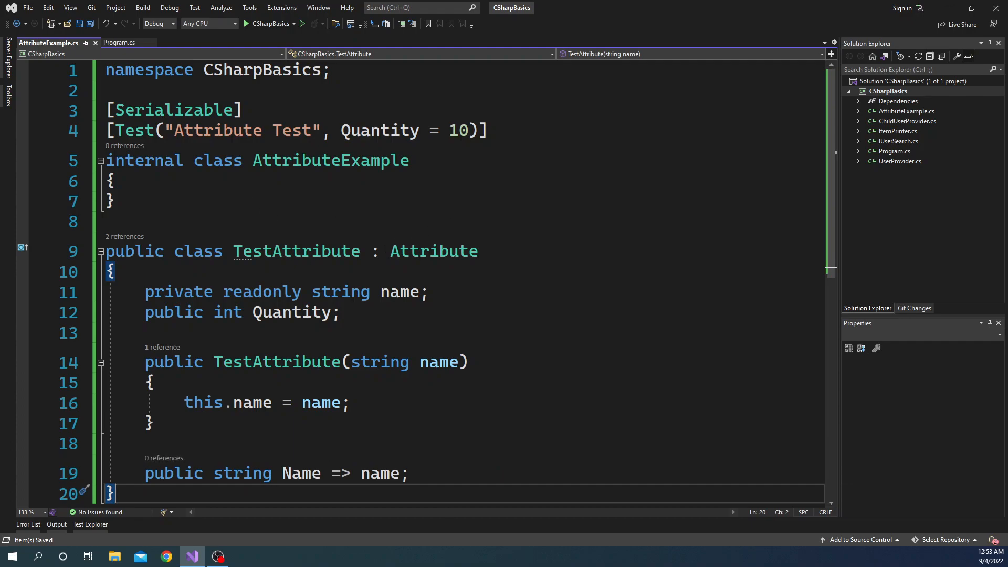
# - Switch to Program.cs with the dictionary and stack examples
pyautogui.click(118, 42)
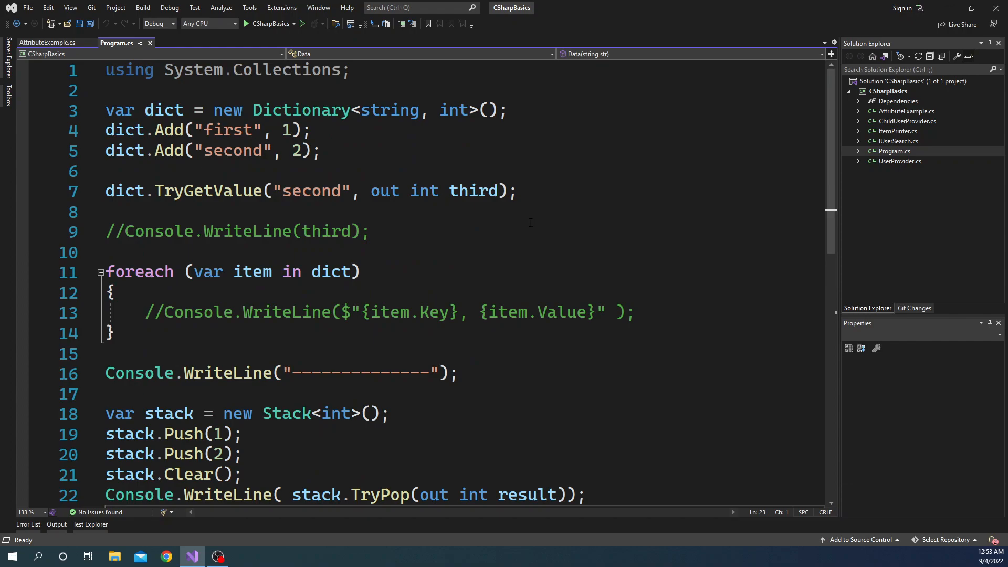
# - Start 'var attributes = typeof(' at the top of Program.cs, then return to AttributeExample.cs
pyautogui.press('enter')
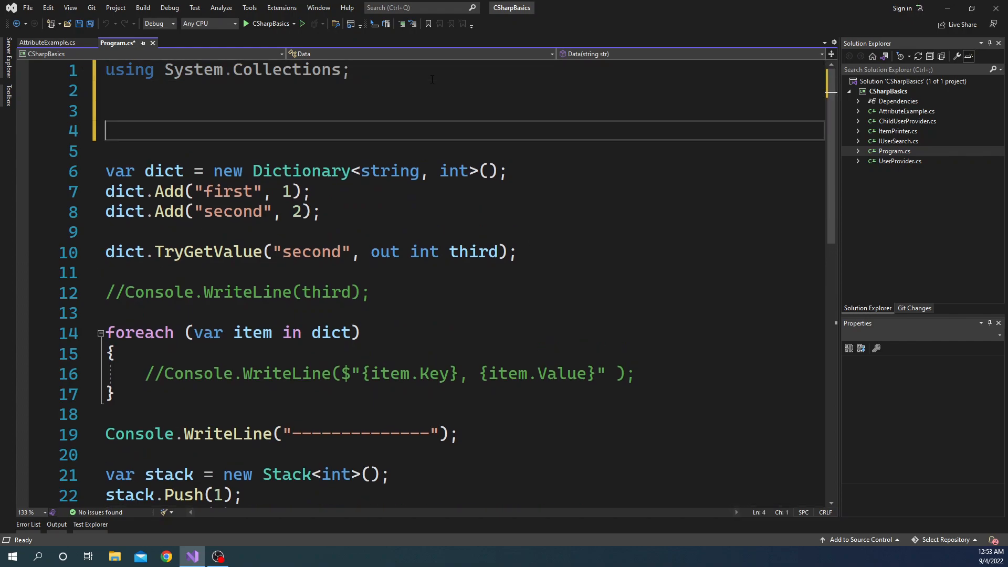
pyautogui.press('enter')
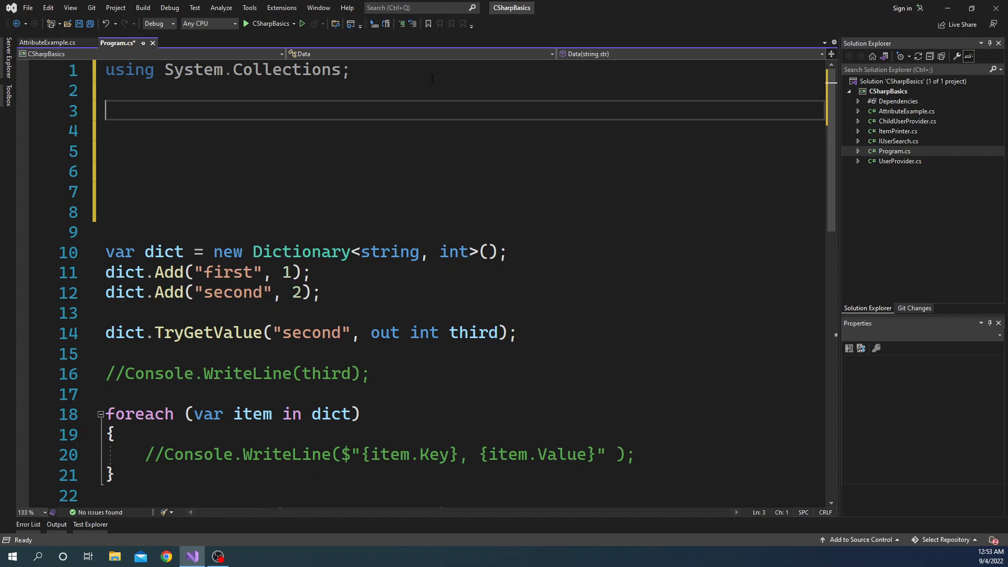
pyautogui.write('var attributes =')
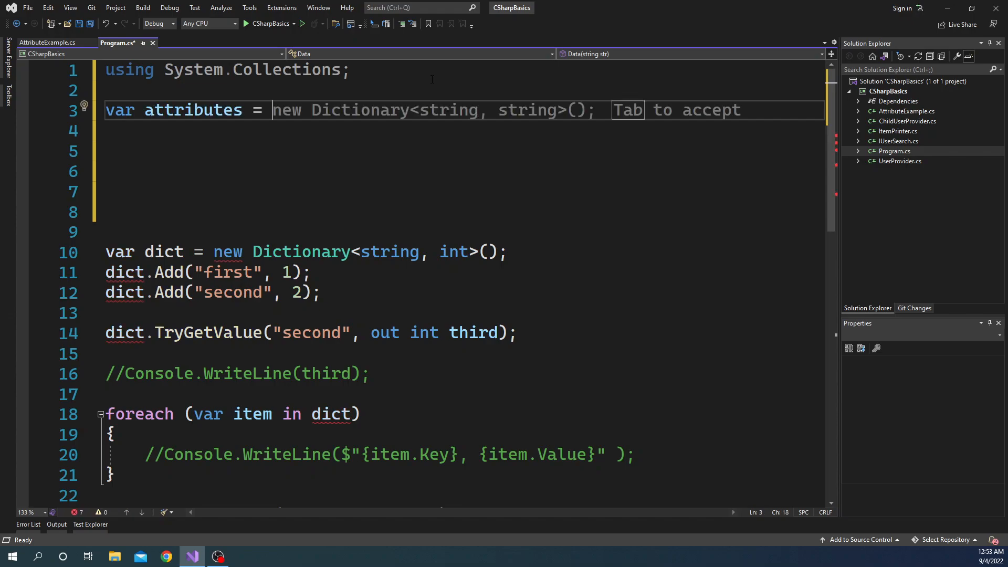
pyautogui.write('typeof(')
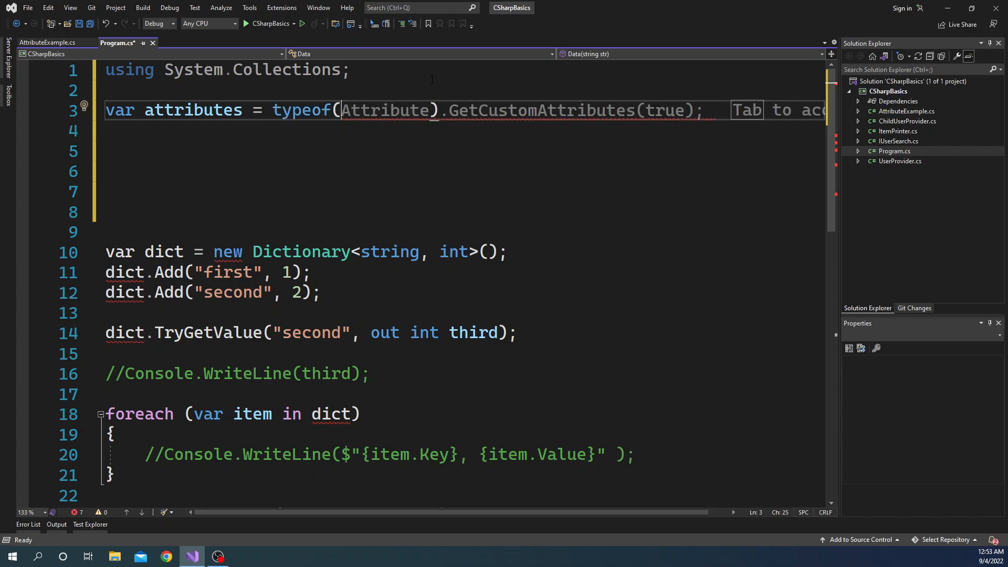
pyautogui.click(50, 42)
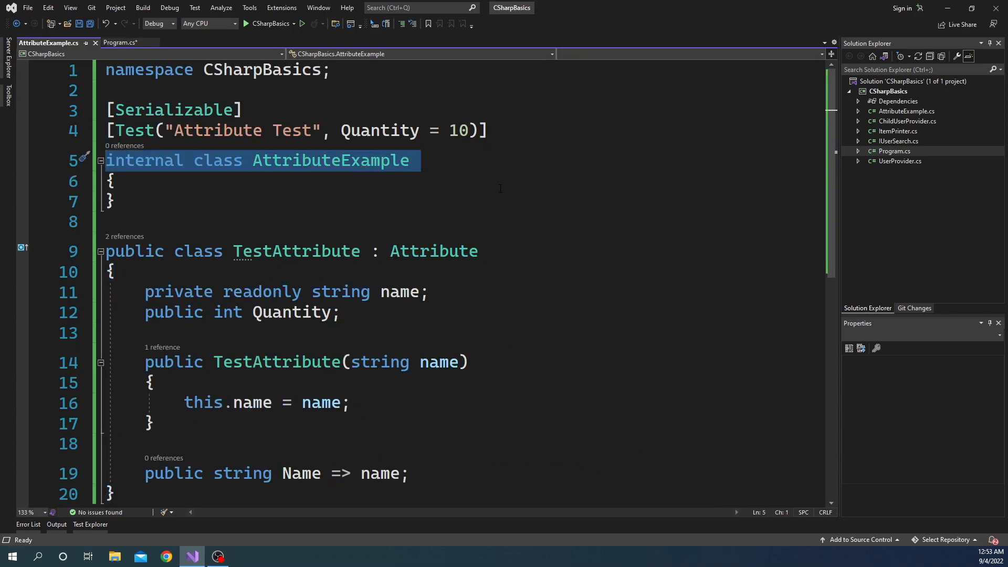
# - Complete typeof(AttributeExample) in Program.cs and import CSharpBasics
pyautogui.doubleClick(330, 160)
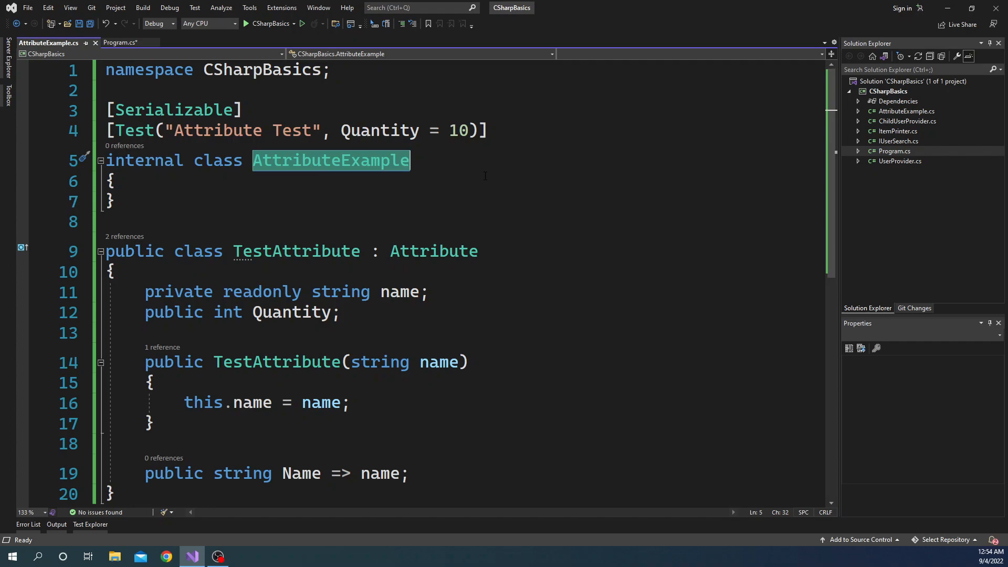
pyautogui.click(117, 42)
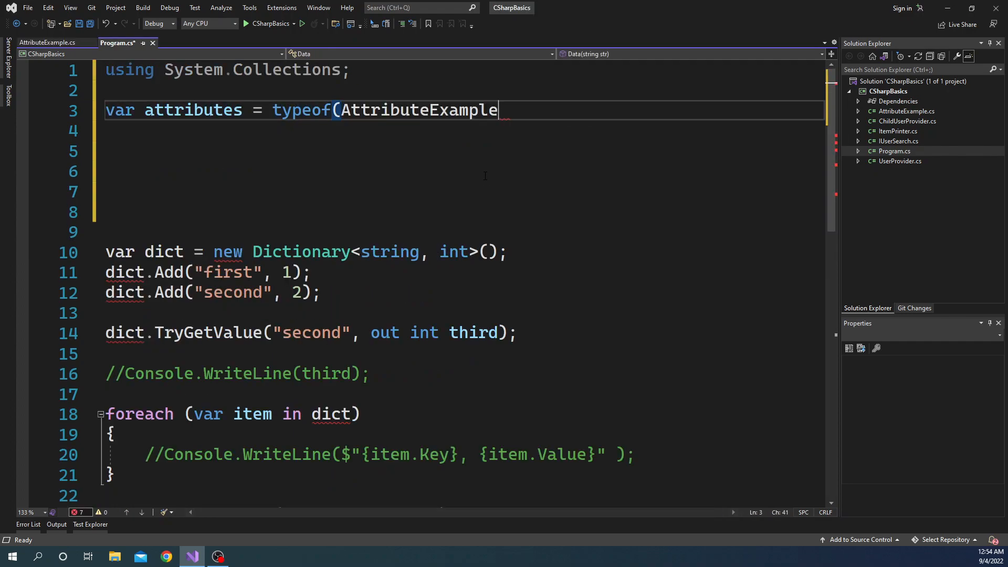
pyautogui.write(')')
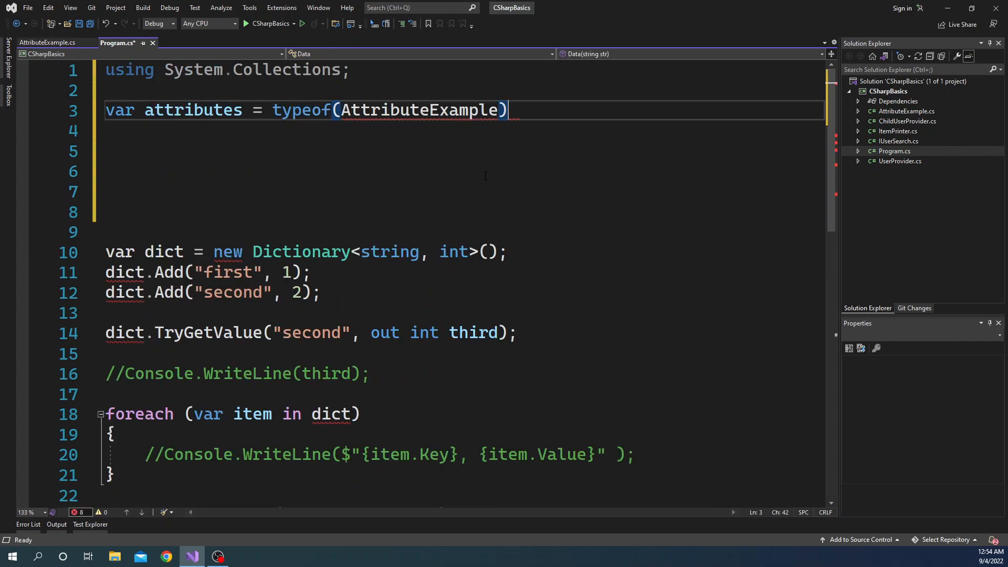
pyautogui.write('using CSharpBasics;')
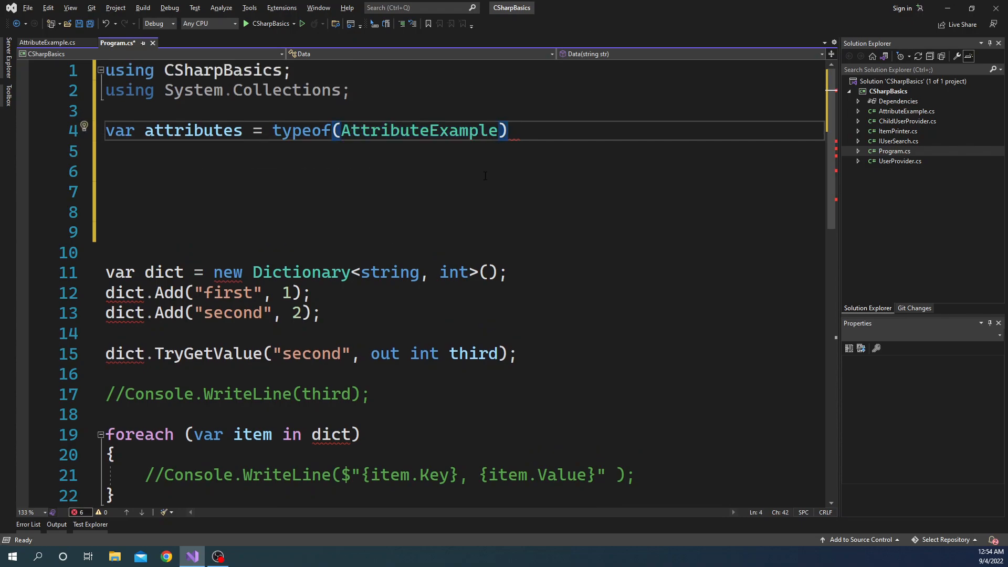
# - Call .GetCustomAttributes on it, reviewing the inherit overload tooltips
pyautogui.write('.g')
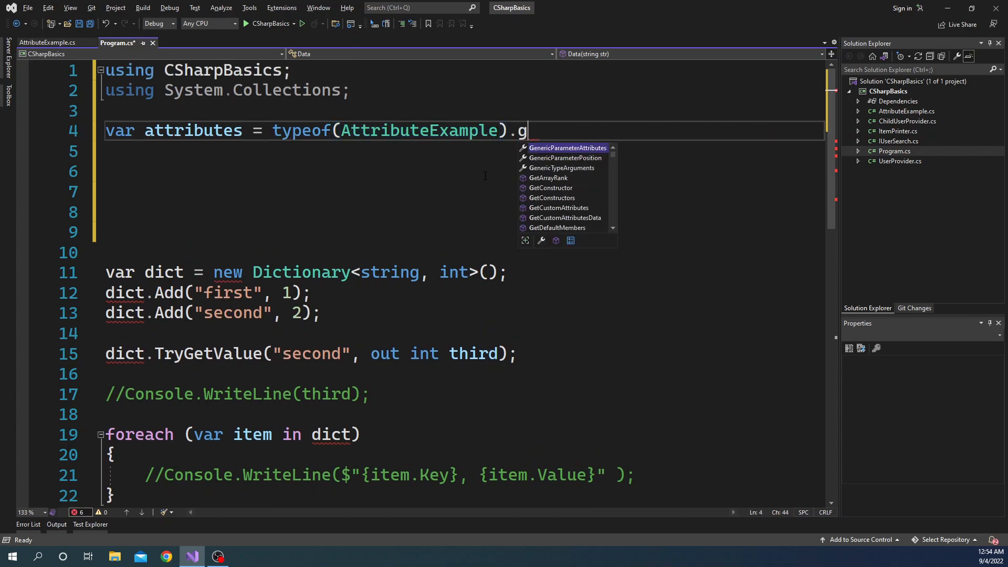
pyautogui.write('etCustomAttributes')
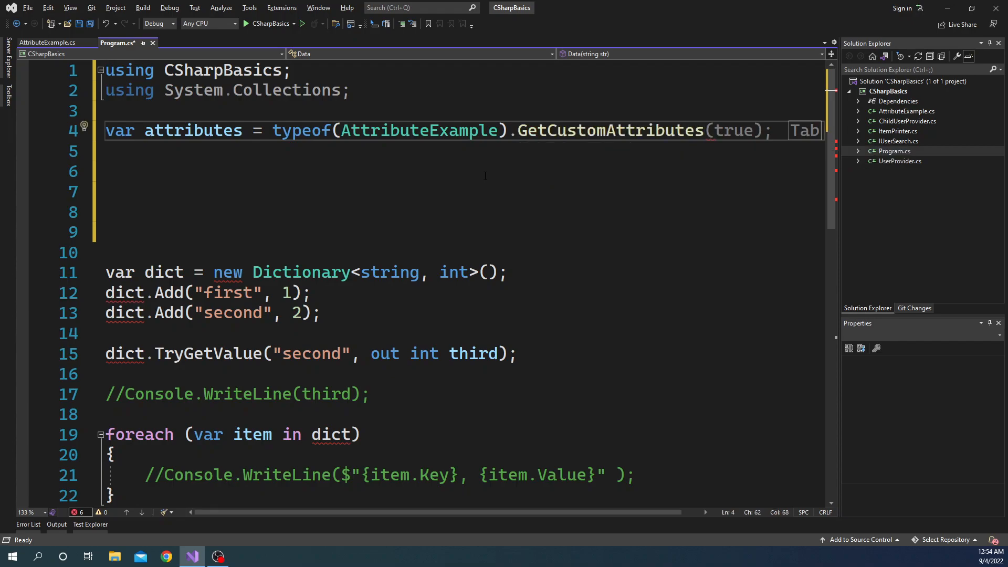
pyautogui.write('typeof(Attr')
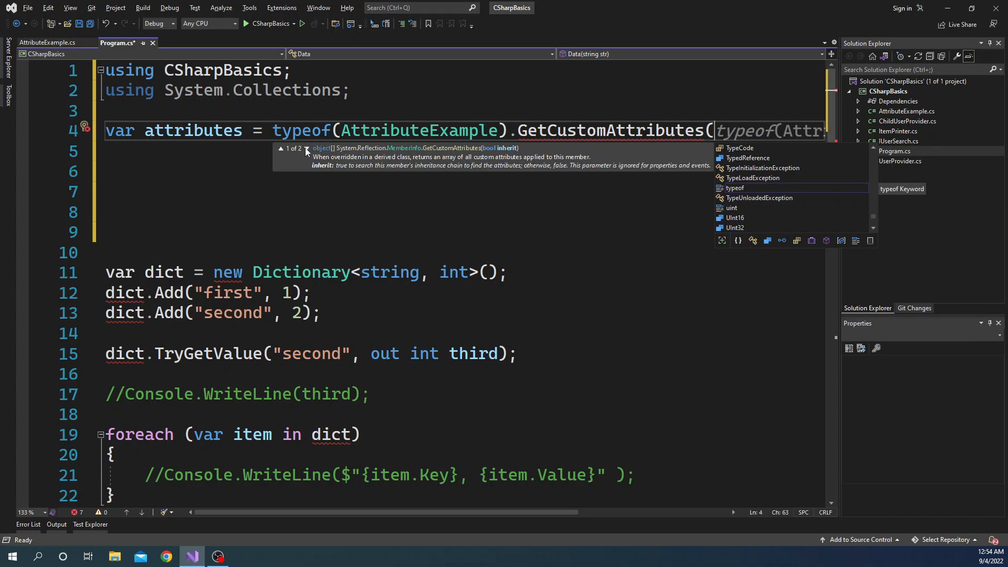
pyautogui.click(305, 148)
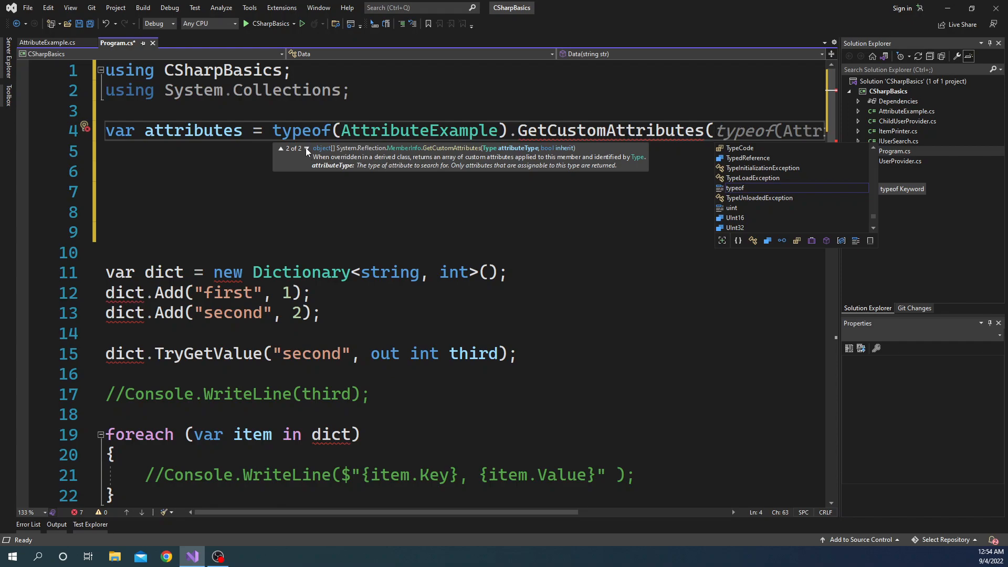
pyautogui.click(306, 149)
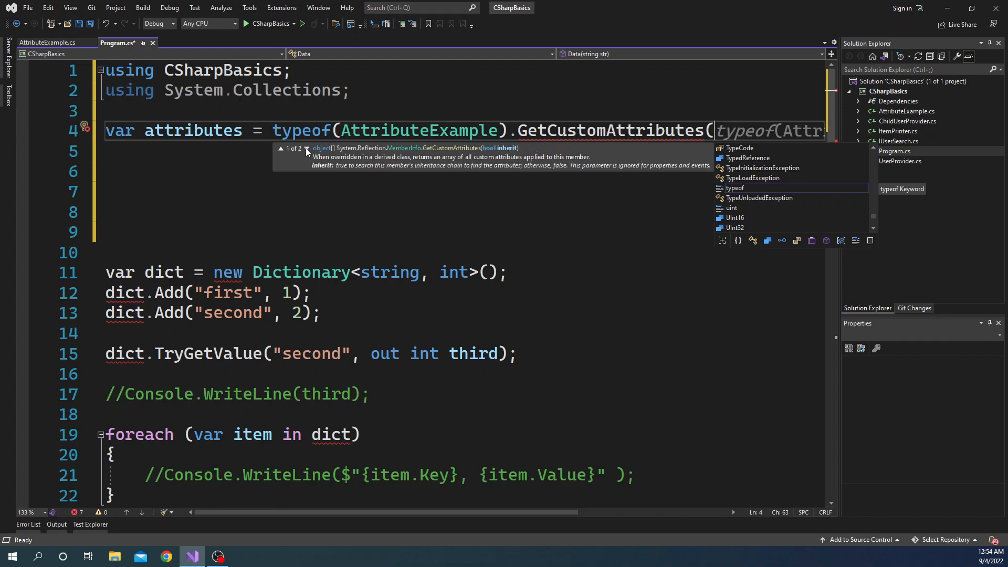
pyautogui.moveTo(508, 154)
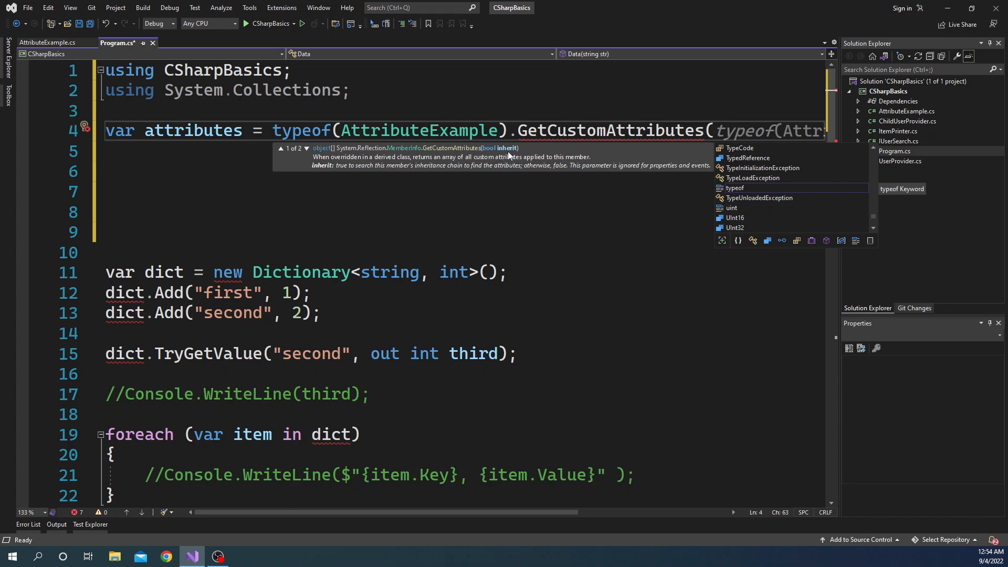
pyautogui.moveTo(399, 168)
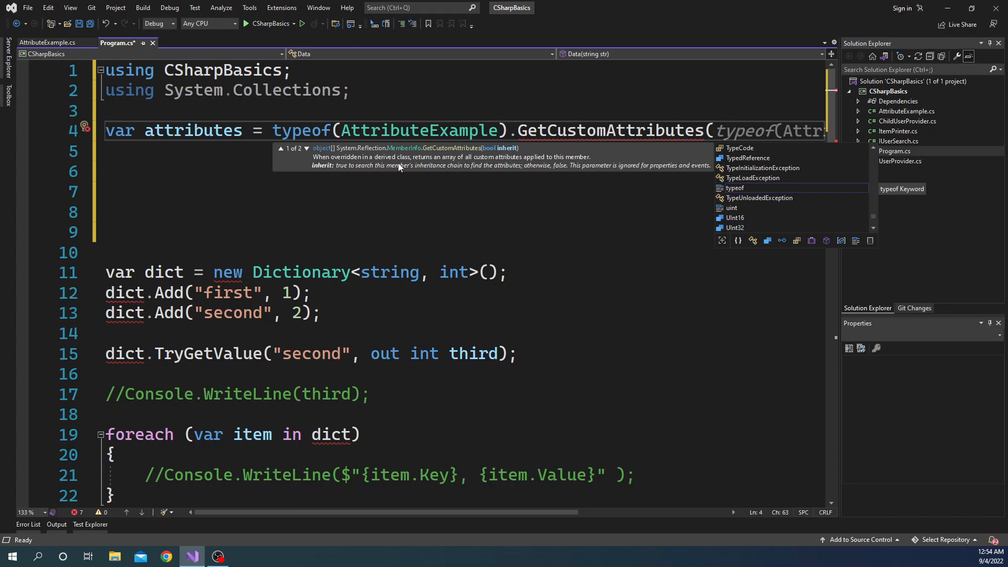
pyautogui.moveTo(363, 172)
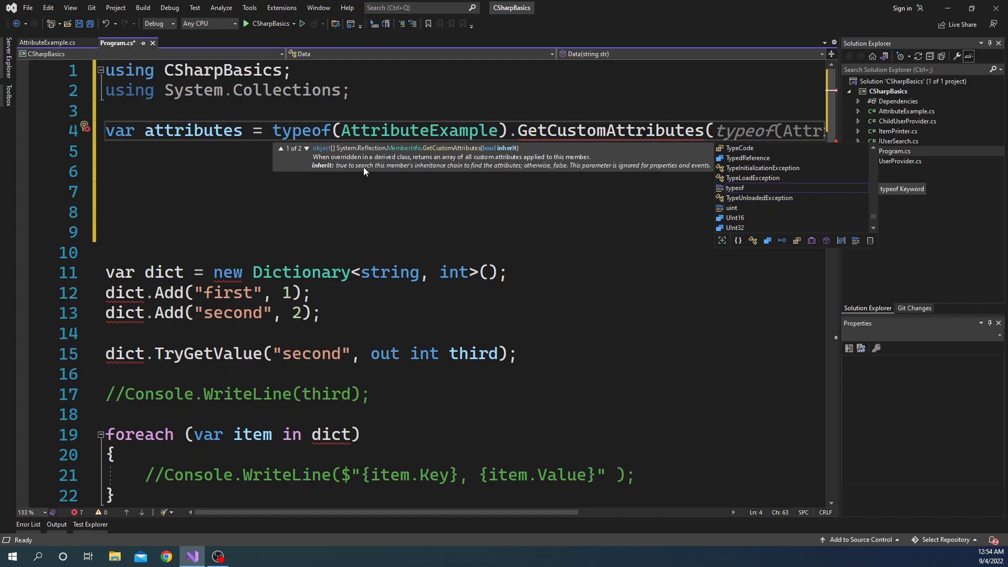
pyautogui.moveTo(426, 168)
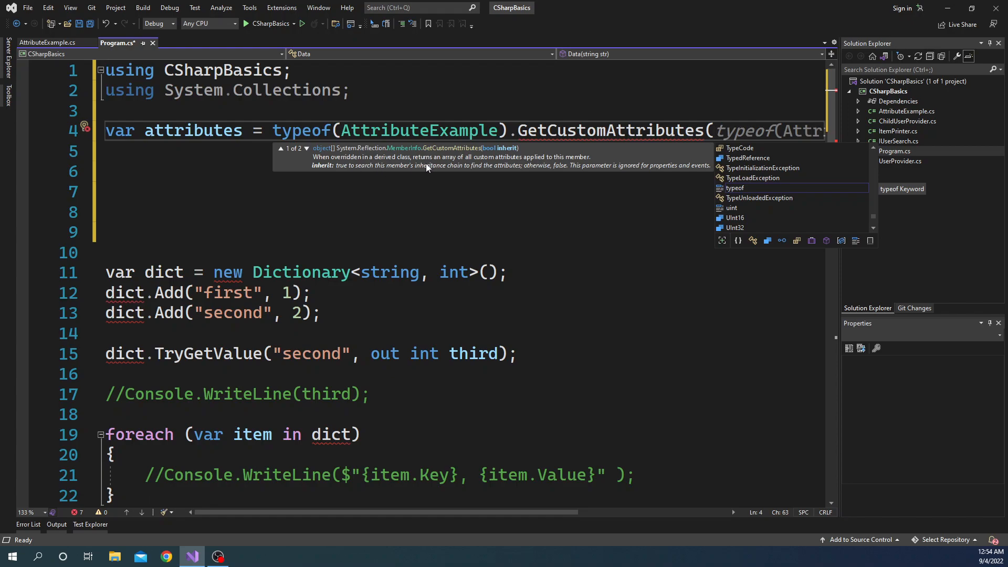
pyautogui.moveTo(502, 176)
pyautogui.write('true);')
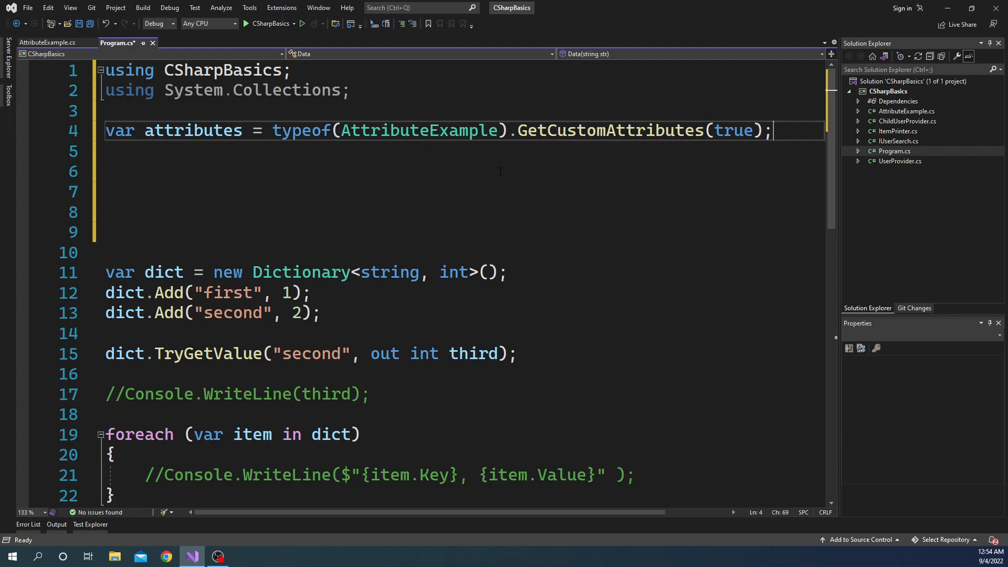
# - Write foreach (var att in attributes) with an if (att is TestAttribute) check
pyautogui.click(115, 151)
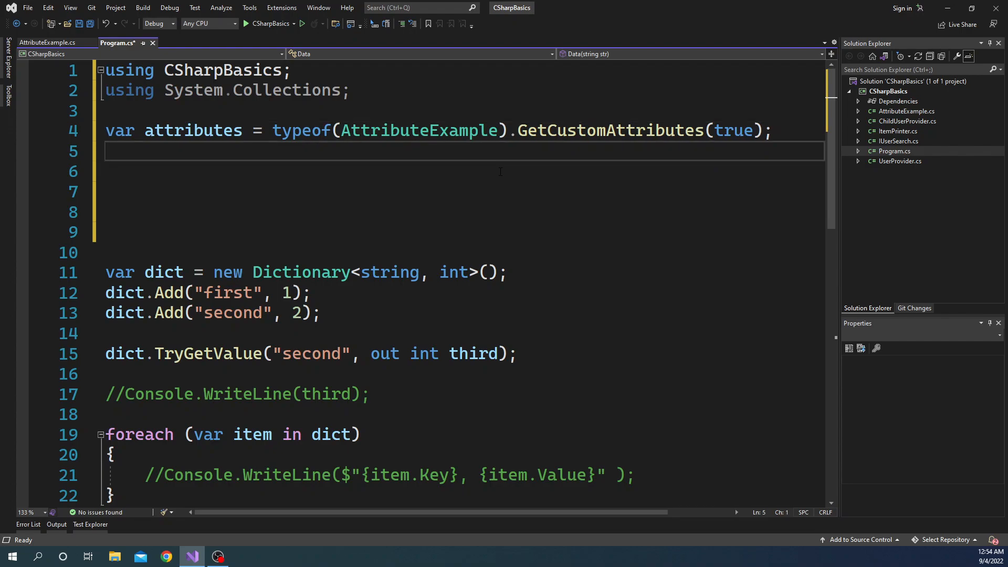
pyautogui.write('foreach (var item in collection')
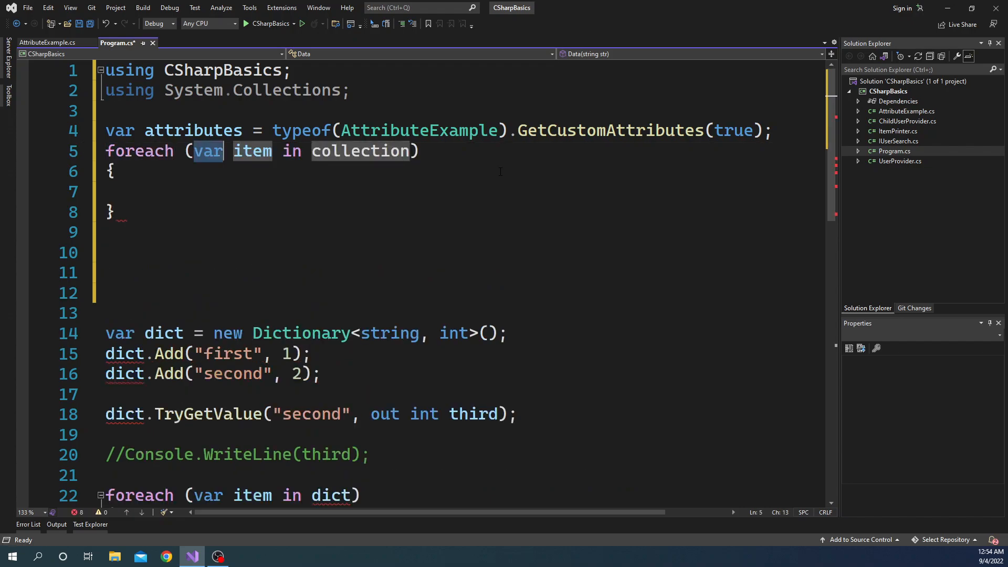
pyautogui.write('att')
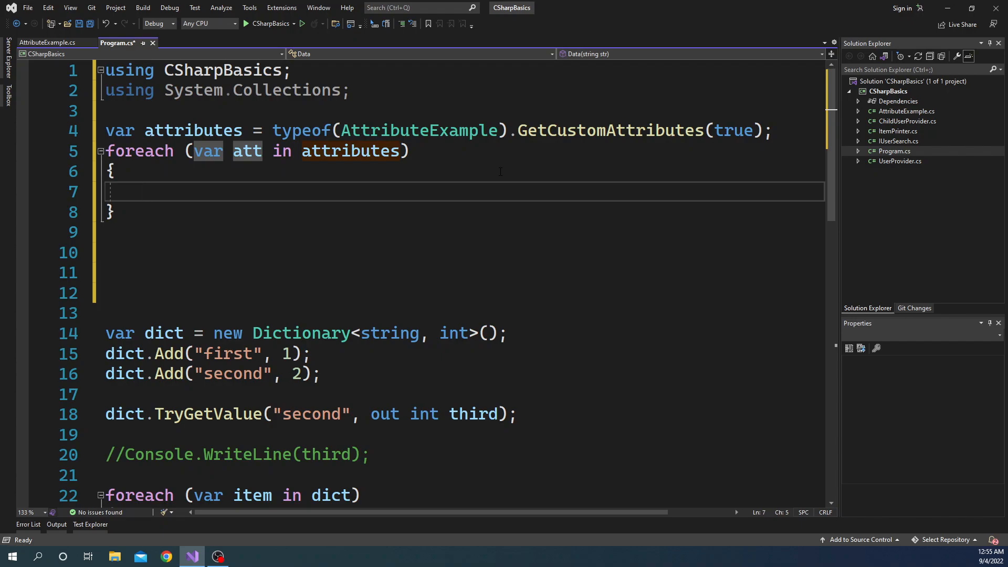
pyautogui.write('if')
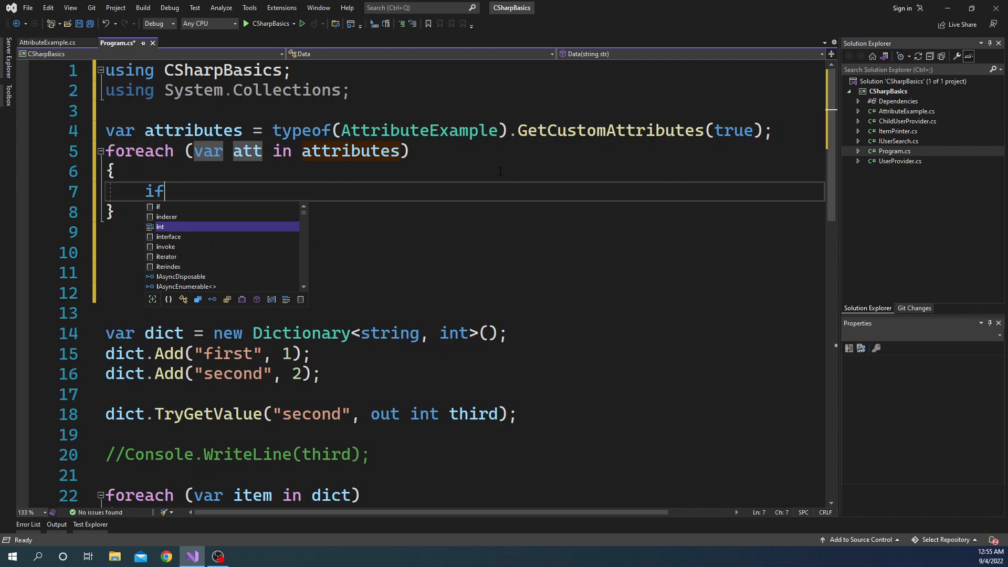
pyautogui.write('(')
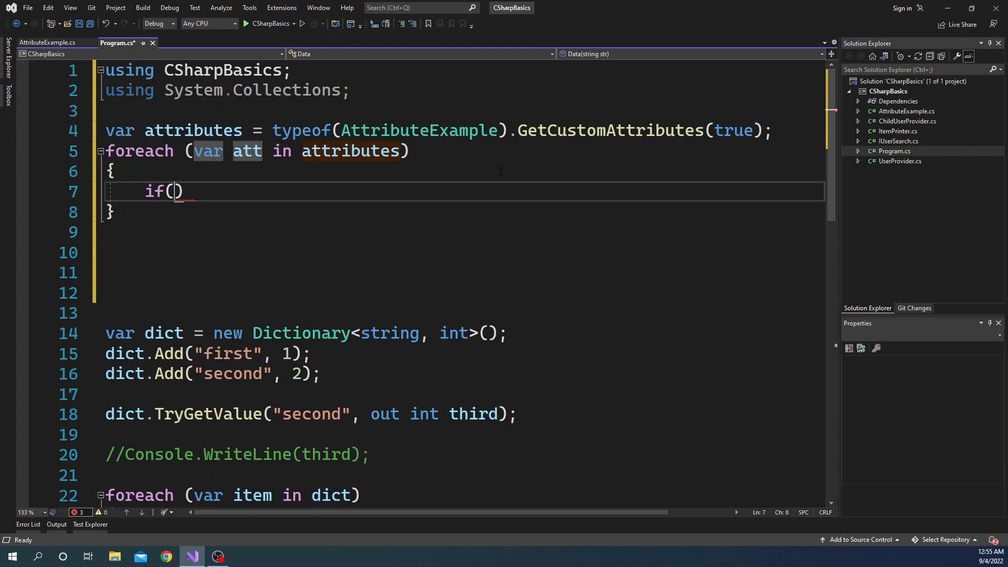
pyautogui.write('att is TestAttribute')
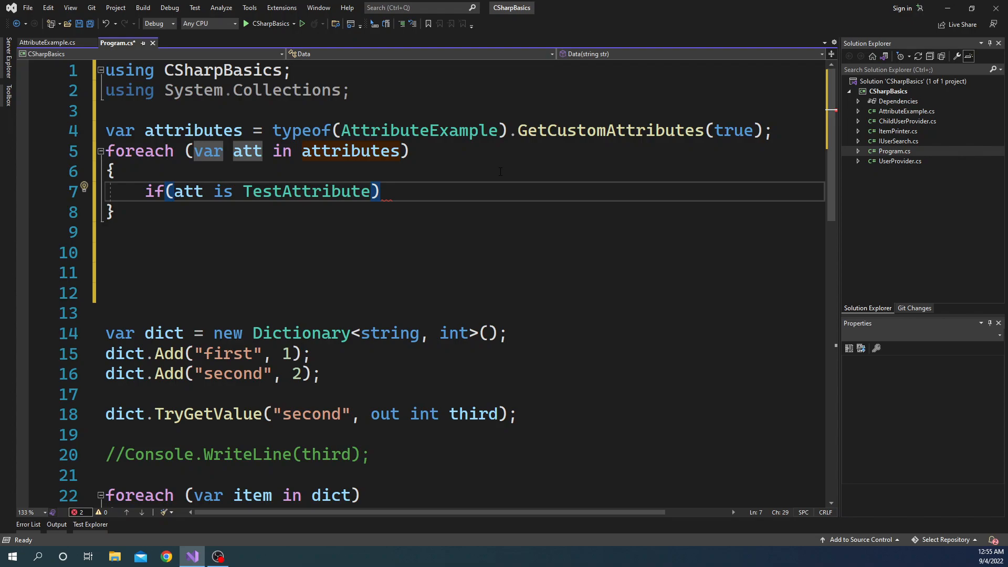
# - Cast att to TestAttribute into var attValue inside the braced if block
pyautogui.write('{')
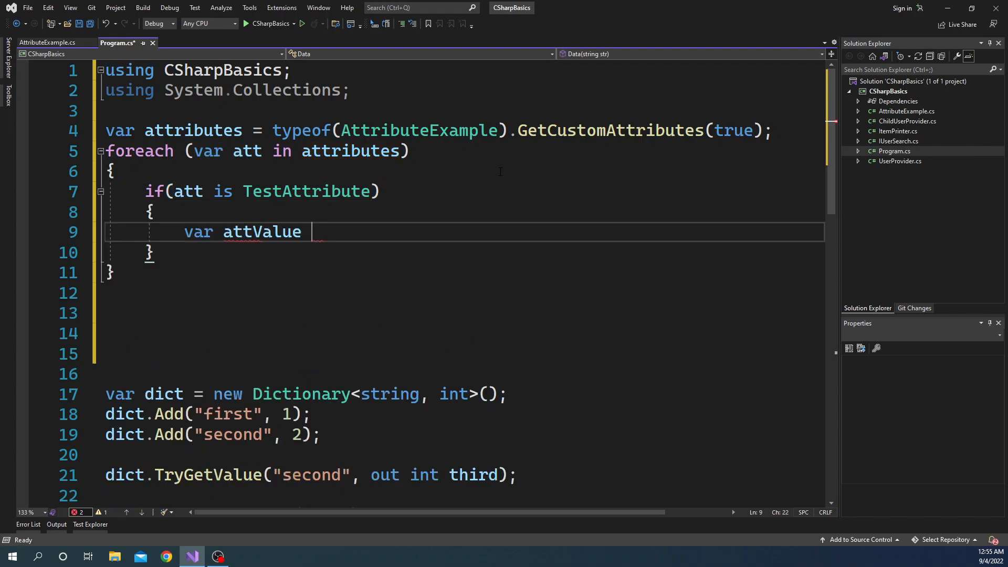
pyautogui.write('= (TestAttribute)att;')
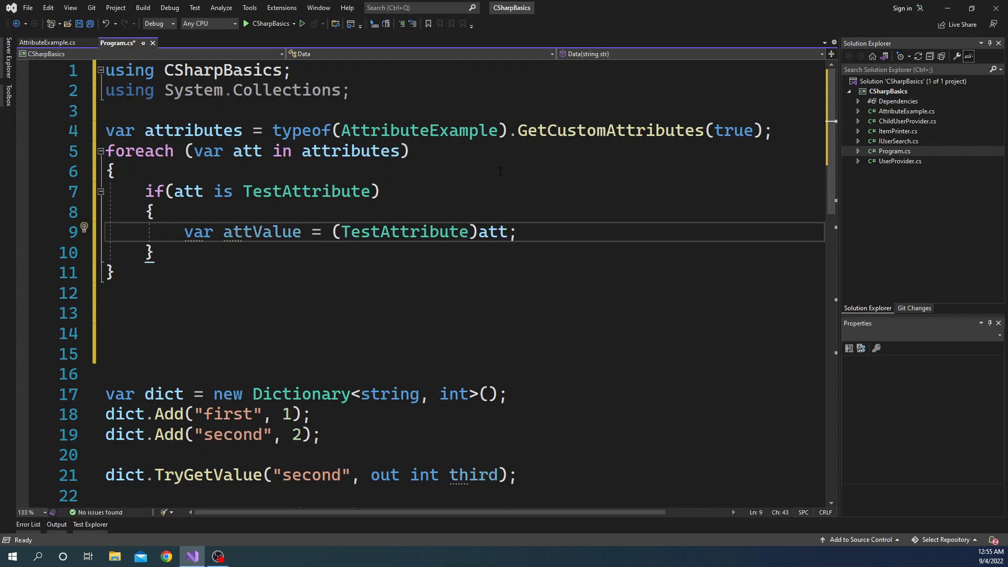
# - Write Console.WriteLine printing Name: {attValue.Name}, Quantity: {attValue.Quantity}
pyautogui.write('C')
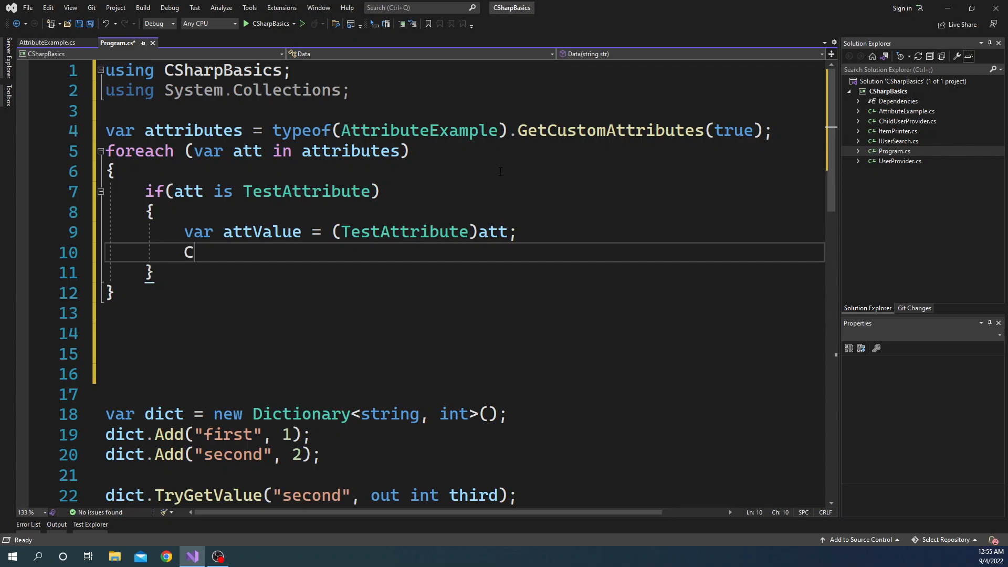
pyautogui.write('onso')
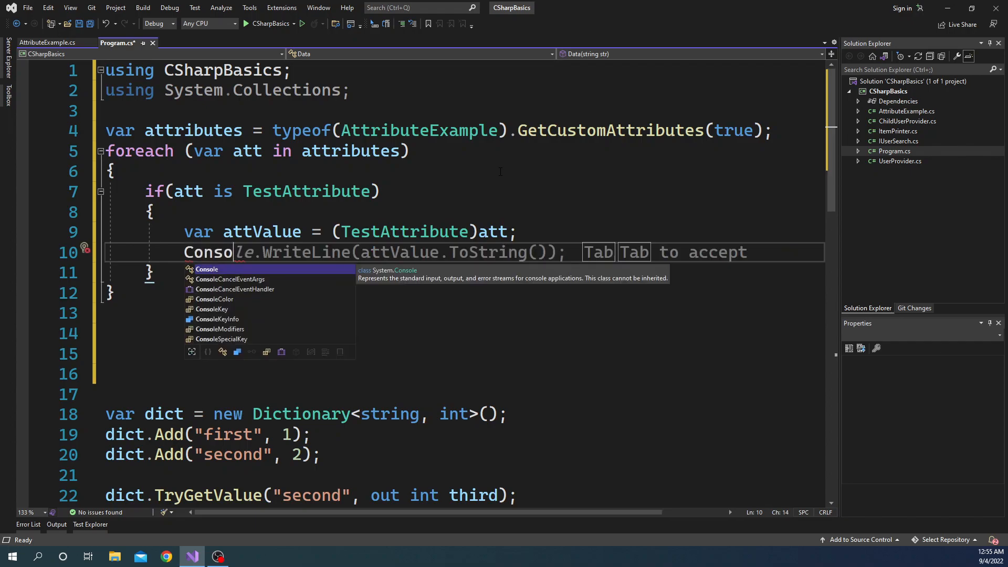
pyautogui.press('Tab')
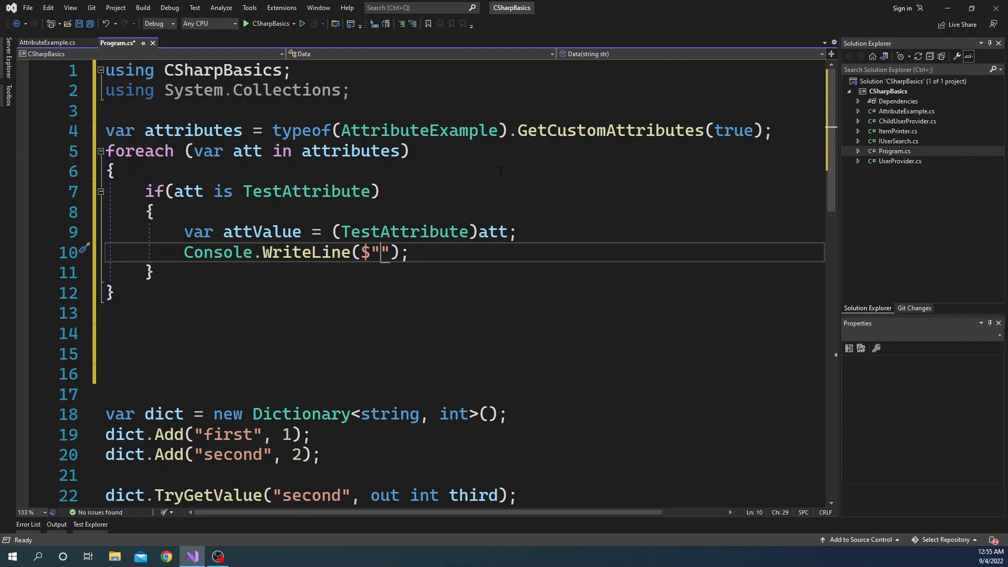
pyautogui.write('Name')
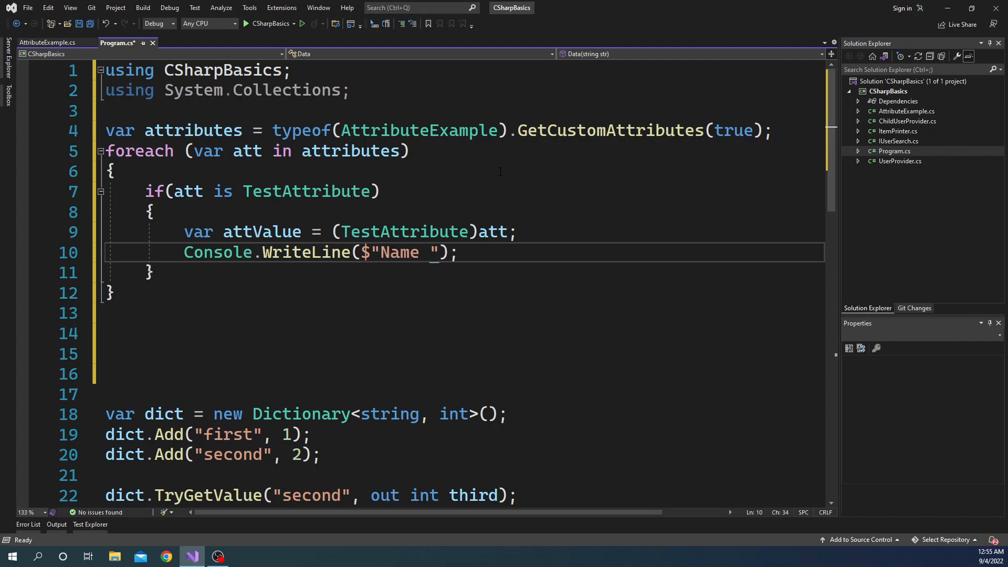
pyautogui.write(':')
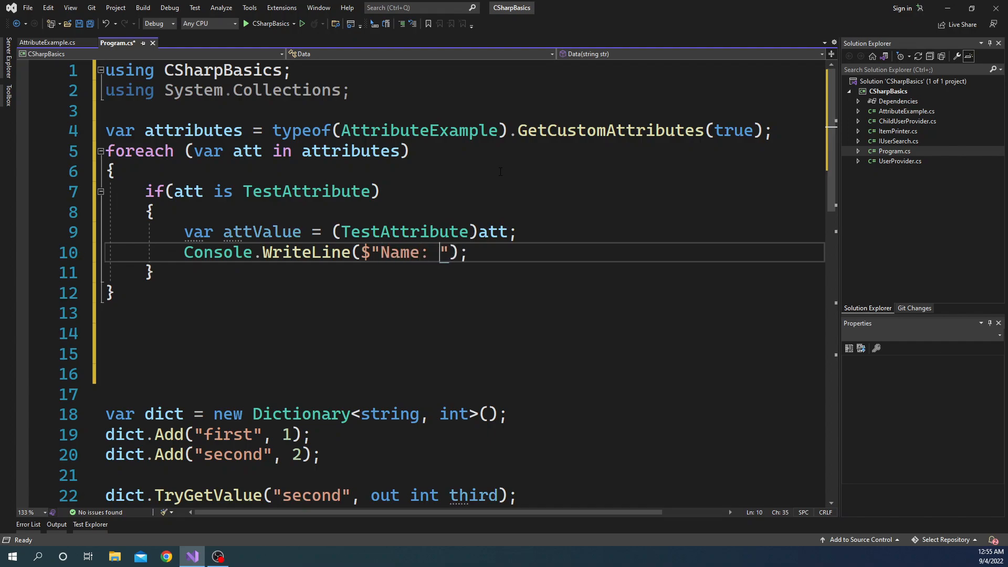
pyautogui.write('{}')
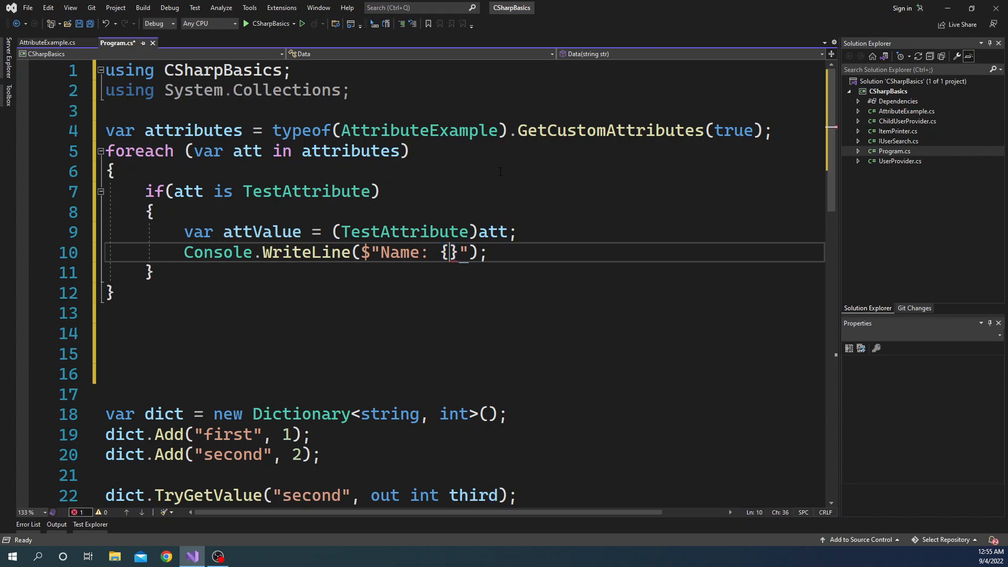
pyautogui.write('attValue.Name')
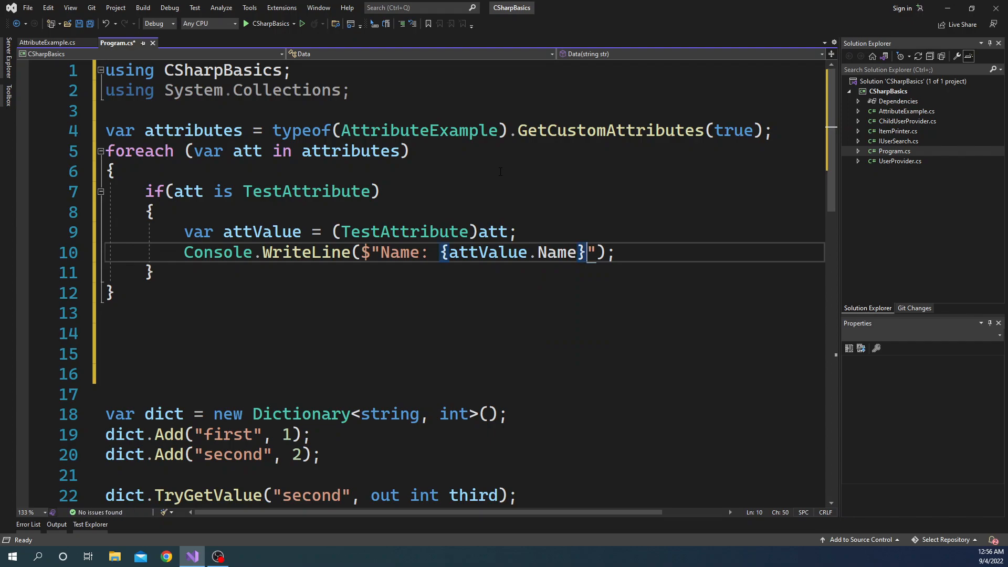
pyautogui.write(', Qu')
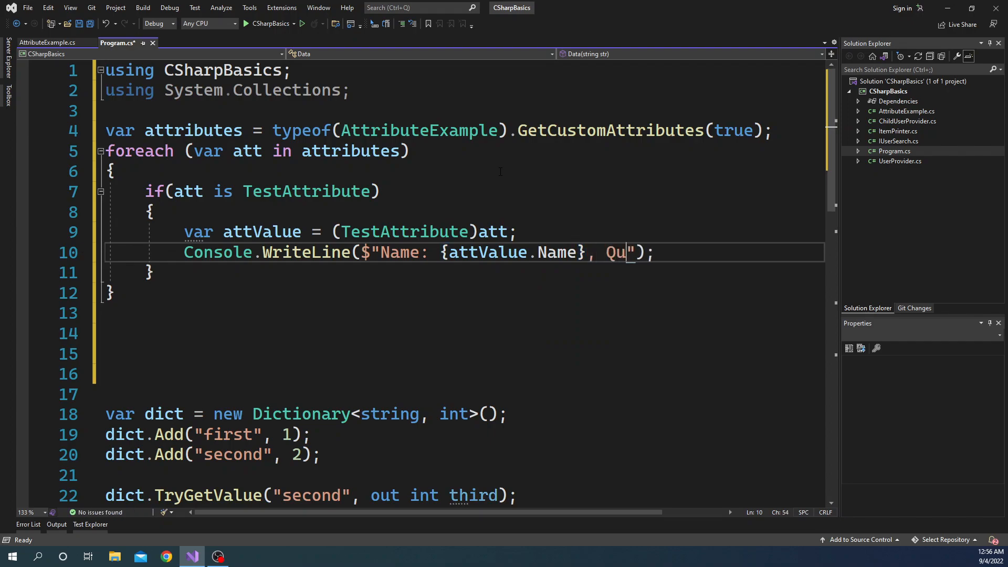
pyautogui.write('antity:')
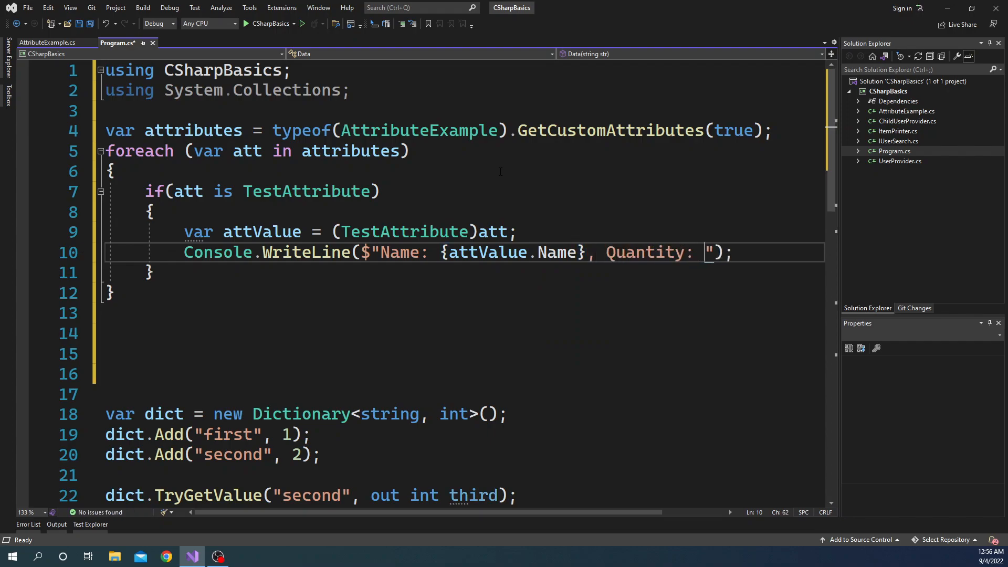
pyautogui.write('a}')
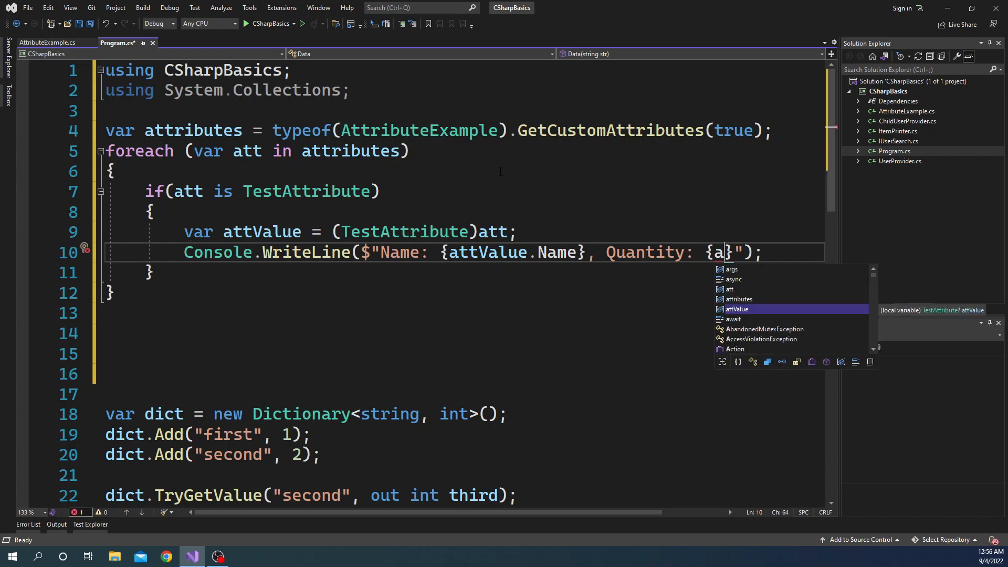
pyautogui.write('ttValue.q')
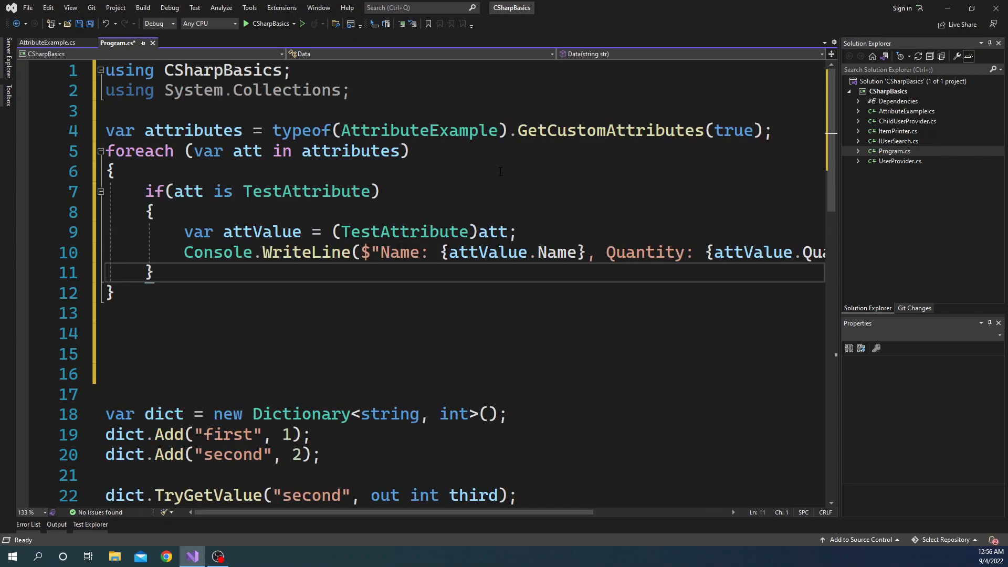
# - Begin a comment marker on the line before the old dictionary code
pyautogui.click(115, 313)
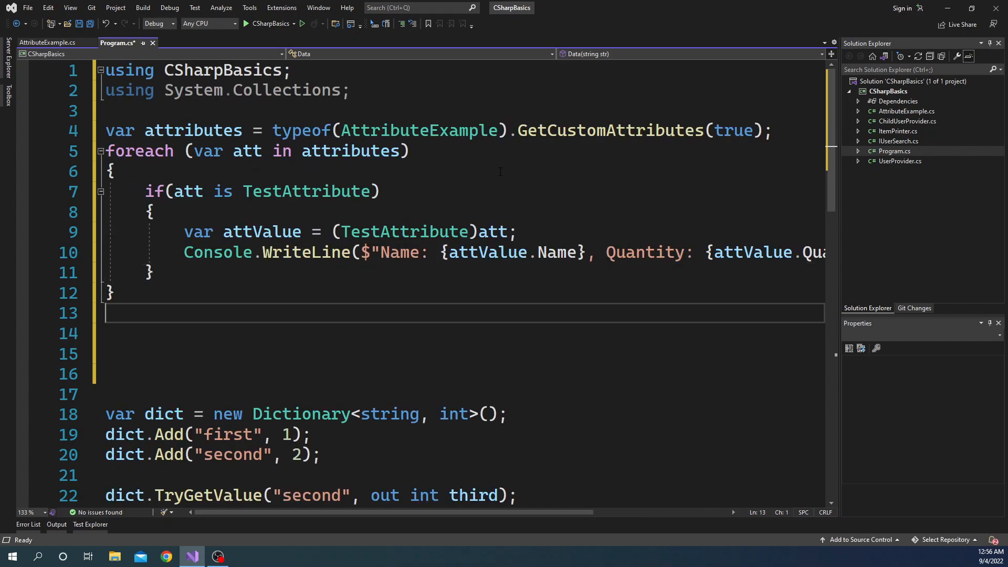
pyautogui.write('/')
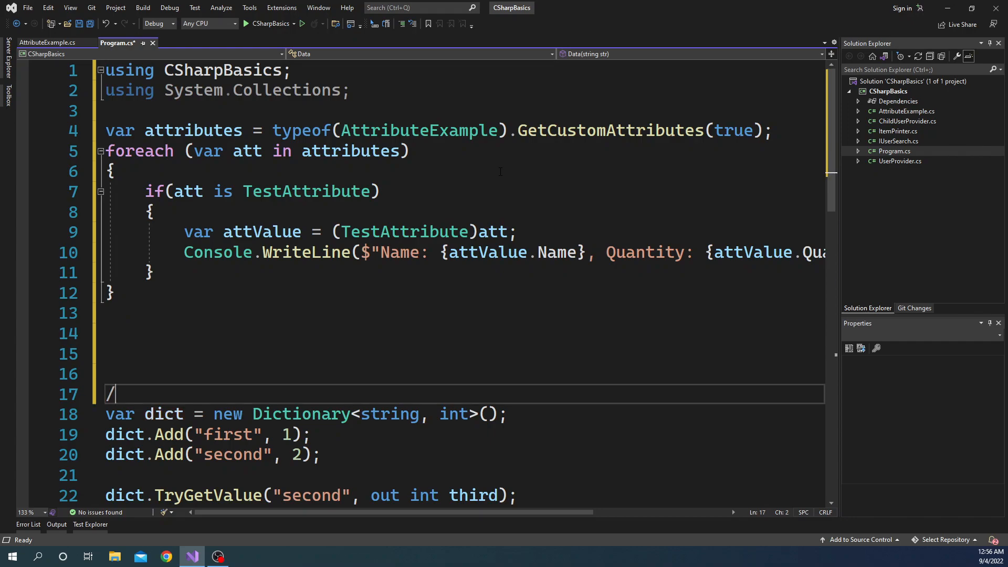
# - Scroll down through Program.cs past the dictionary code being commented out
pyautogui.scroll(-3)
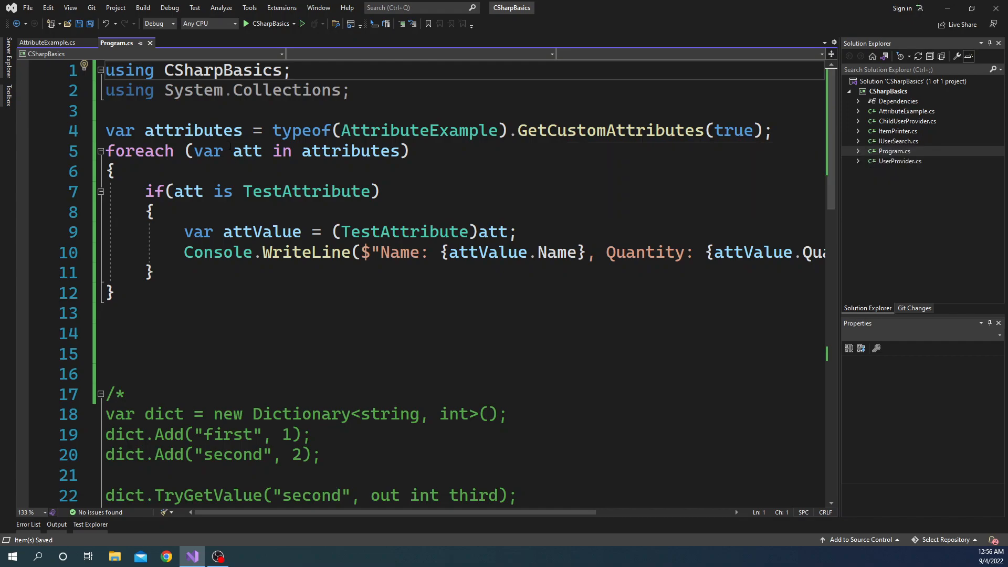
pyautogui.moveTo(353, 151)
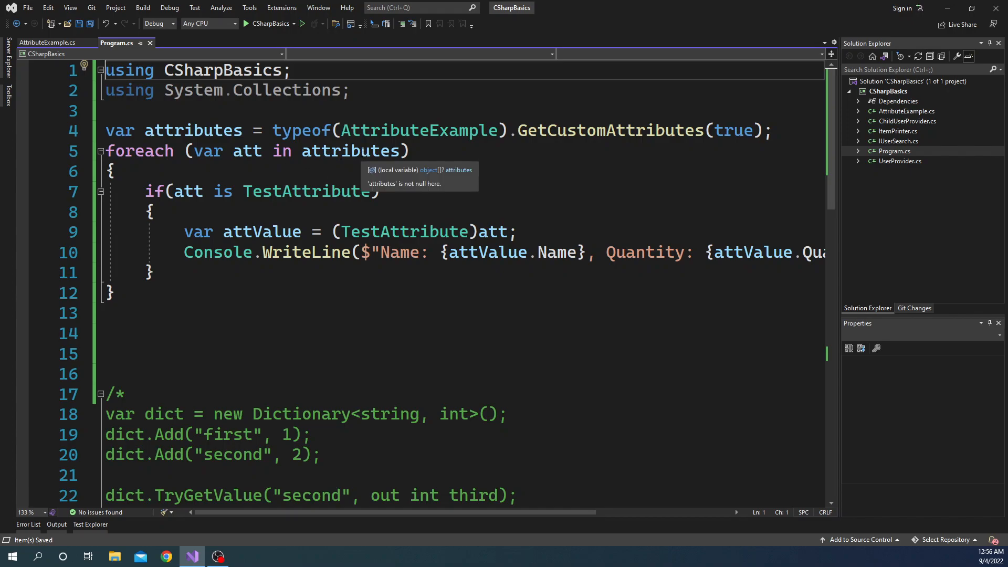
pyautogui.moveTo(357, 164)
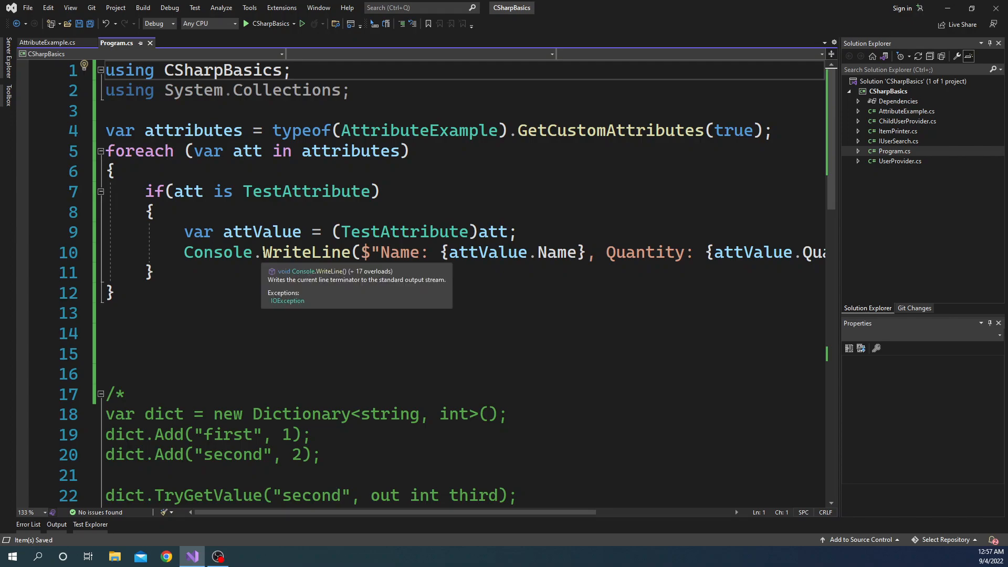
pyautogui.moveTo(560, 252)
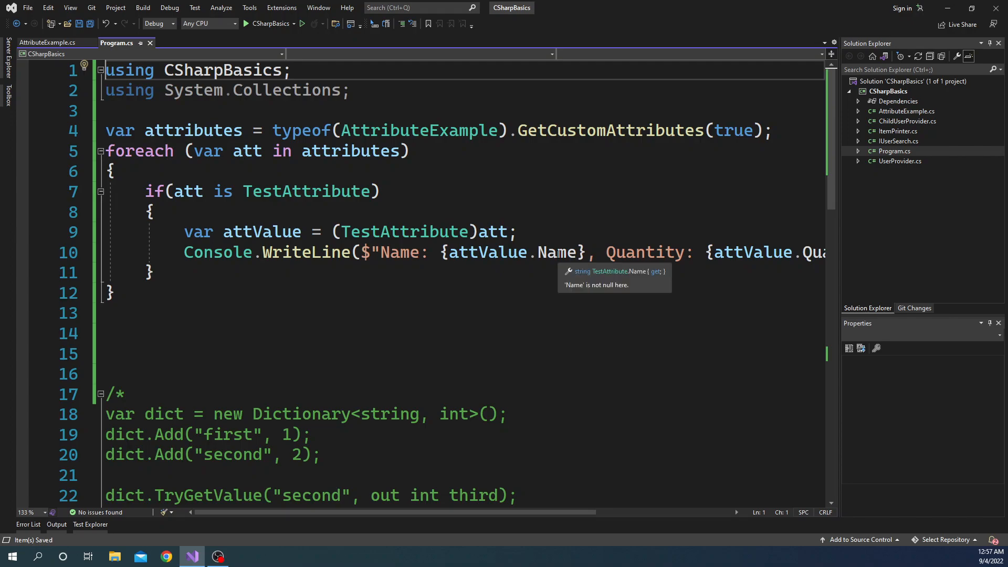
pyautogui.moveTo(221, 282)
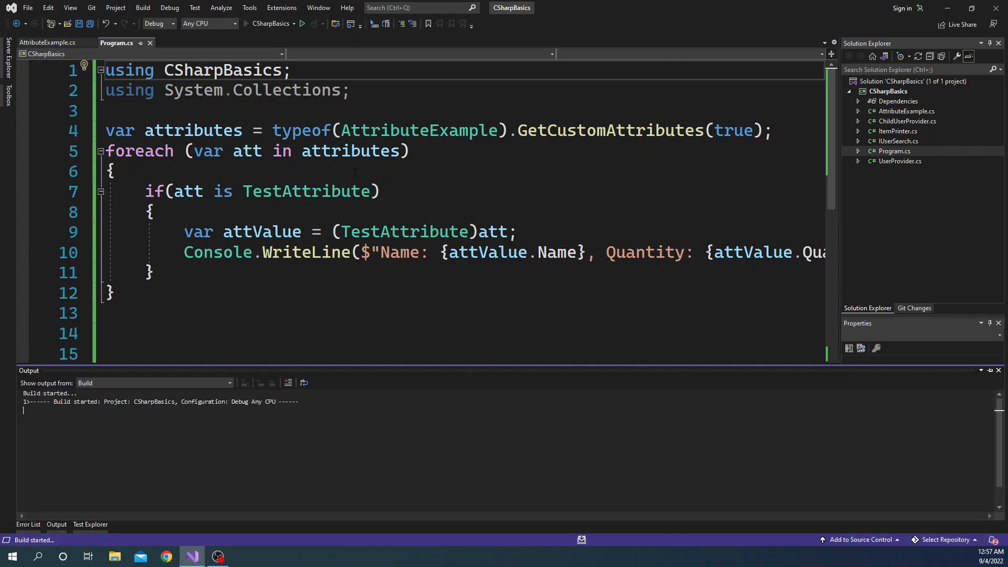
# - Start the program so the console prints Name: Attribute Test, Quantity: 10
pyautogui.click(301, 24)
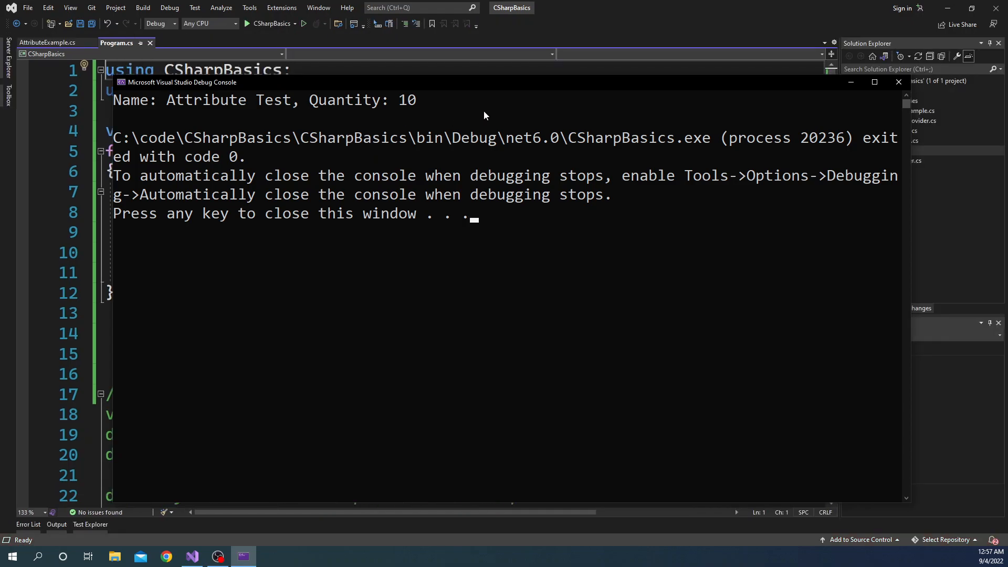
pyautogui.moveTo(170, 102)
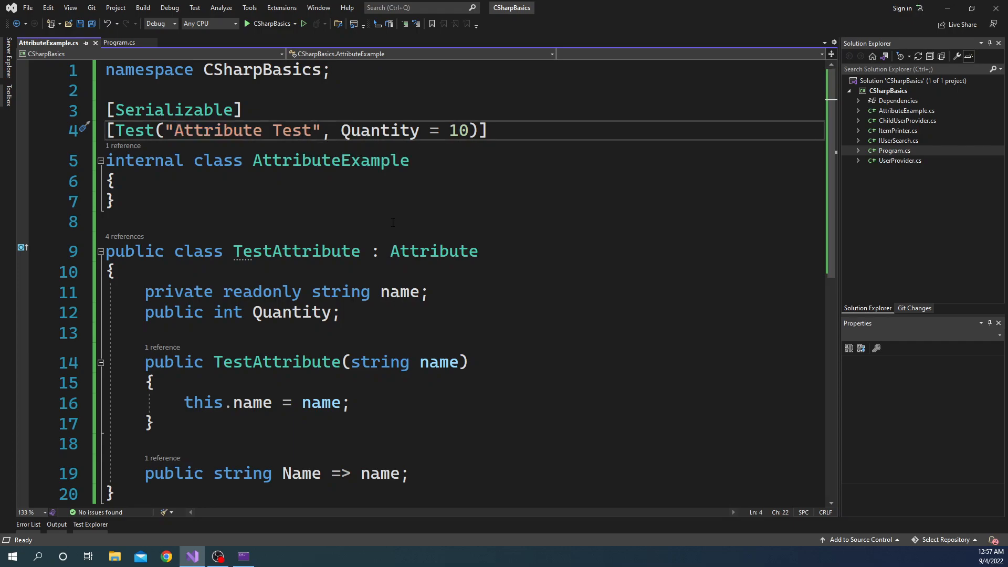
# - Rename the Test attribute's name to "Hello Attribute" and run the program again
pyautogui.doubleClick(243, 130)
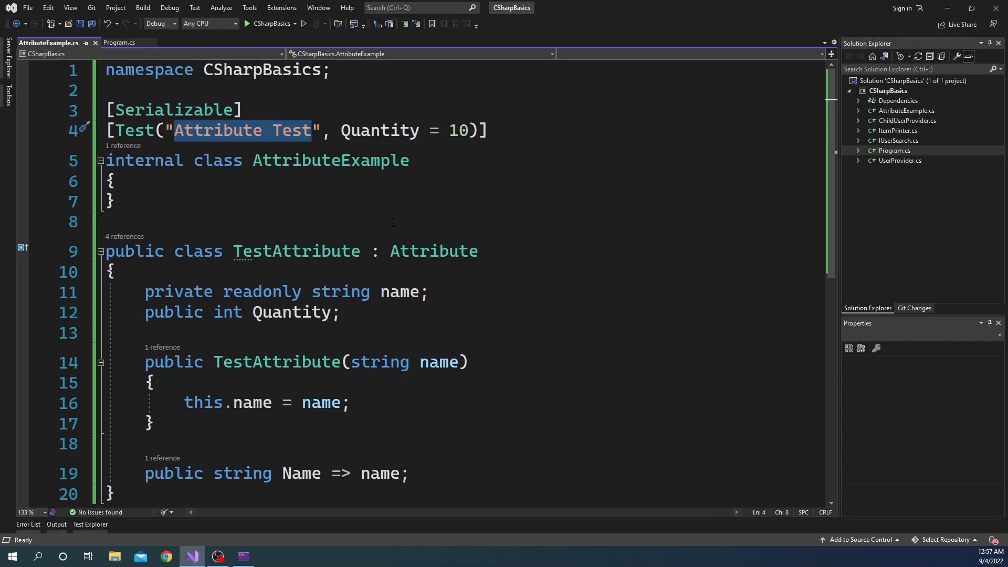
pyautogui.write('Hello A')
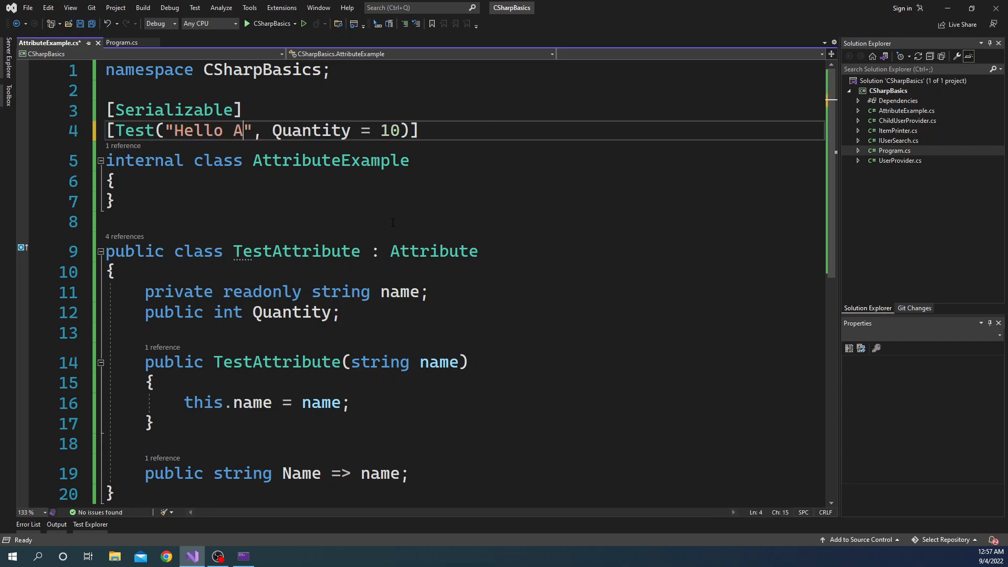
pyautogui.write('ttribute')
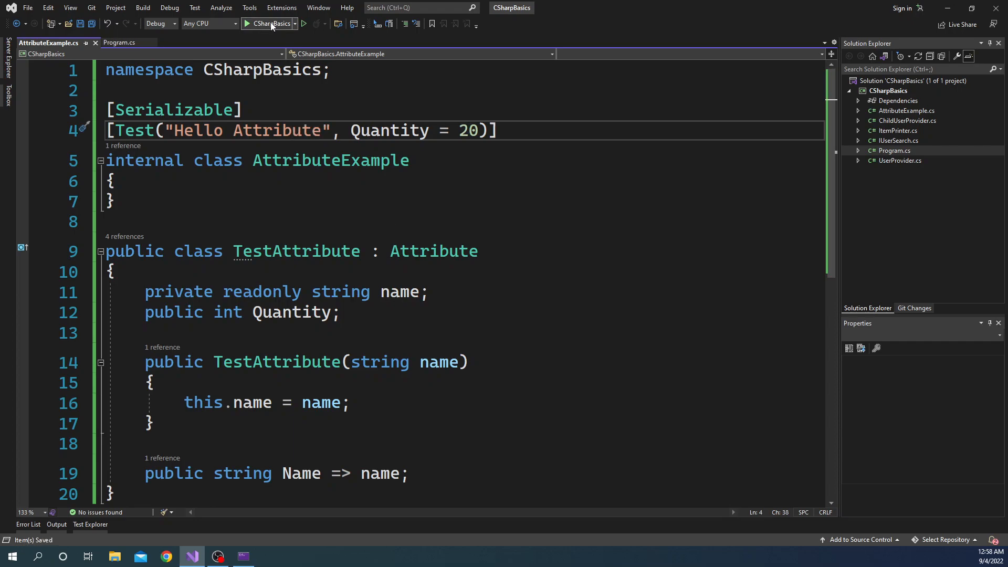
pyautogui.click(247, 25)
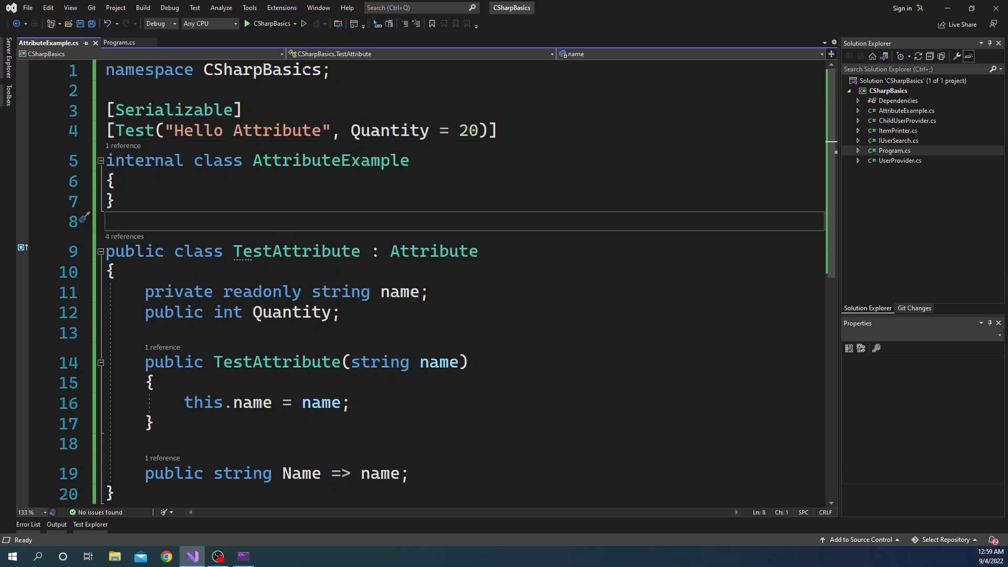
# - Decorate TestAttribute with [AttributeUsage(AttributeTargets.Class)], trying Field before settling on Class
pyautogui.write('[')
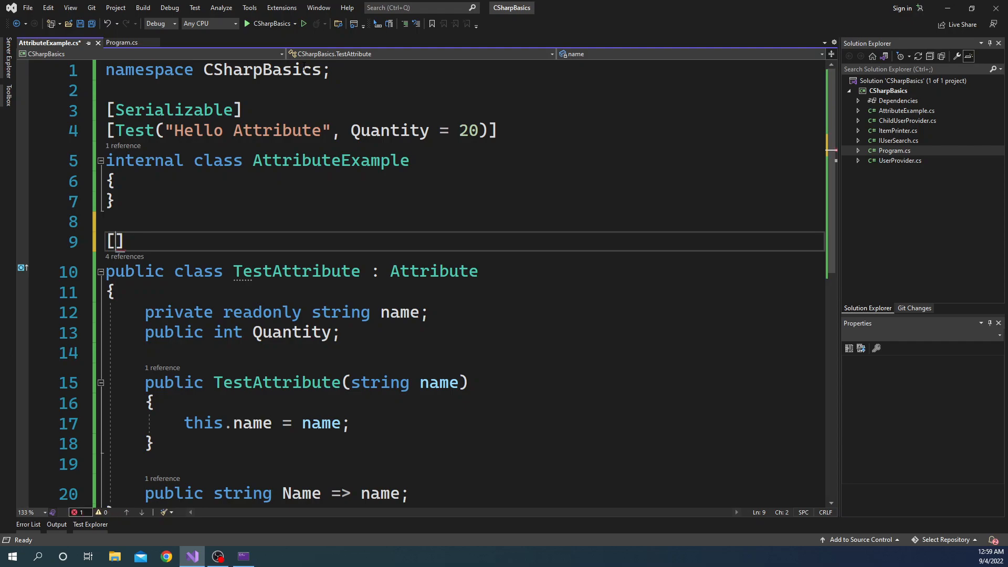
pyautogui.write('AttributeUsage')
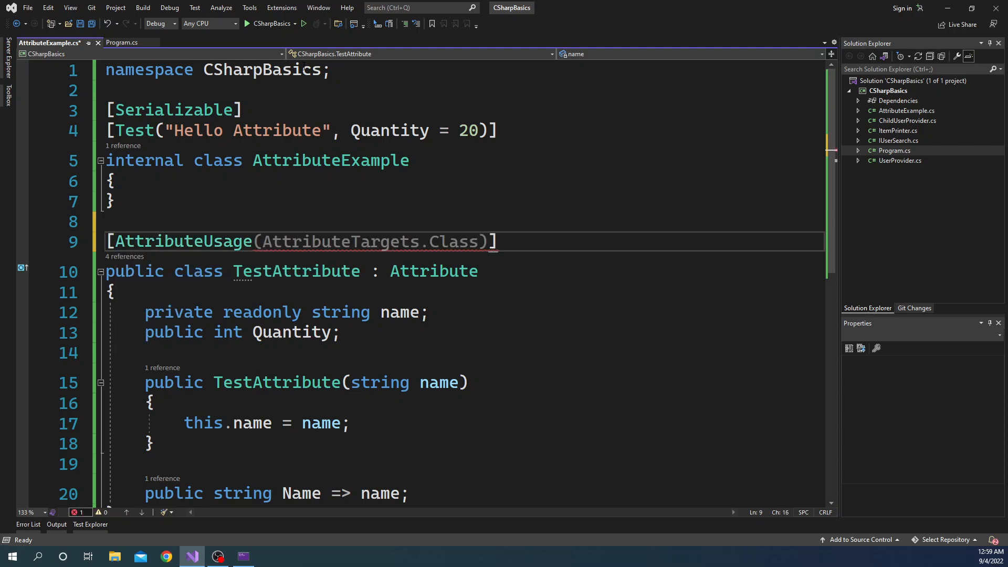
pyautogui.write('AttributeTargets.Class)')
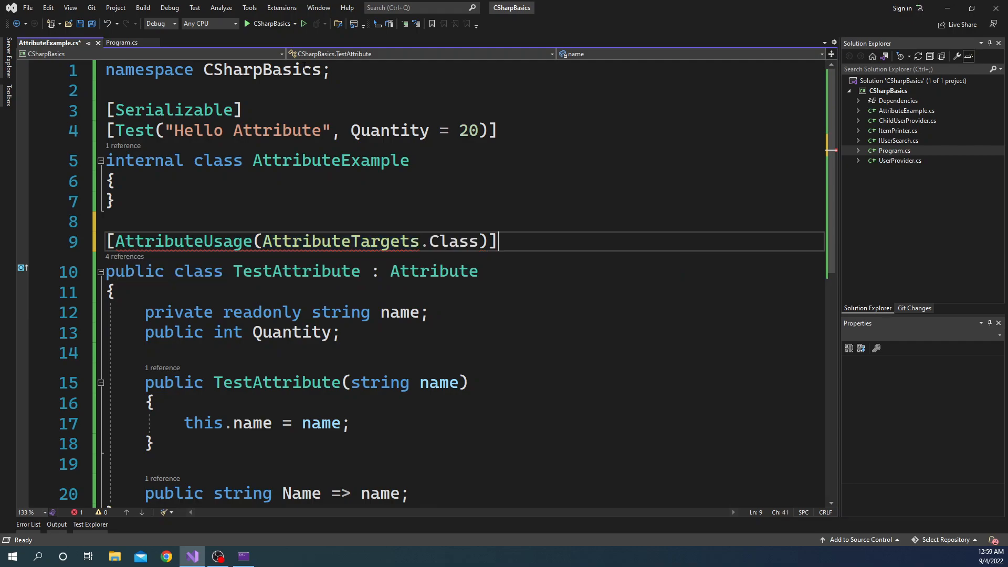
pyautogui.doubleClick(454, 242)
pyautogui.write(' | ')
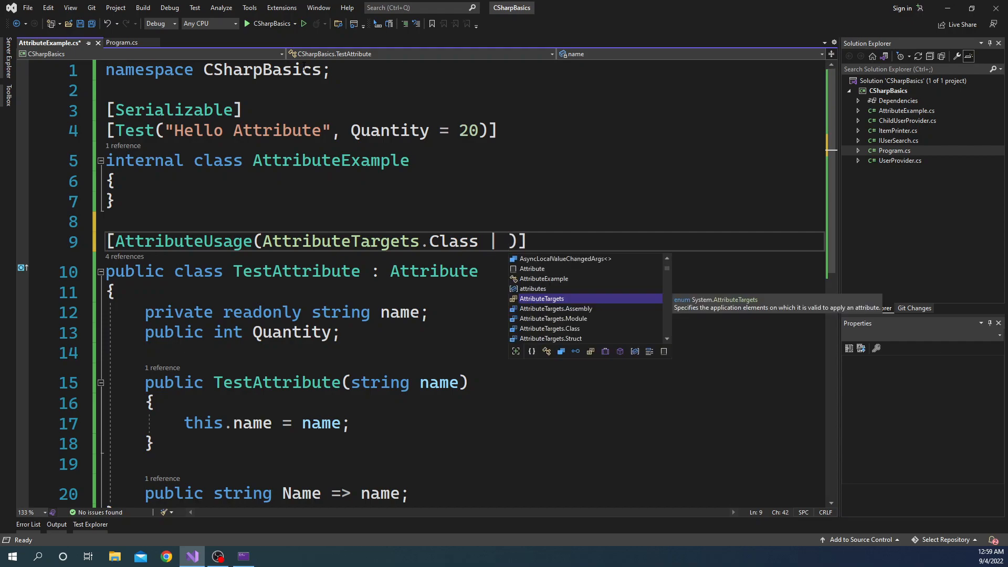
pyautogui.write('AttributeTargets.')
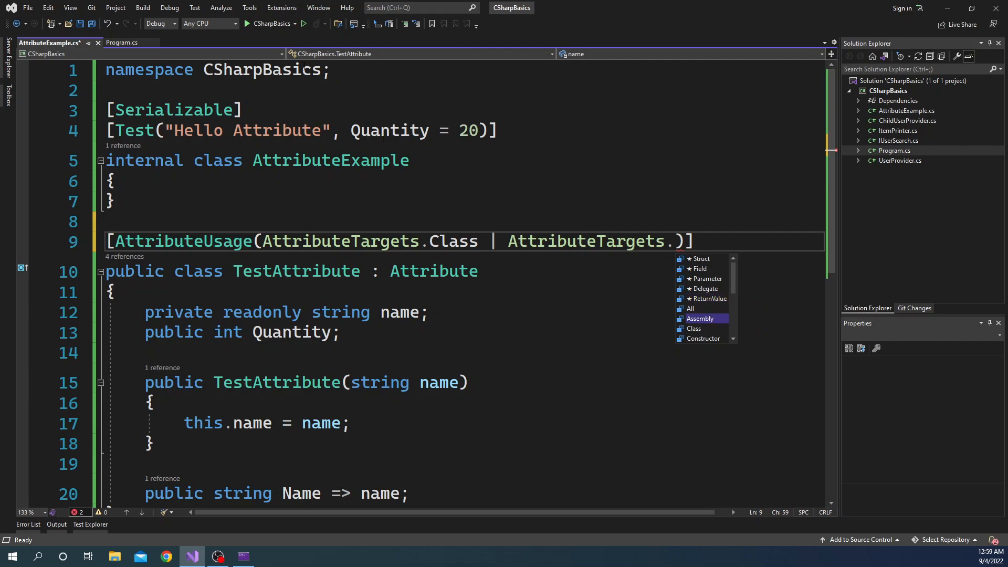
pyautogui.moveTo(690, 309)
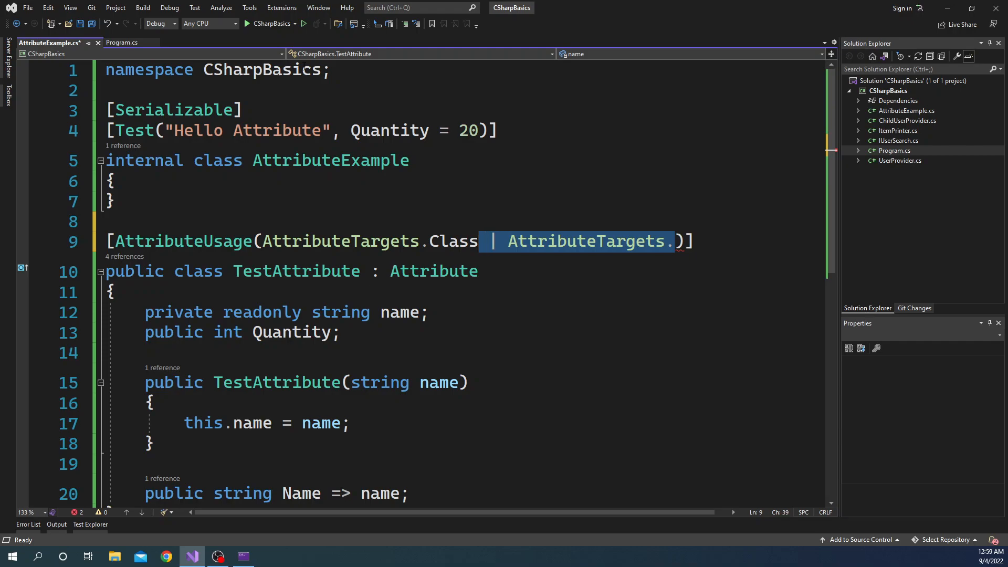
pyautogui.write('Field')
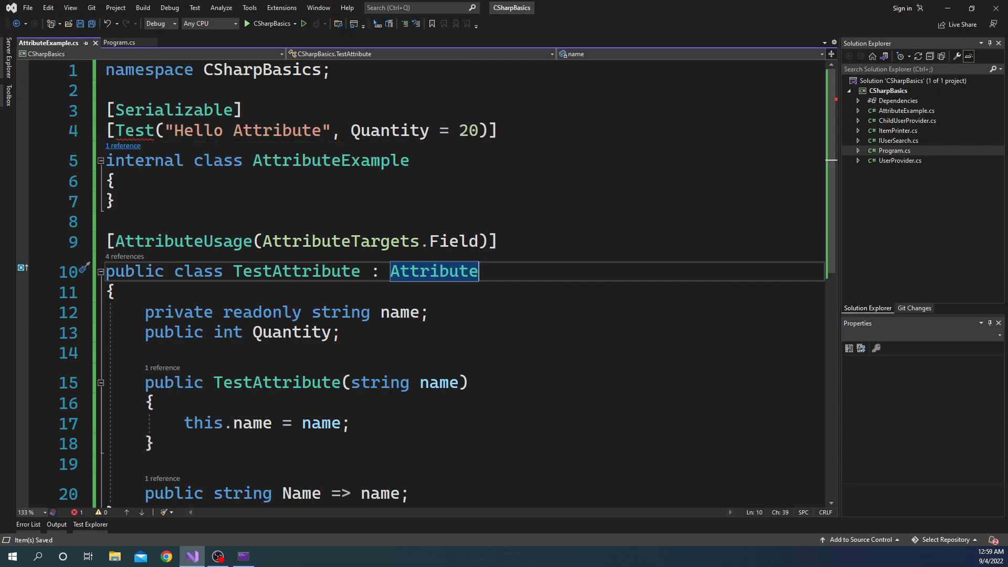
pyautogui.moveTo(133, 130)
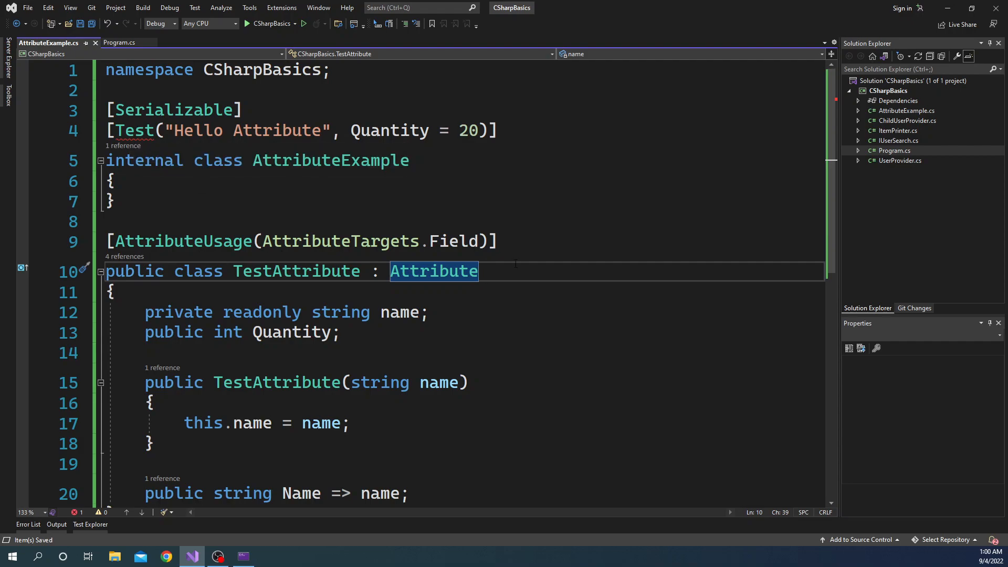
pyautogui.click(451, 241)
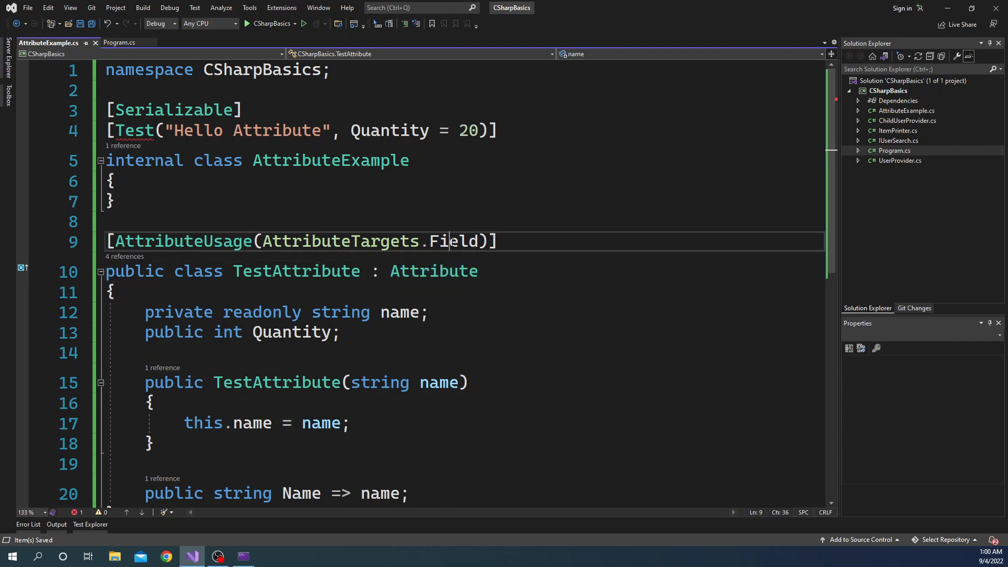
pyautogui.write('cl')
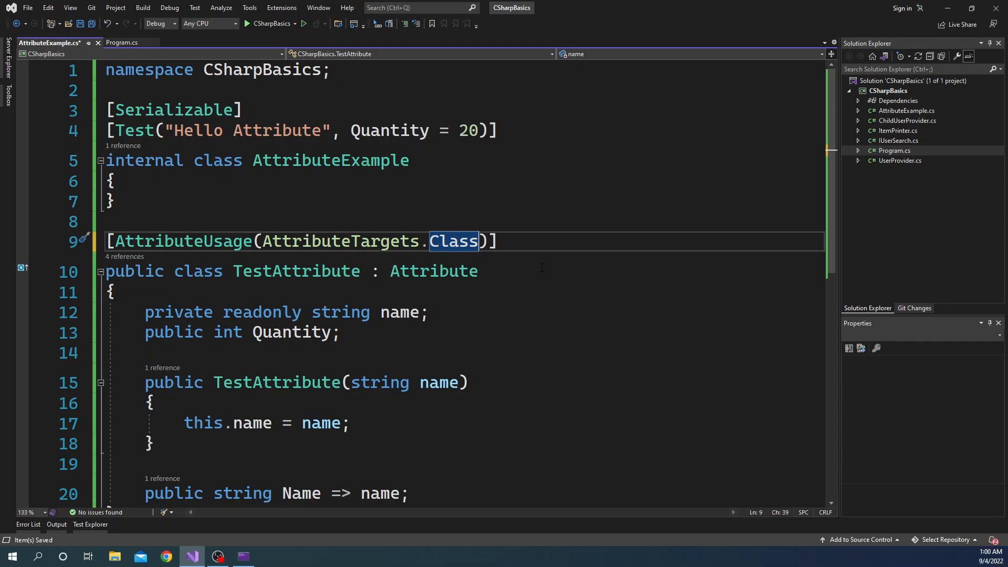
# - Append AllowMultiple = false to the AttributeUsage arguments
pyautogui.write(', a')
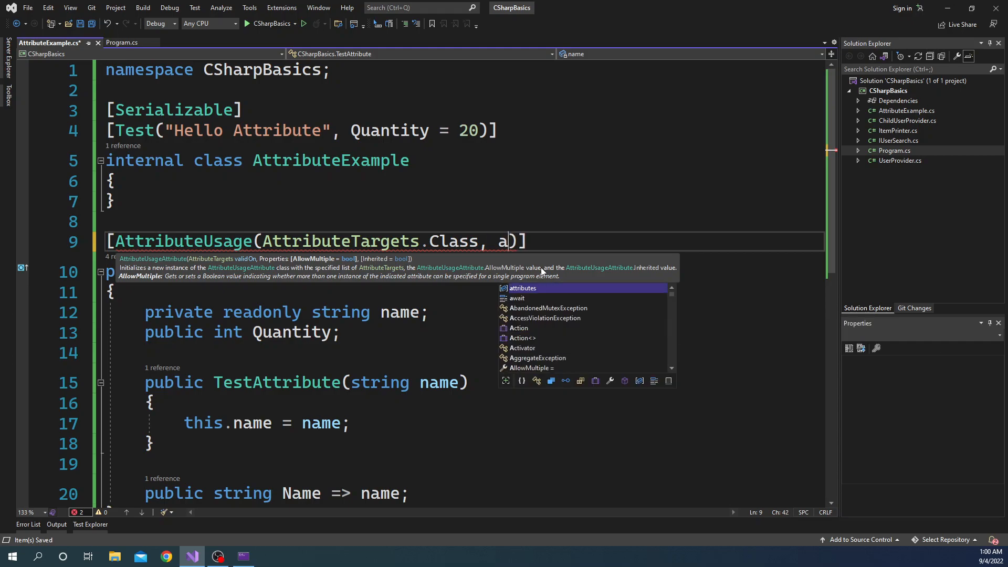
pyautogui.write('ll')
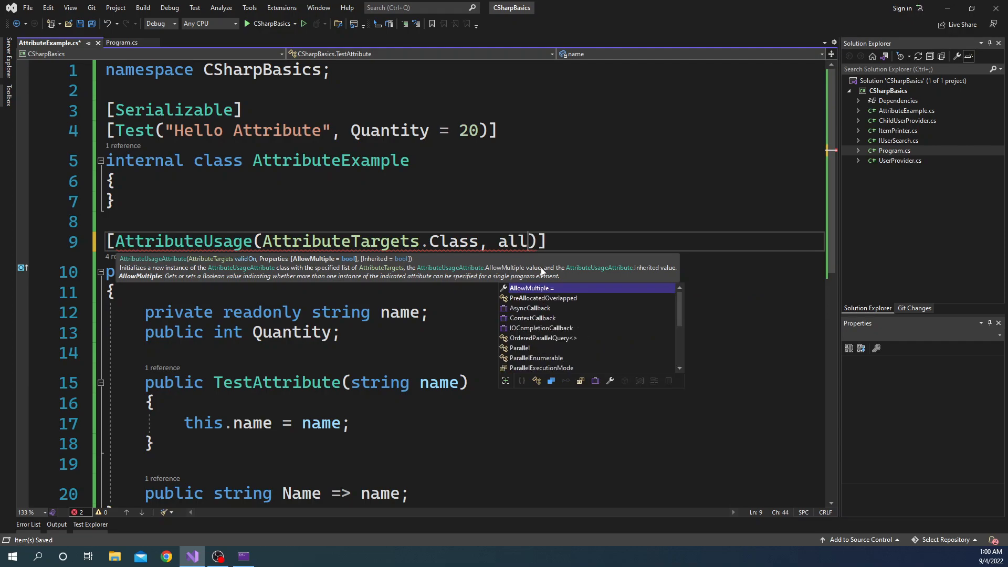
pyautogui.write('AllowMultiple =false')
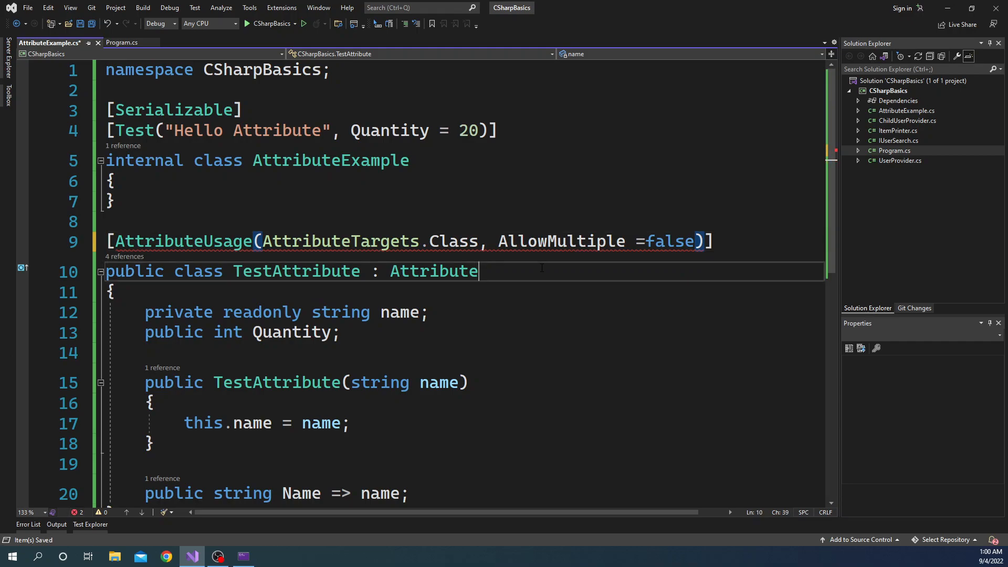
pyautogui.moveTo(434, 271)
pyautogui.write('[')
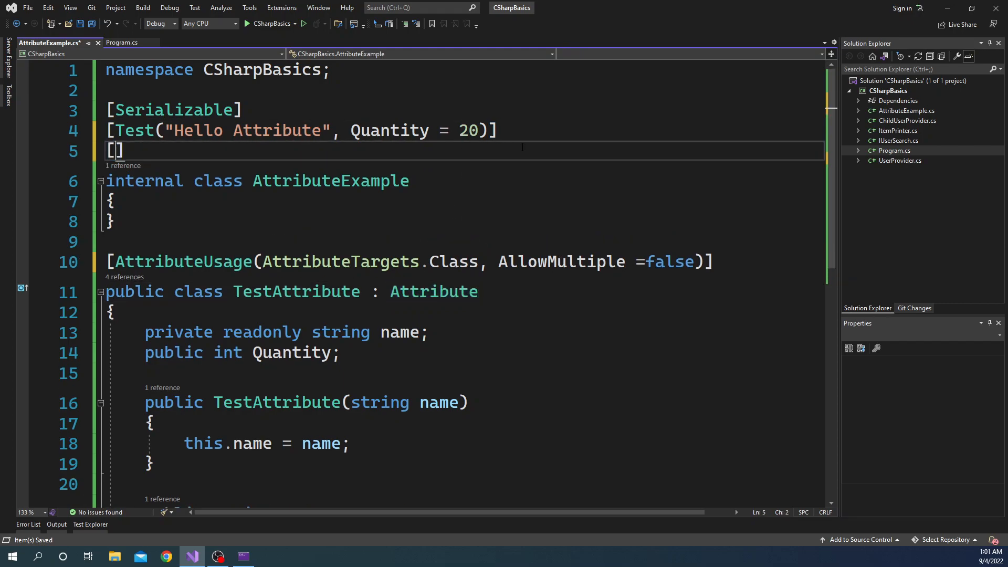
# - Add a second [Test("Anothet one")] attribute on AttributeExample
pyautogui.write('Test')
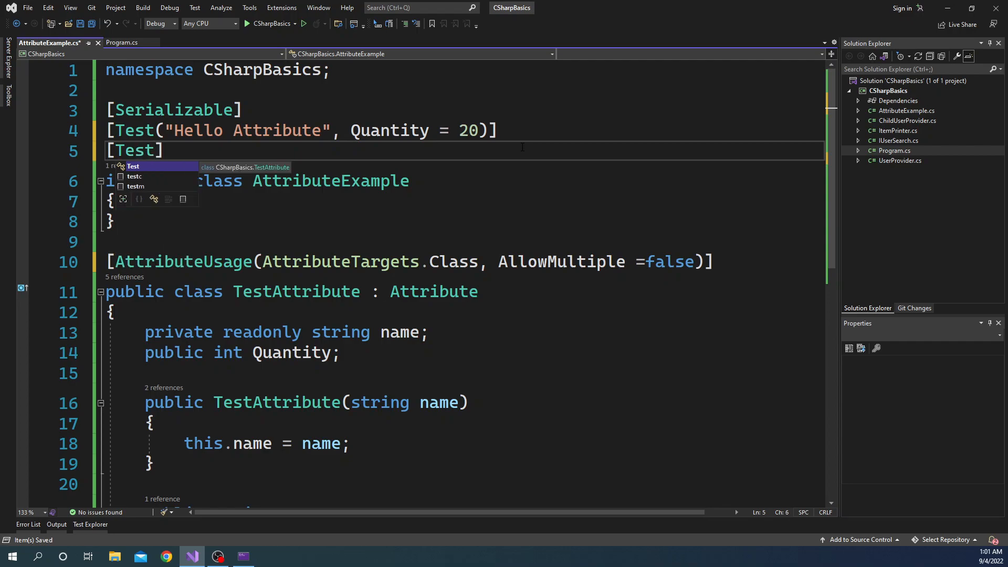
pyautogui.write('P')
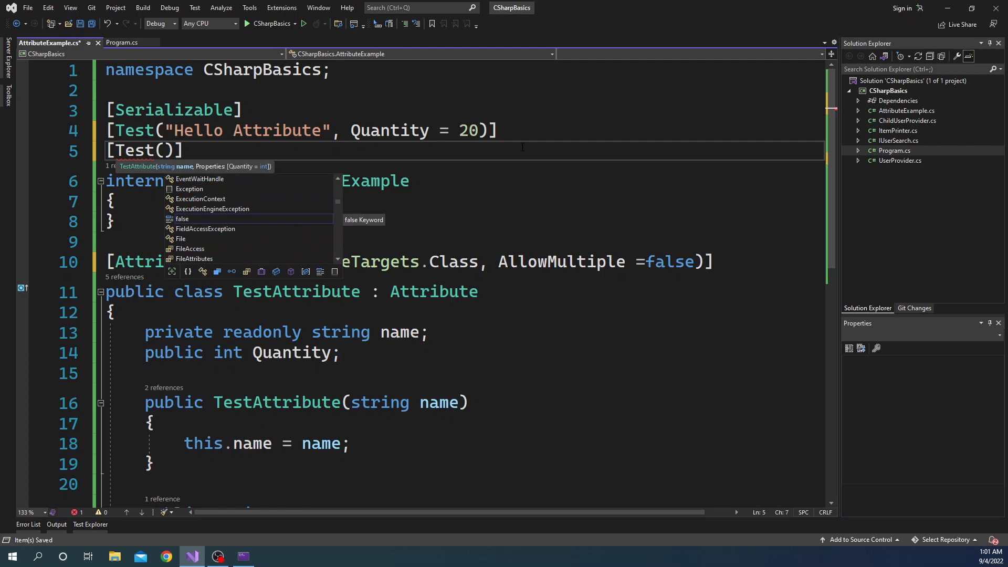
pyautogui.write('"Anothet one"')
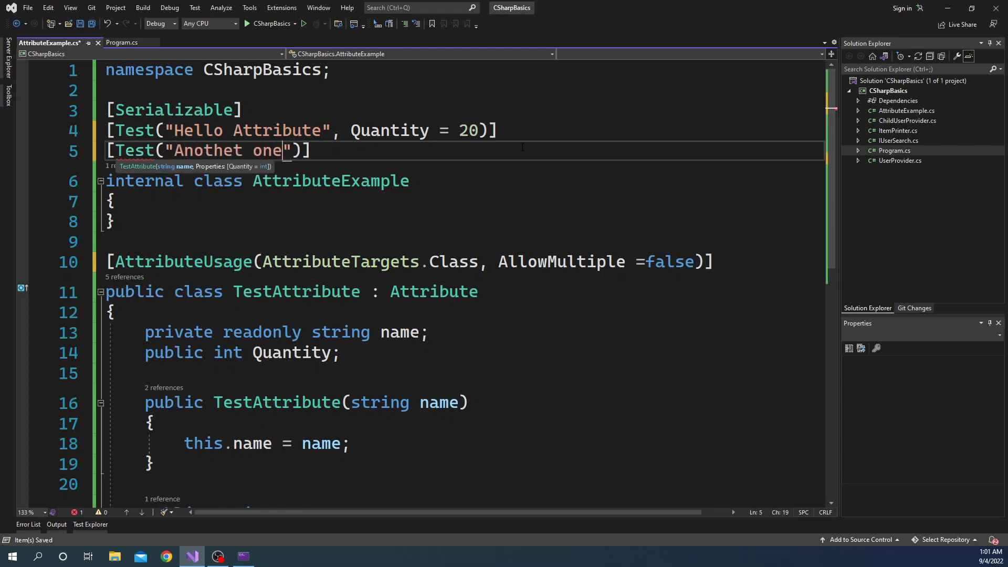
pyautogui.click(114, 221)
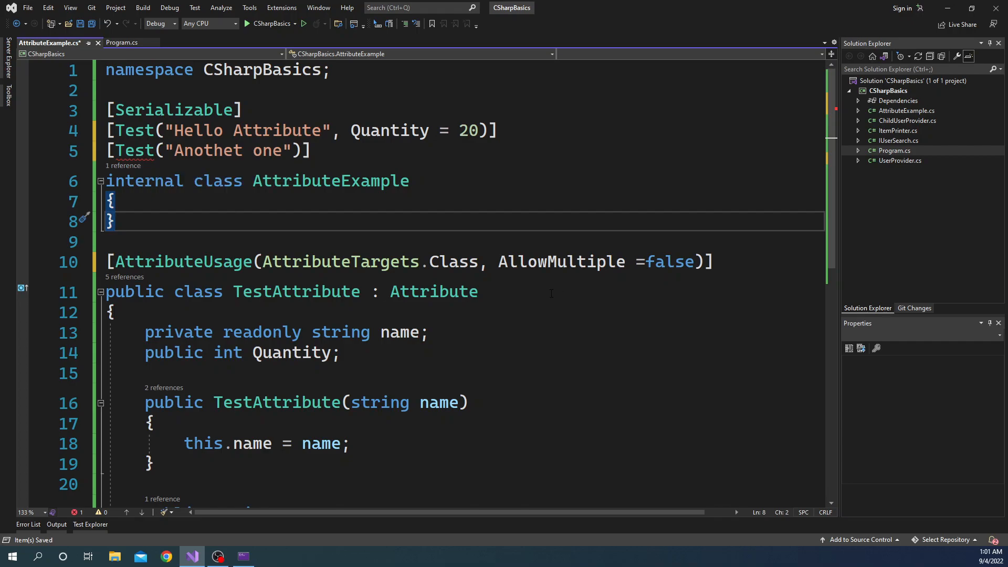
# - Change AttributeUsage to AttributeTargets.Class, AllowMultiple = true
pyautogui.click(484, 262)
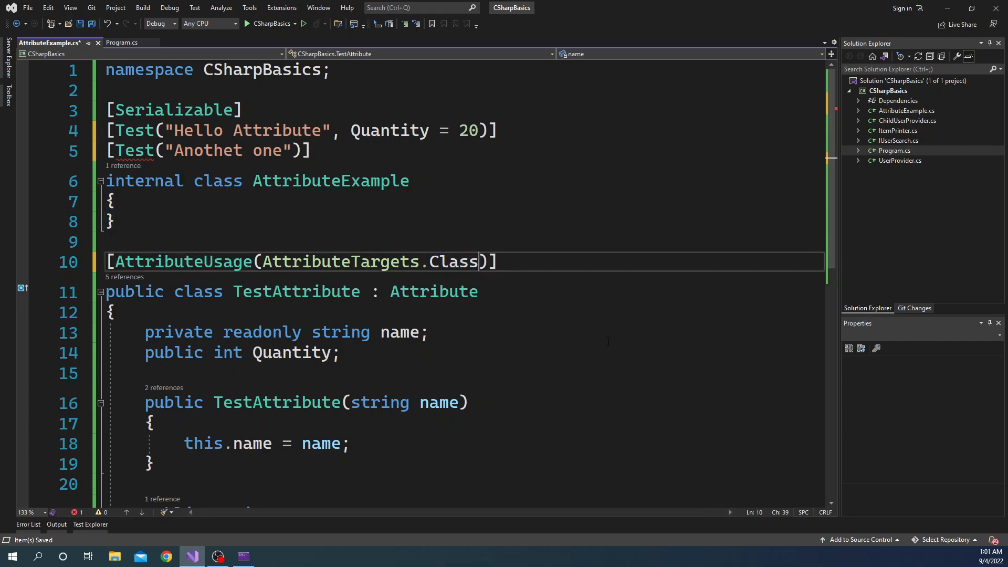
pyautogui.click(128, 240)
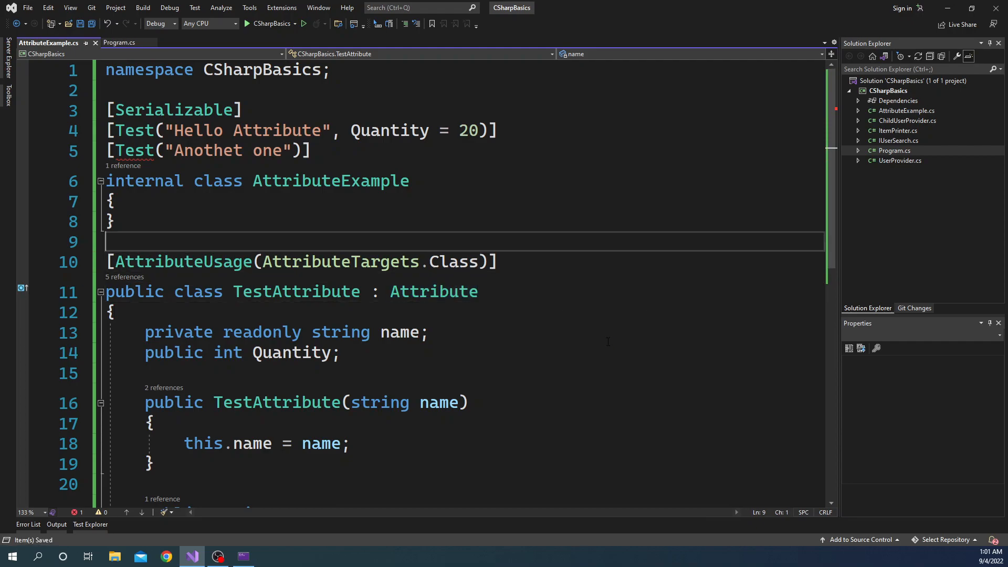
pyautogui.write(', AllowMultiple = false')
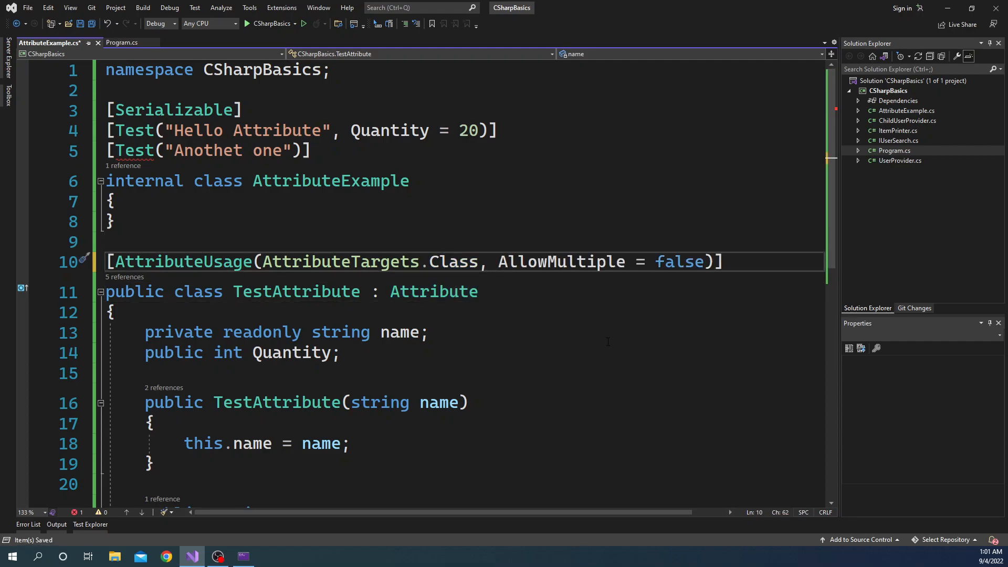
pyautogui.write('tru')
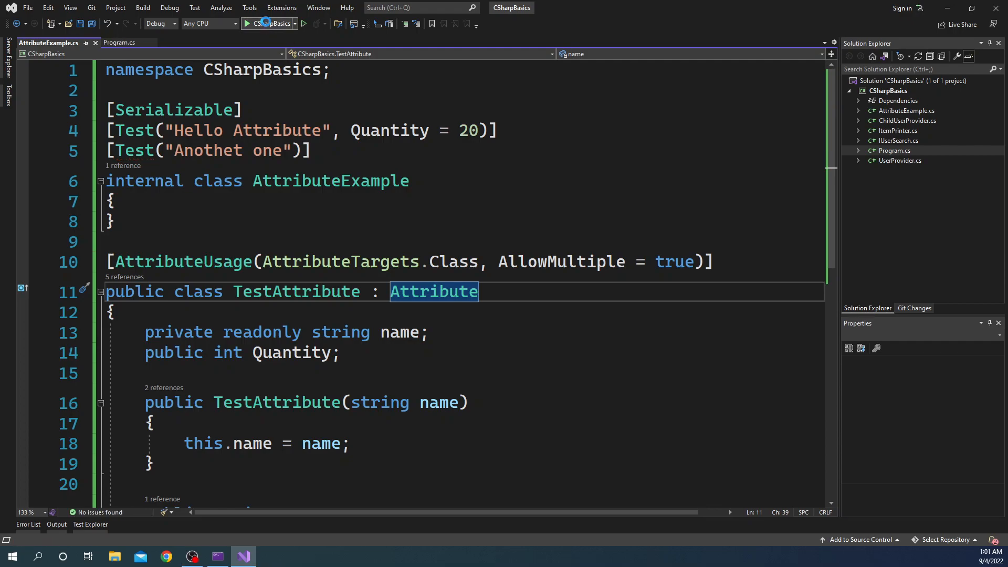
# - Run the program so Hello Attribute and Anothet one both print, then close the console
pyautogui.click(302, 24)
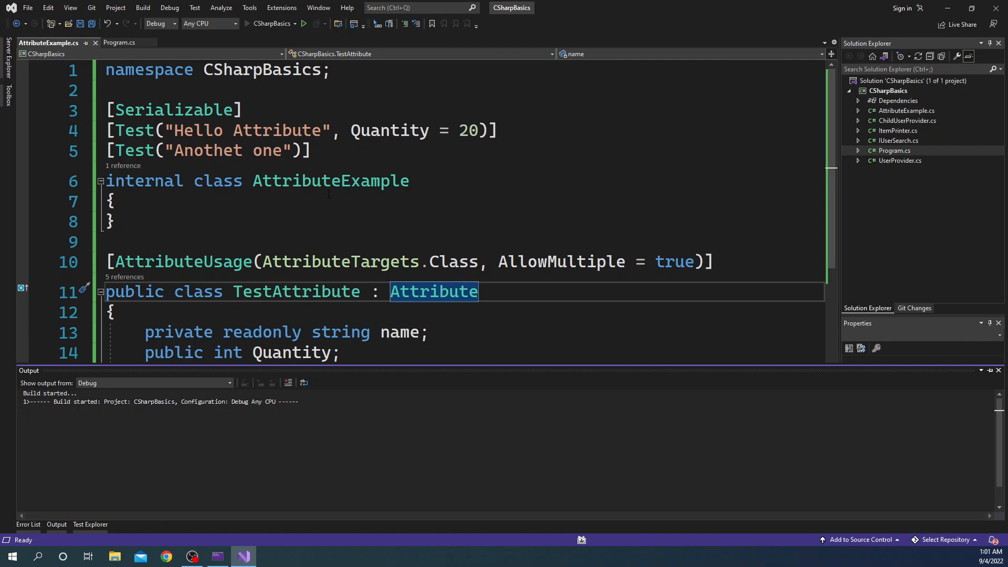
pyautogui.click(302, 24)
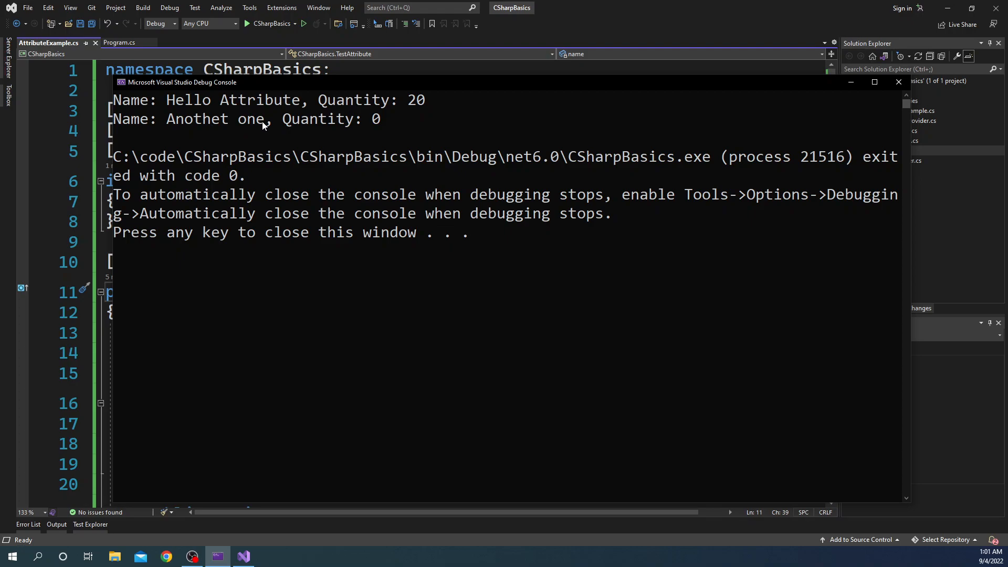
pyautogui.moveTo(199, 129)
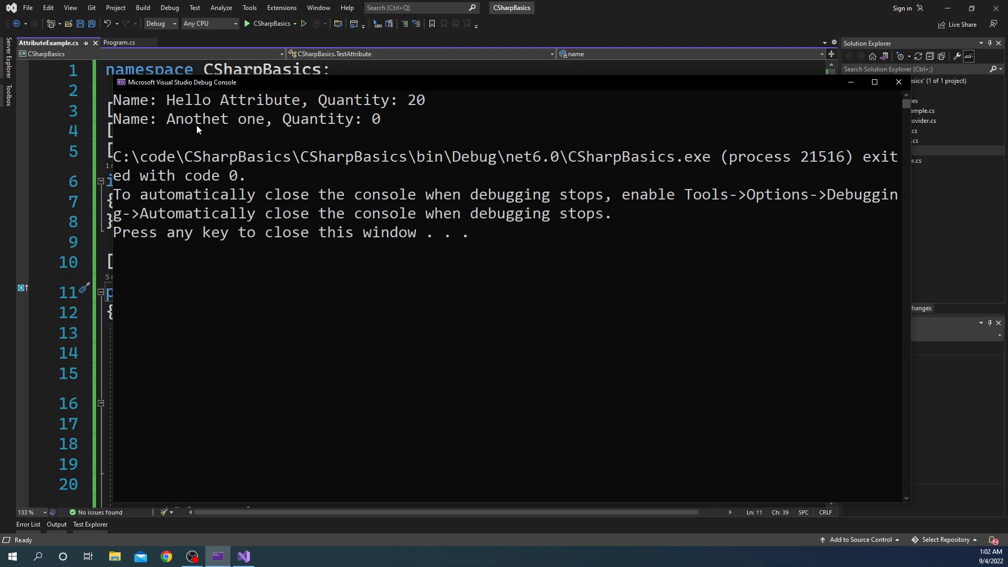
pyautogui.moveTo(229, 128)
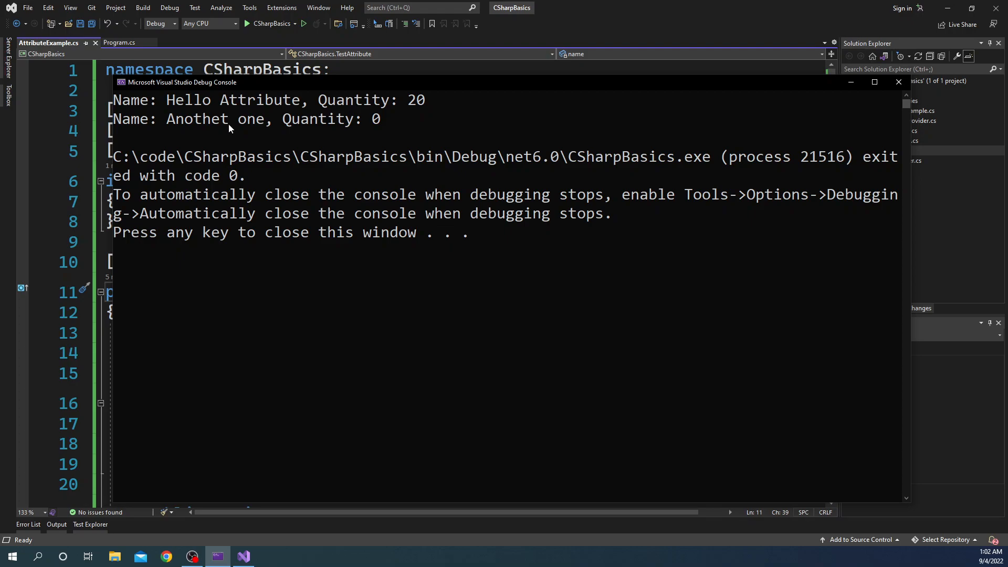
pyautogui.moveTo(206, 147)
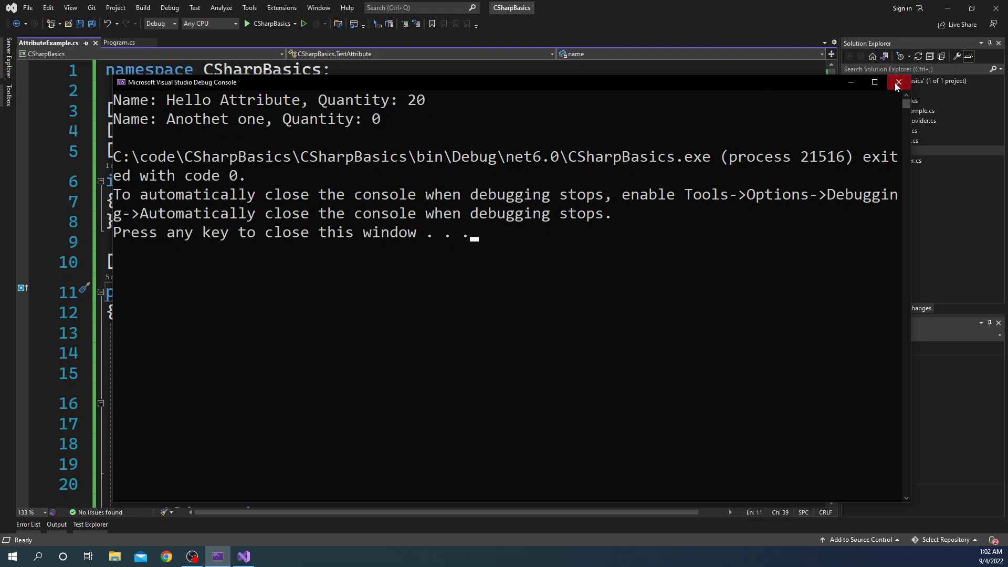
pyautogui.click(897, 81)
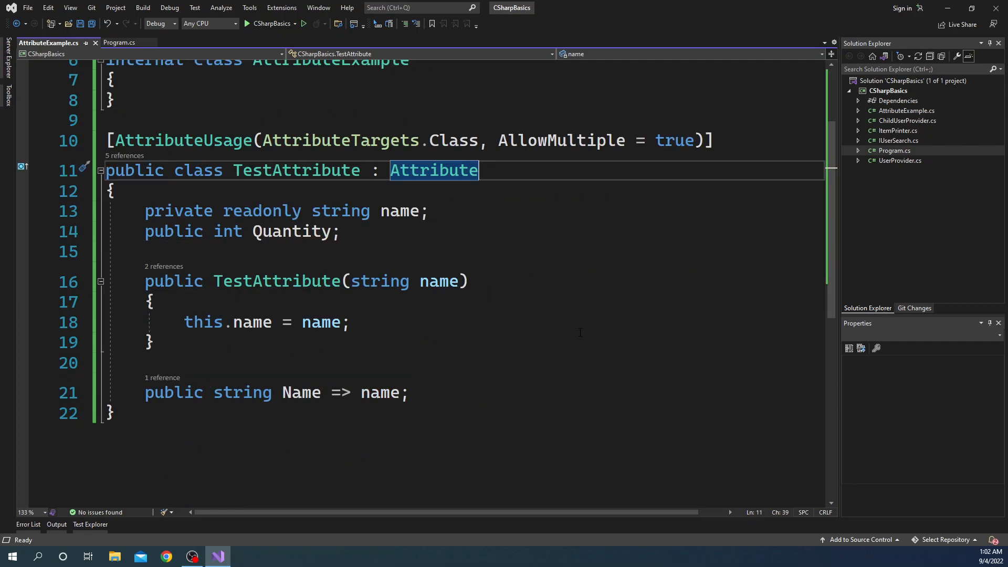
pyautogui.scroll(3)
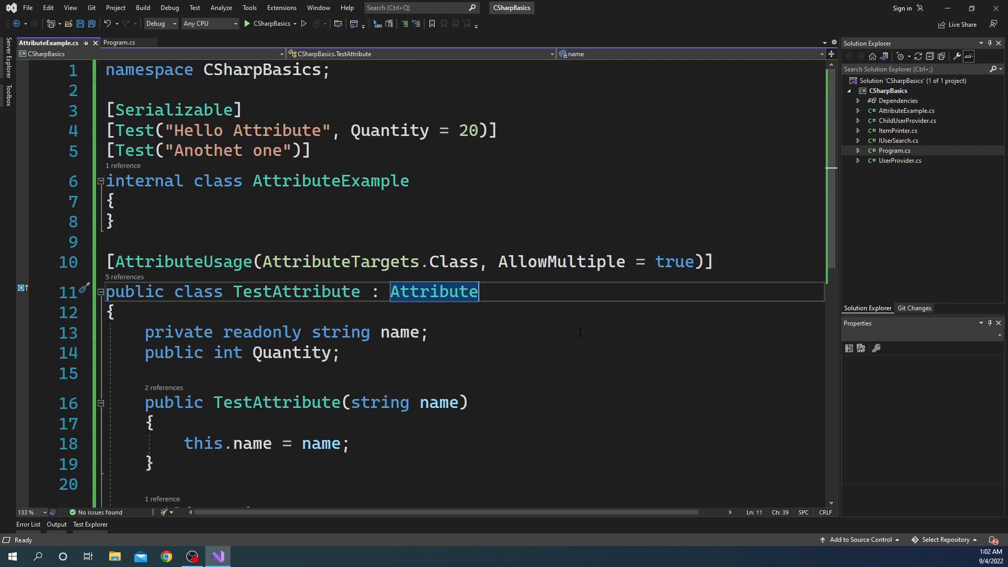